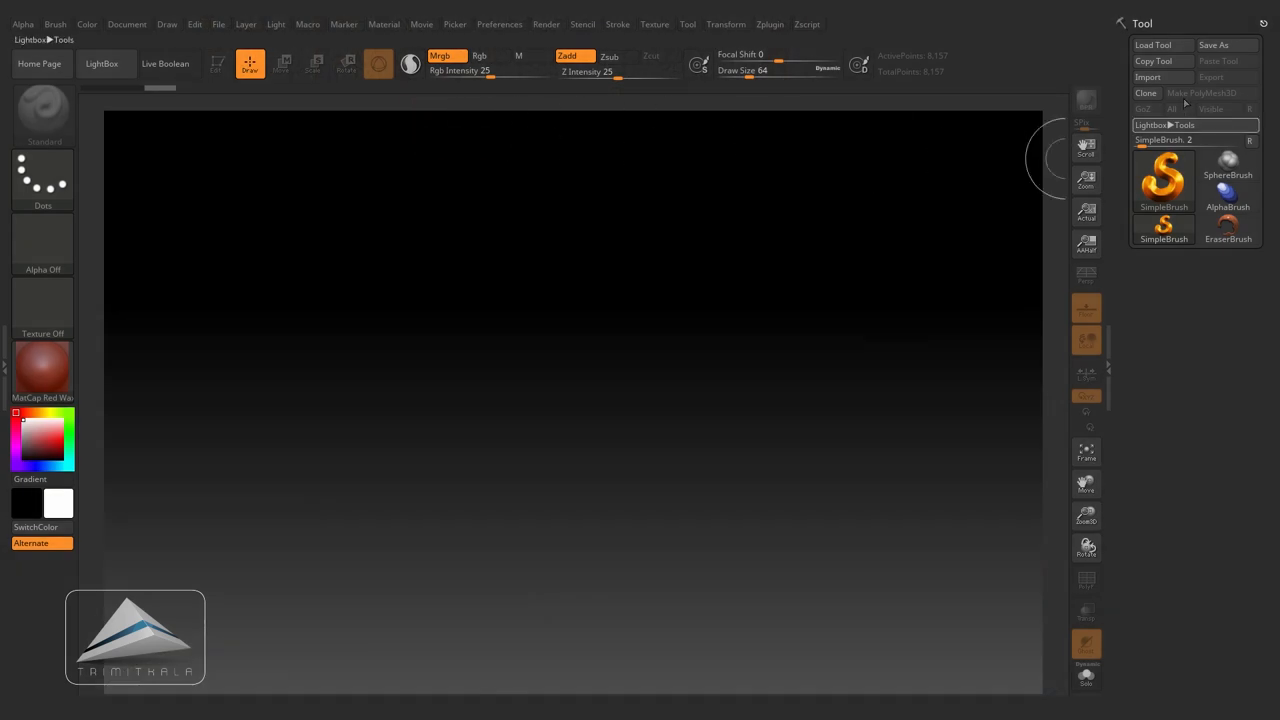
mouse_move(930, 248)
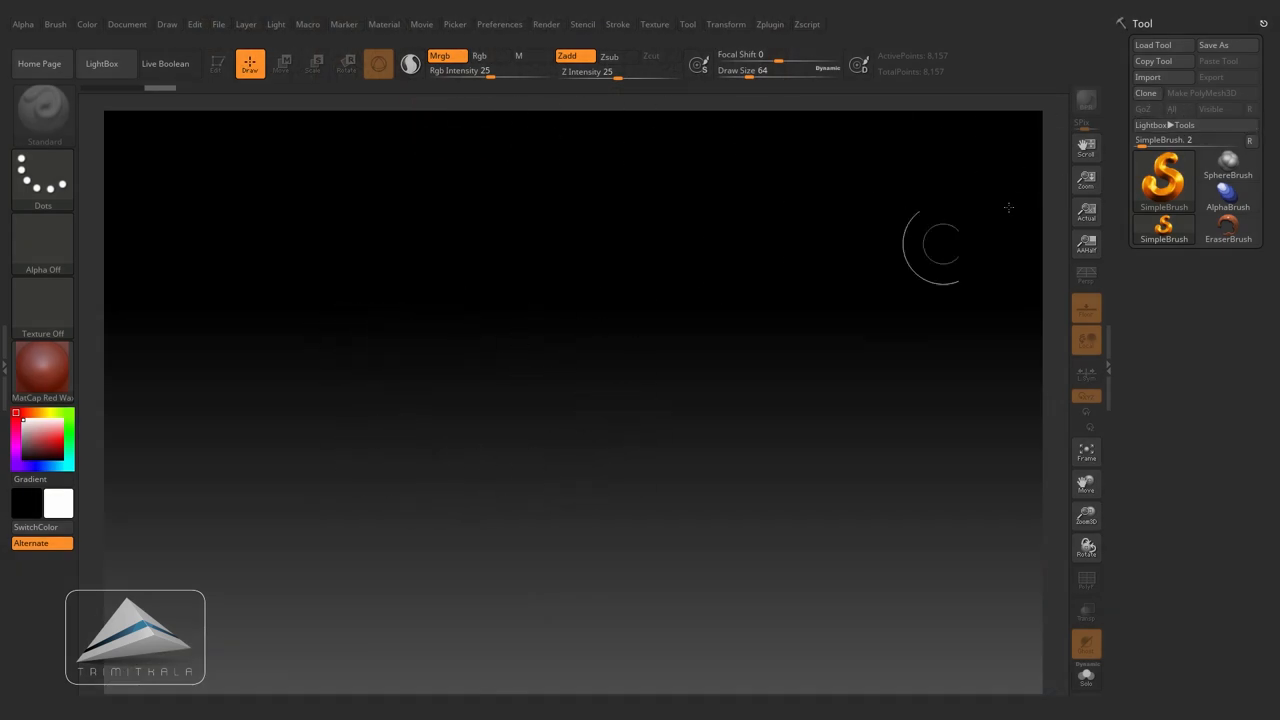
Step: Import the Tree model from the scenes folder onto the canvas in Edit mode
click(1147, 77)
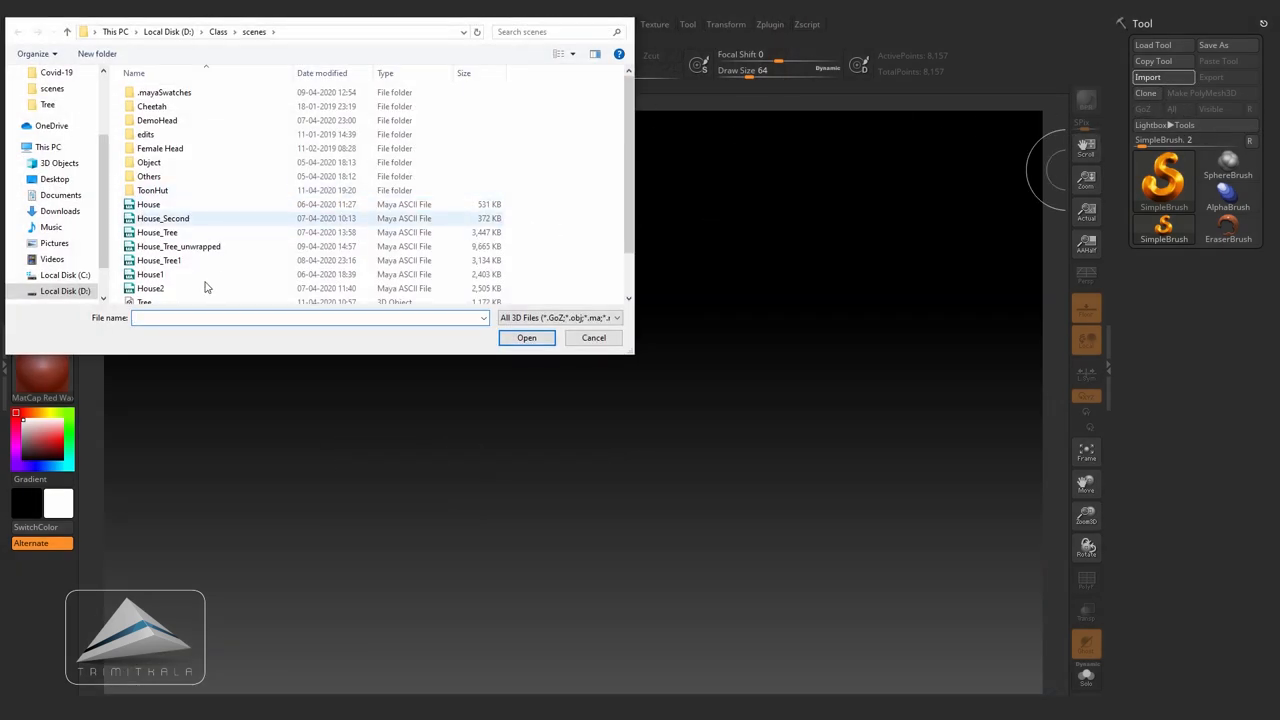
click(526, 337)
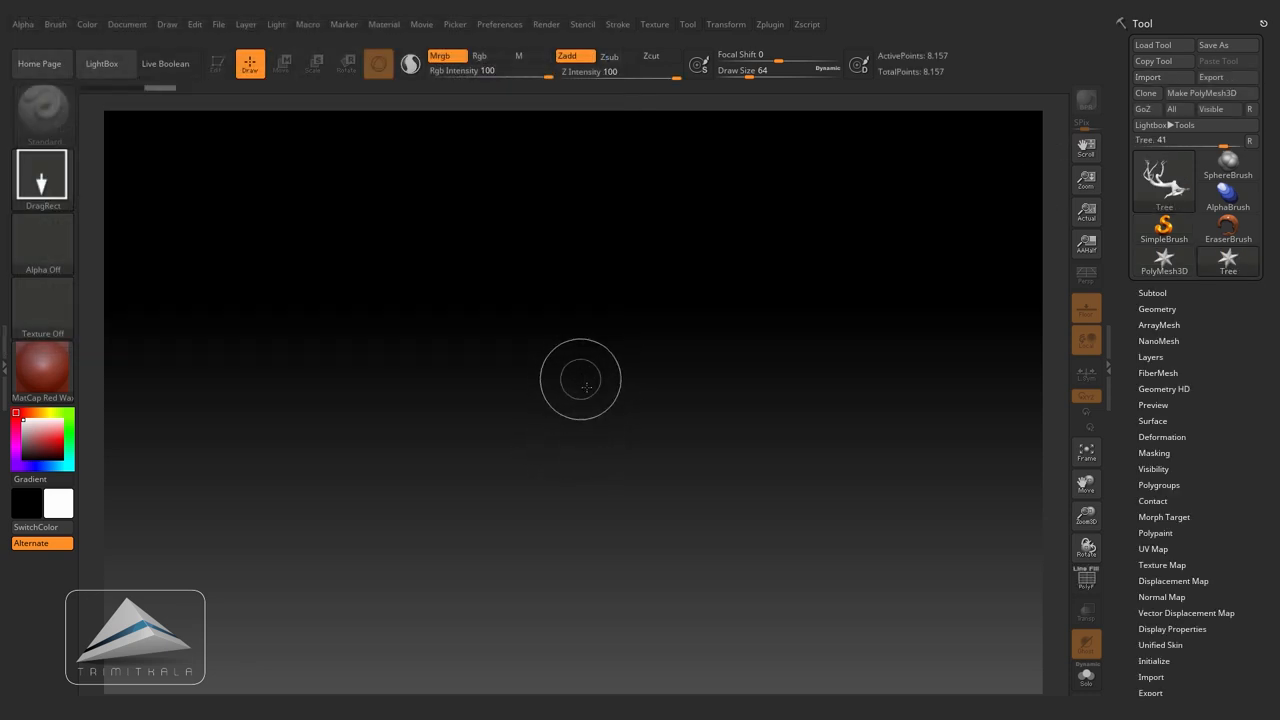
mouse_move(580, 438)
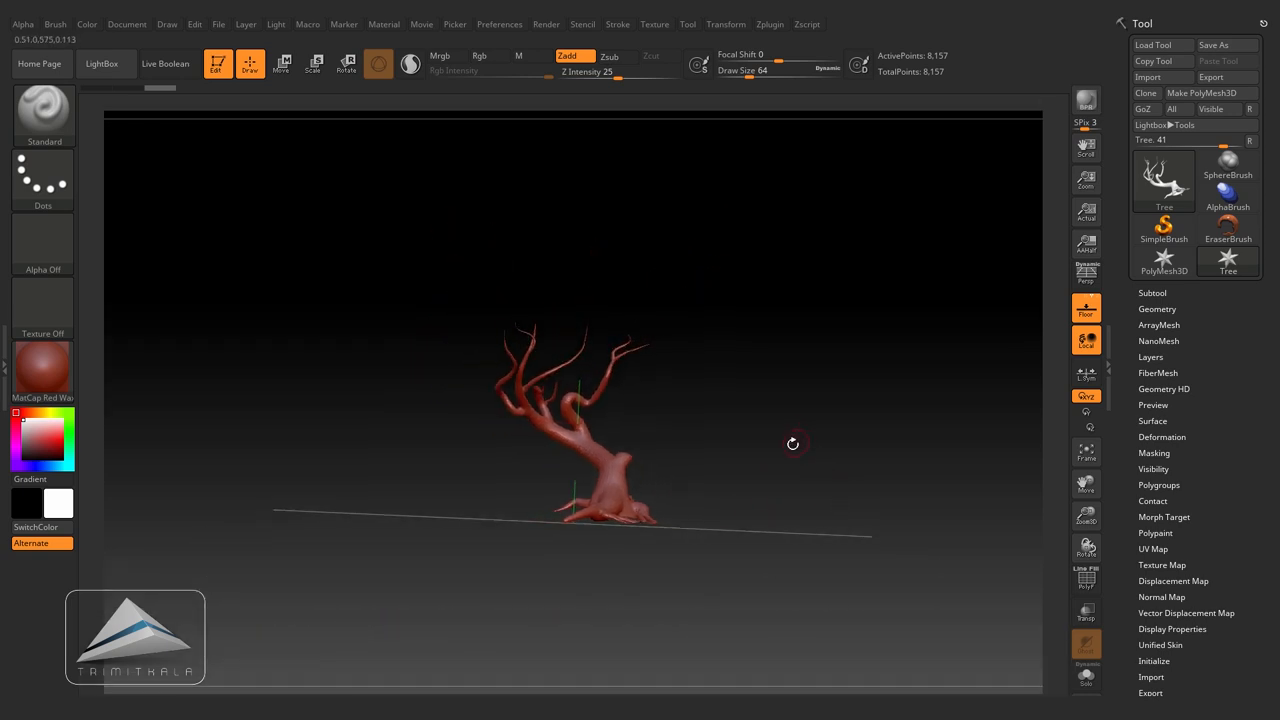
drag(793, 444, 800, 485)
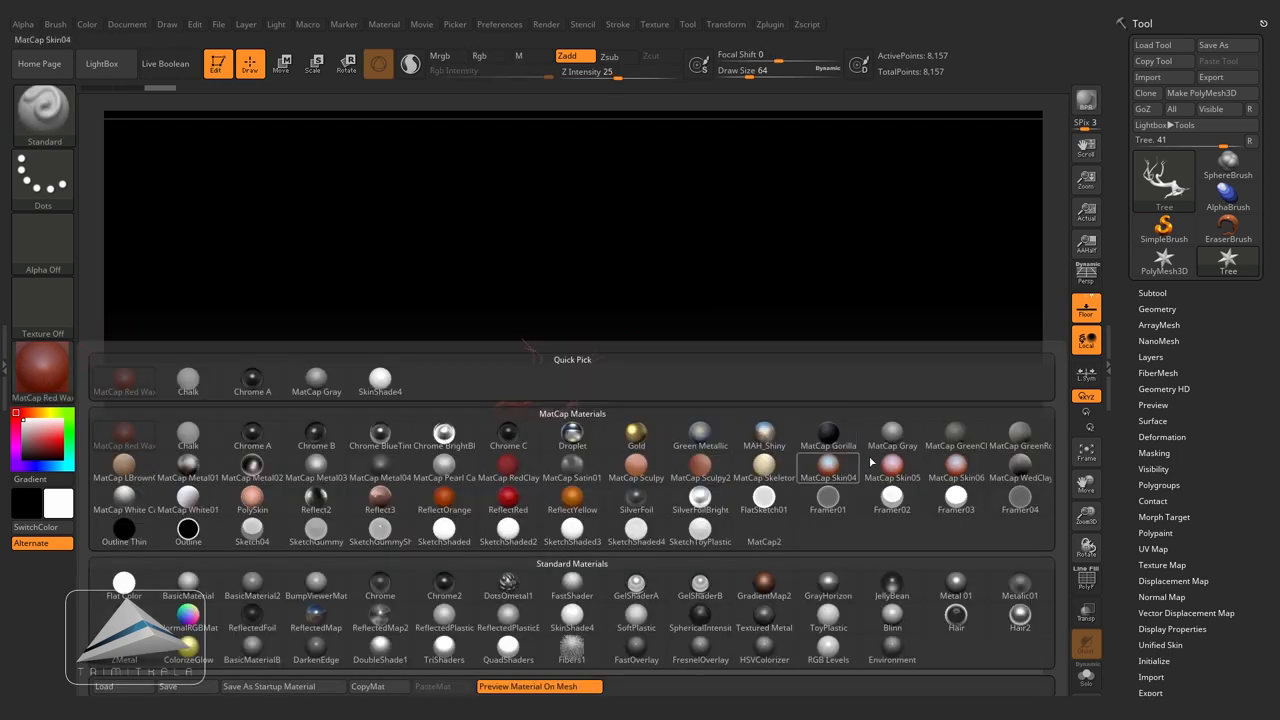
Step: Apply the MatCap Gray material to the tree mesh
click(891, 434)
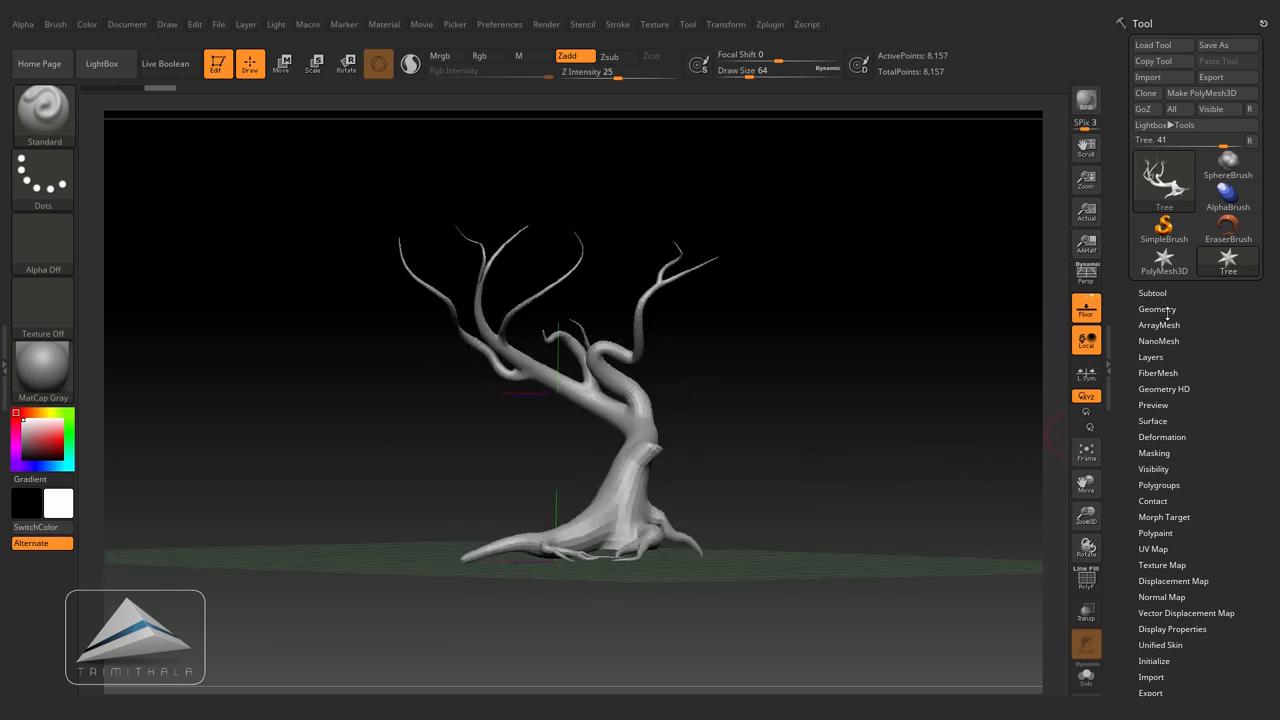
Step: Divide the tree to SDiv 5, about 2.078 million points, and check lower levels
click(1157, 308)
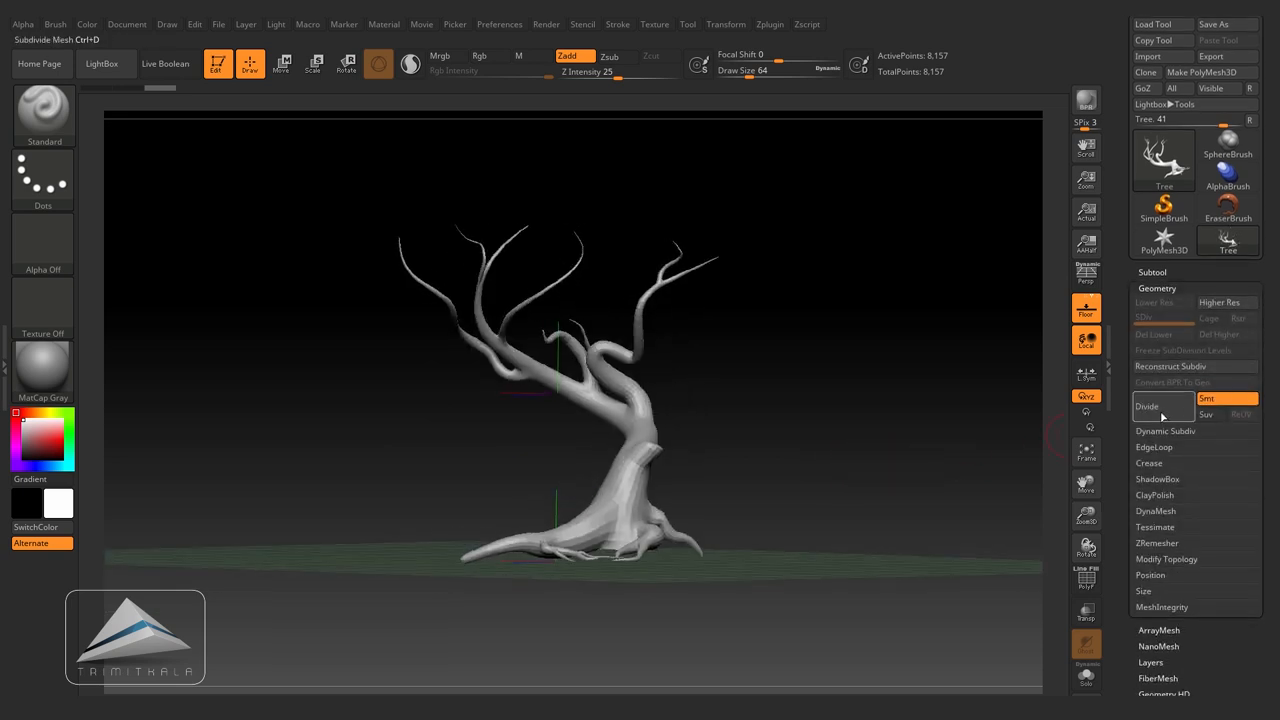
click(1147, 406)
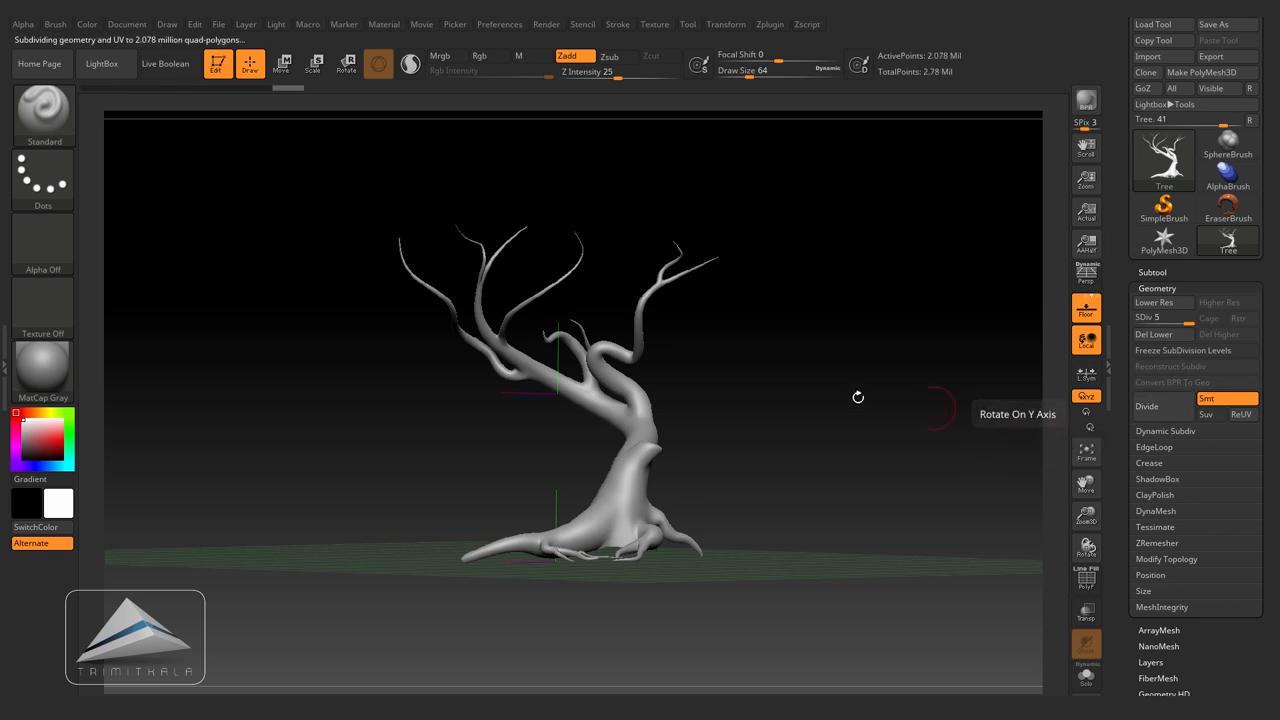
drag(857, 397, 800, 460)
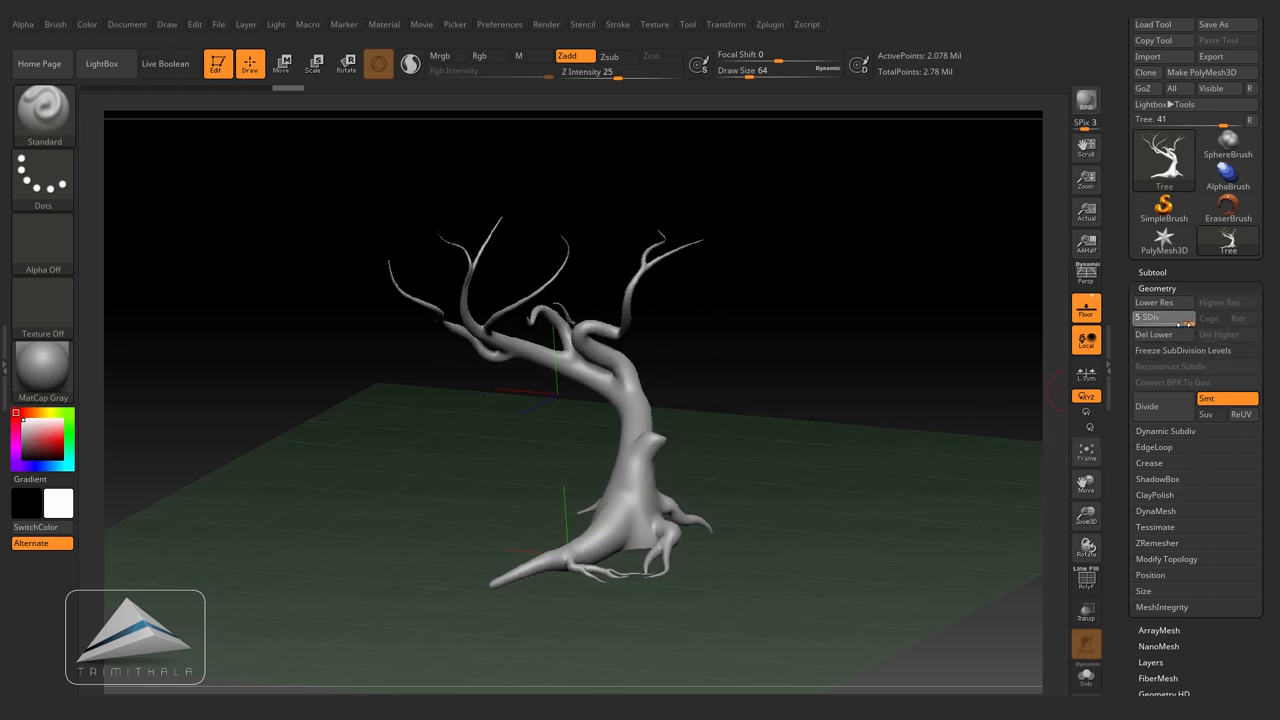
click(1153, 302)
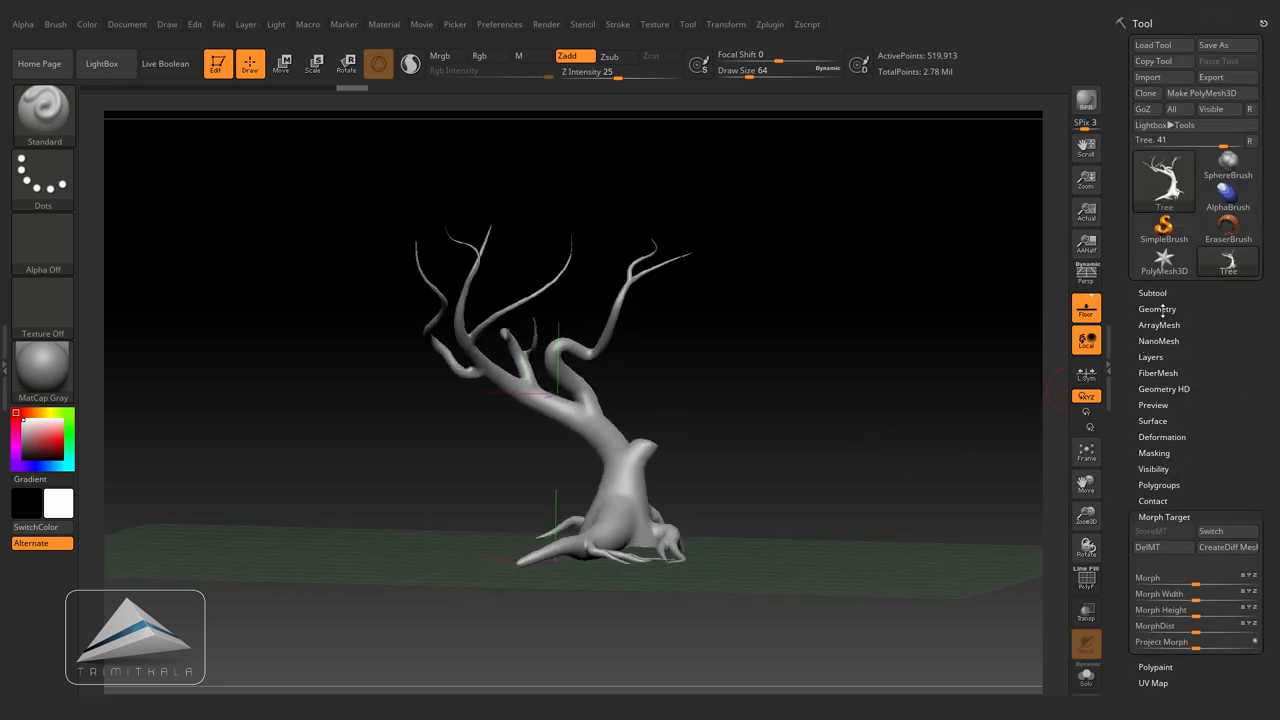
click(1157, 308)
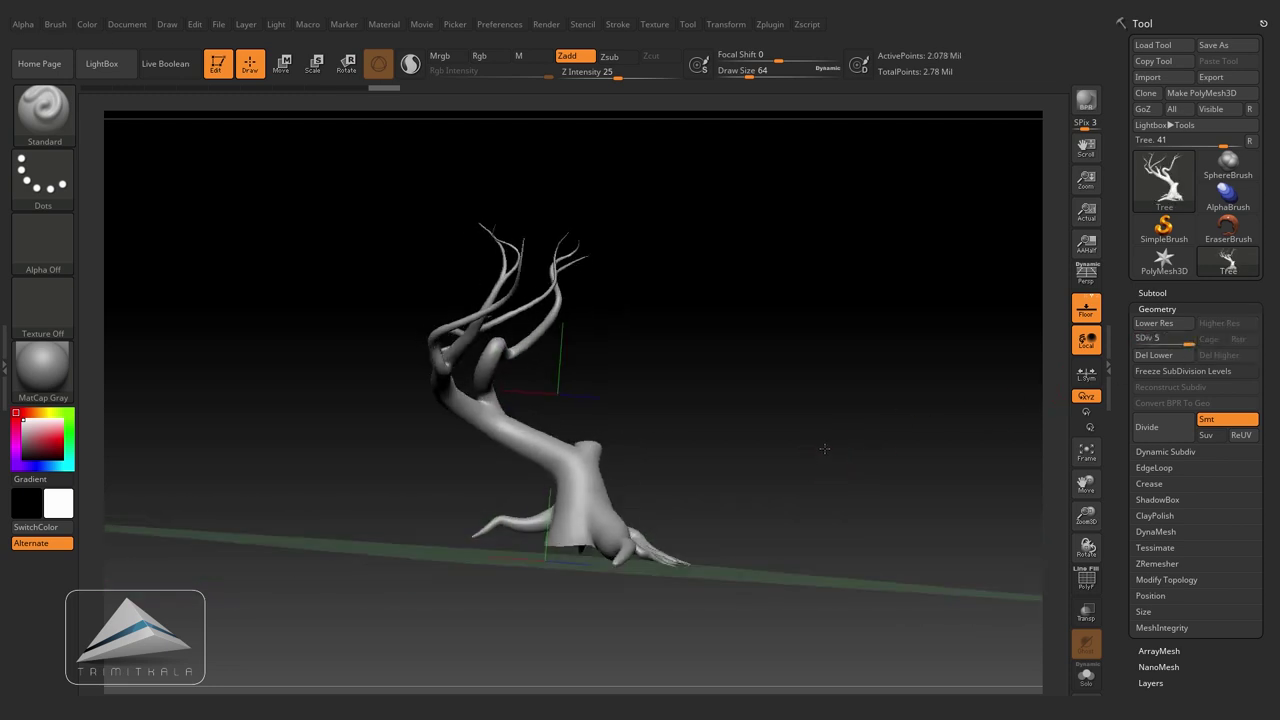
click(42, 240)
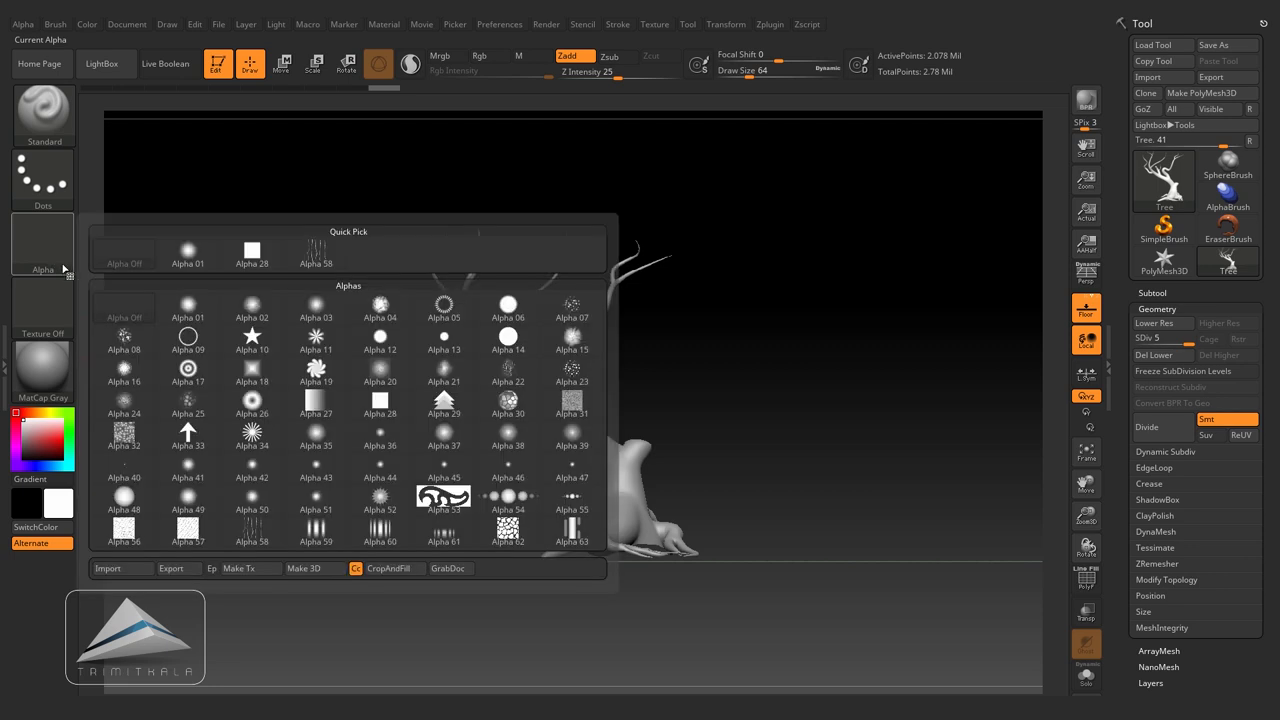
Step: Import fur-waves1 from the Bark folder as the active alpha
click(122, 568)
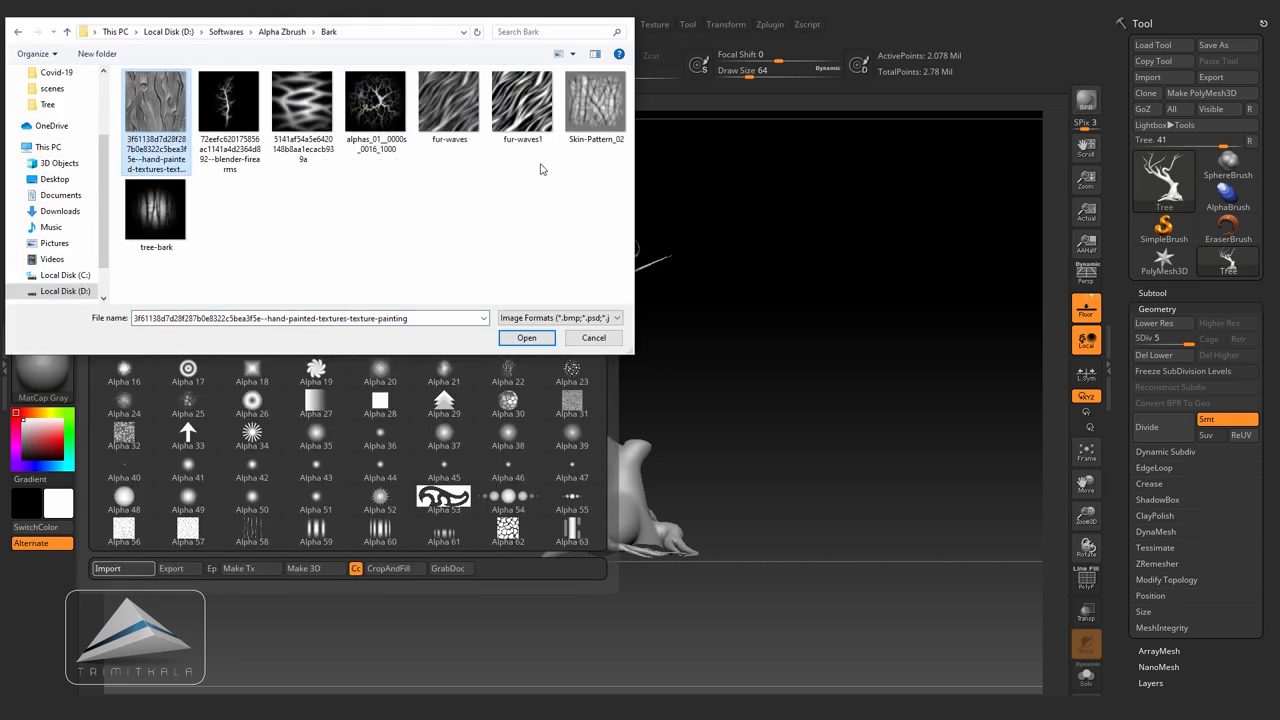
mouse_move(522, 100)
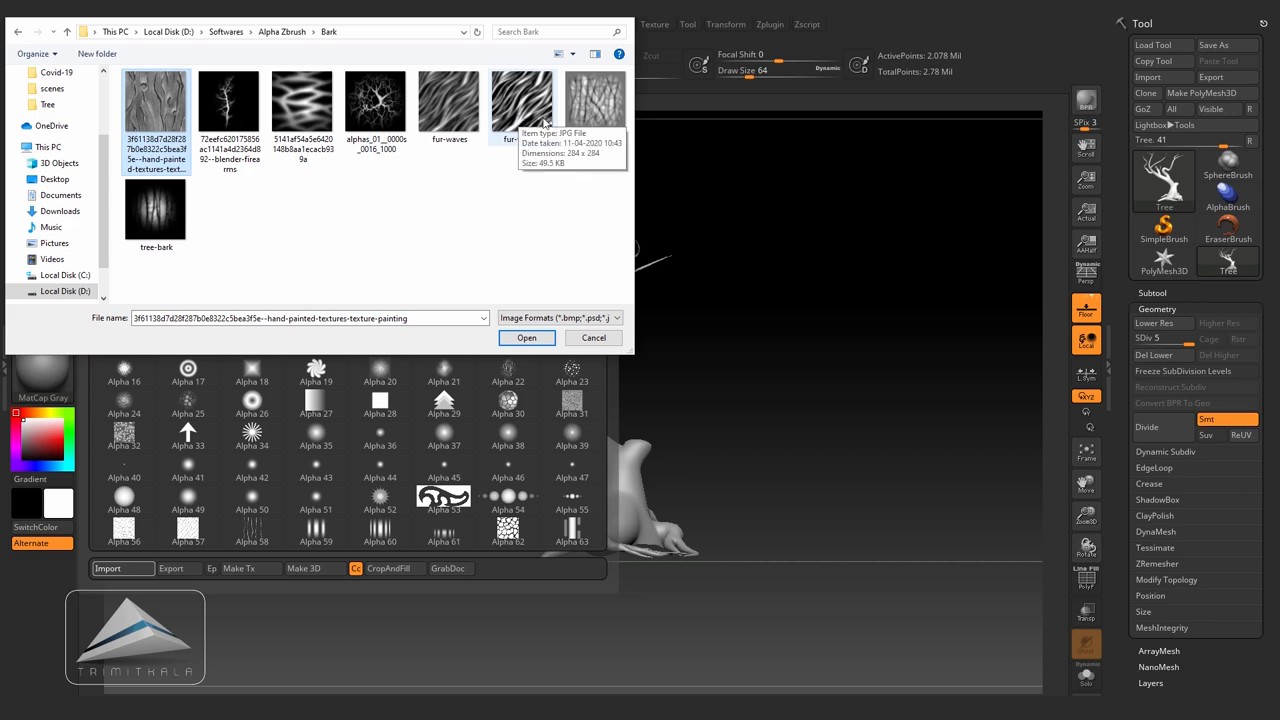
click(521, 103)
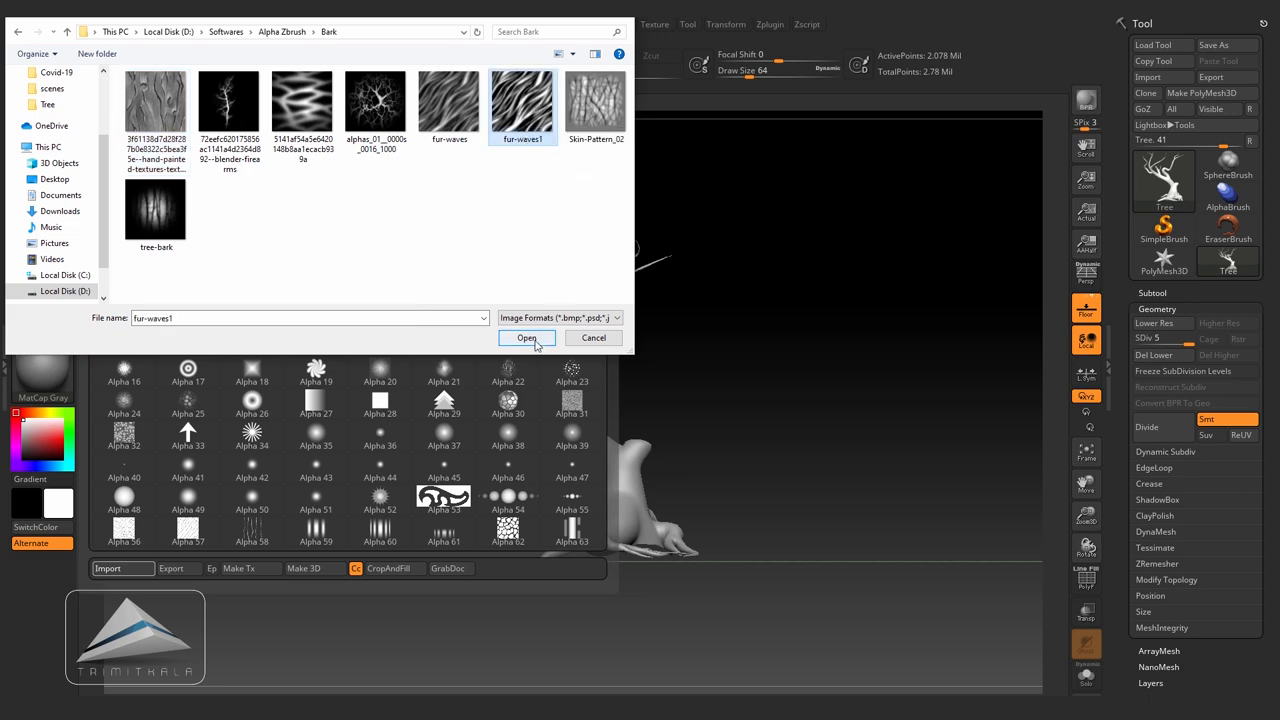
click(526, 338)
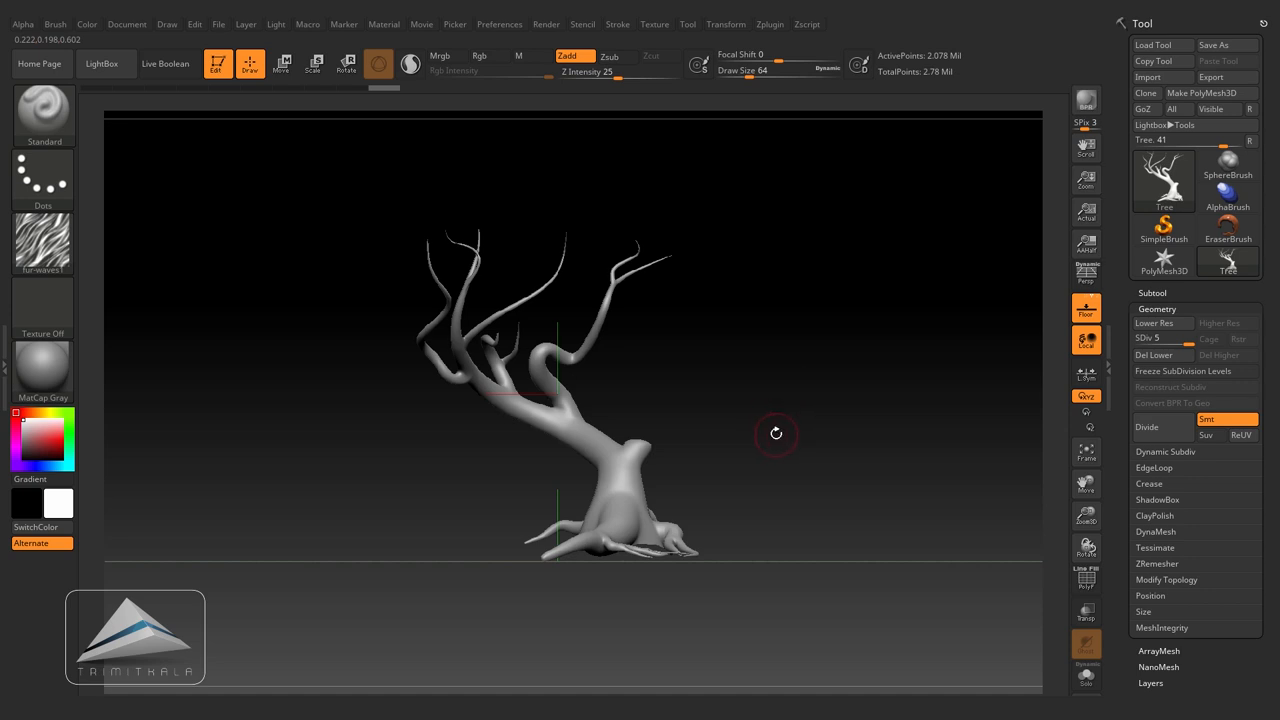
click(22, 24)
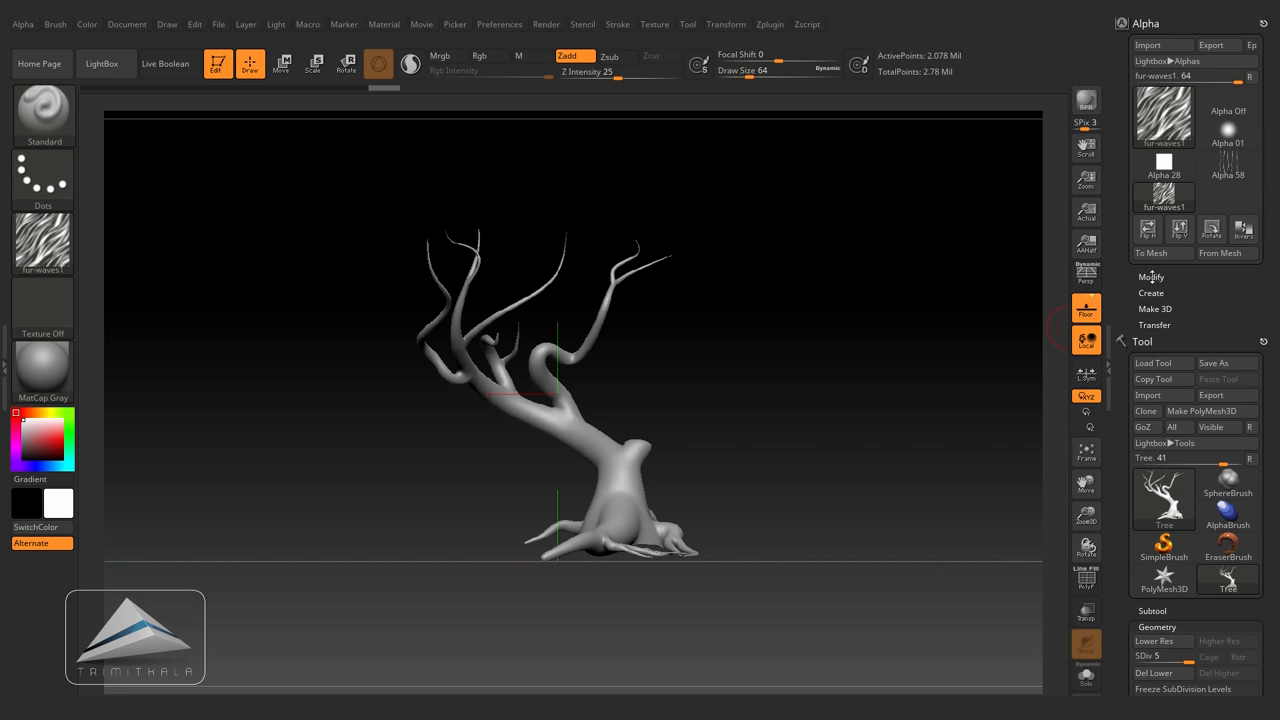
Step: Set the fur-waves1 alpha's H Tiles to 2 under Alpha > Modify
click(1151, 276)
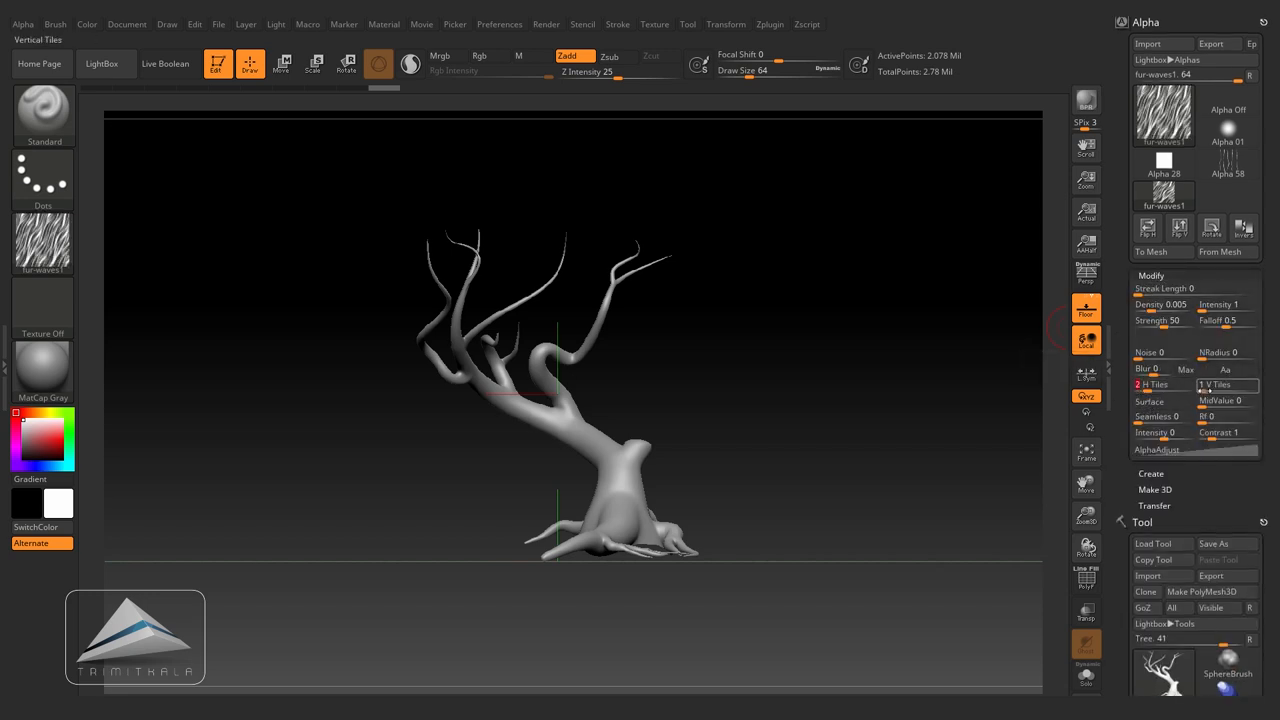
mouse_move(1155, 385)
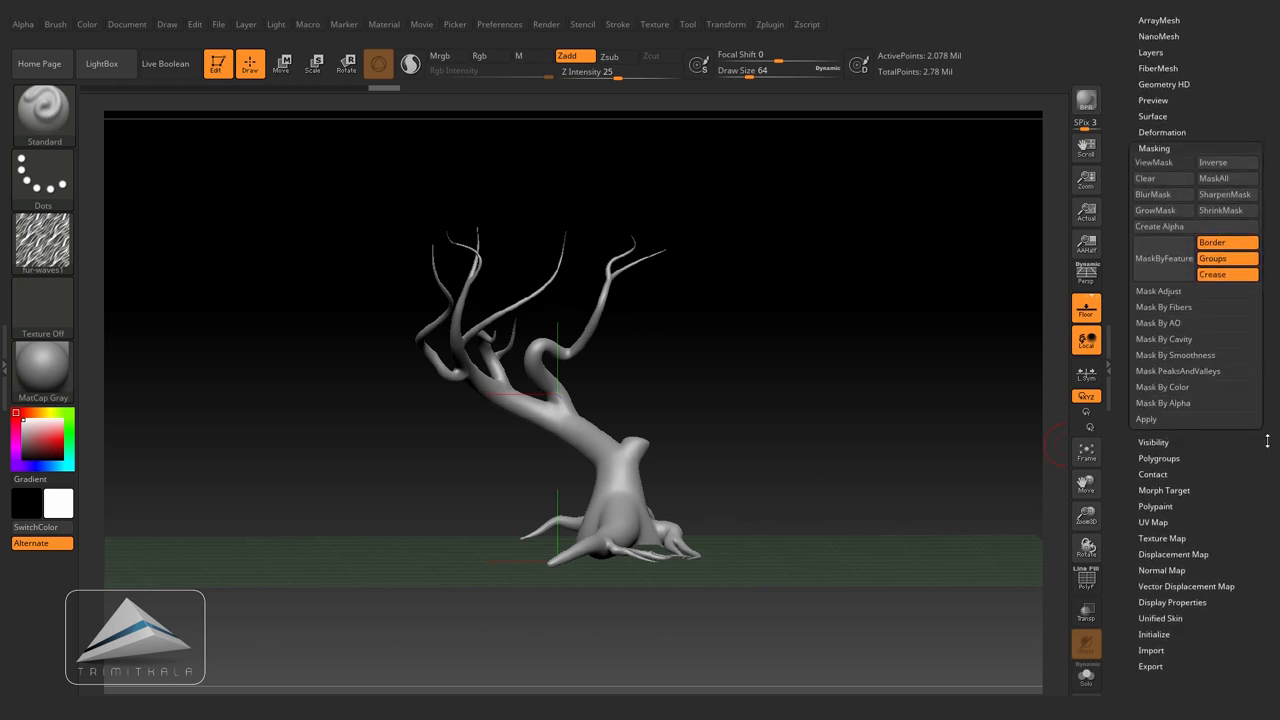
Step: Expand Mask By Alpha under Tool > Masking, with Intens 100 and Blend 100
click(1162, 403)
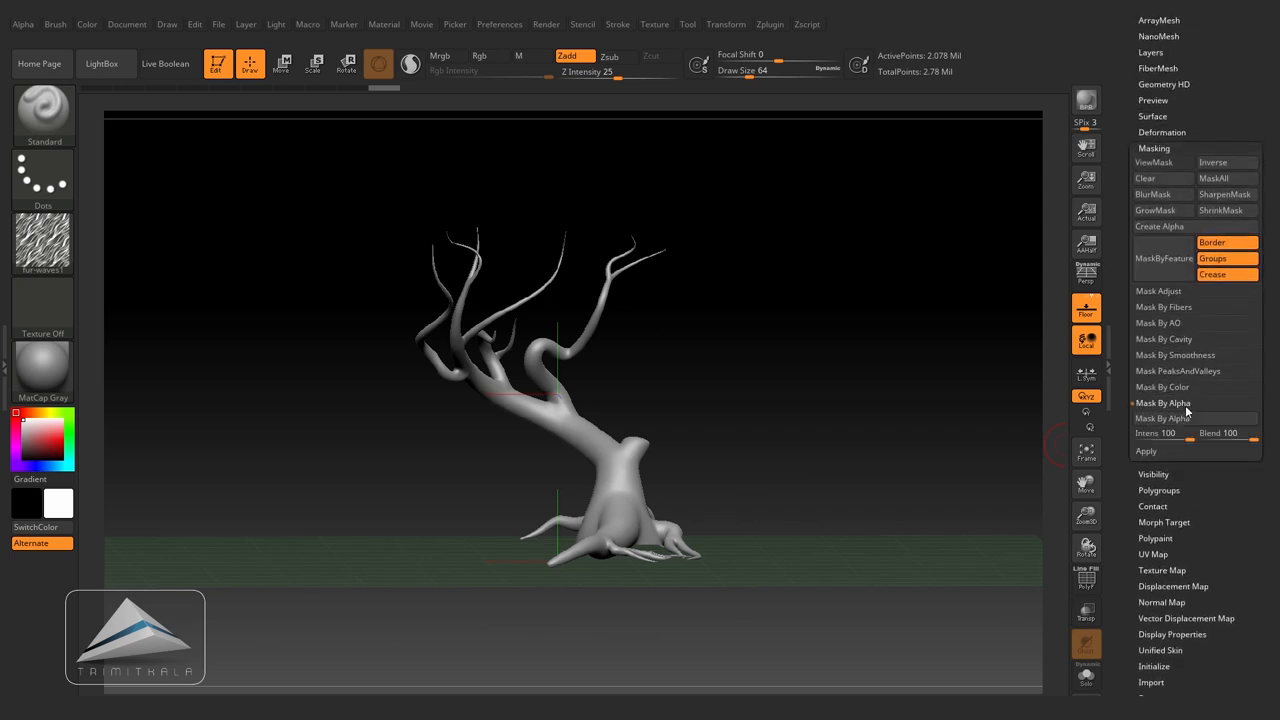
mouse_move(1178, 418)
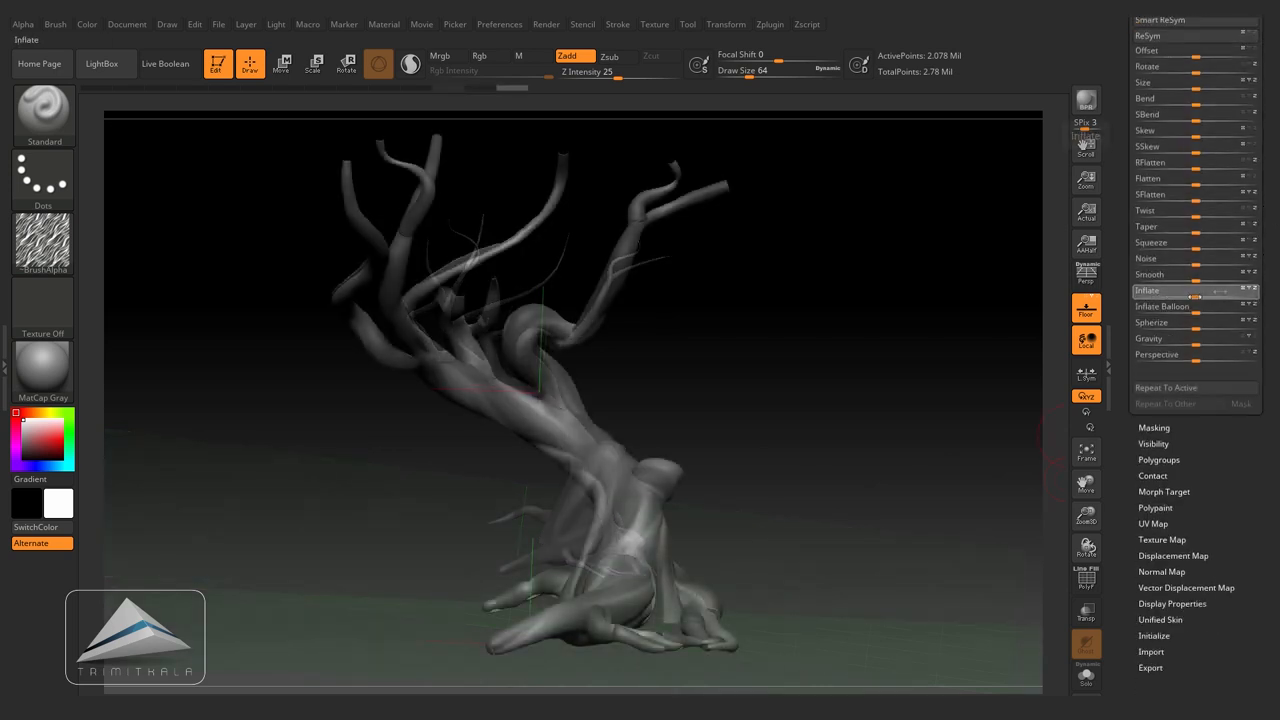
Step: Inflate bark ridges through the alpha mask at SDiv 4, about 520K points
drag(1200, 290, 1180, 290)
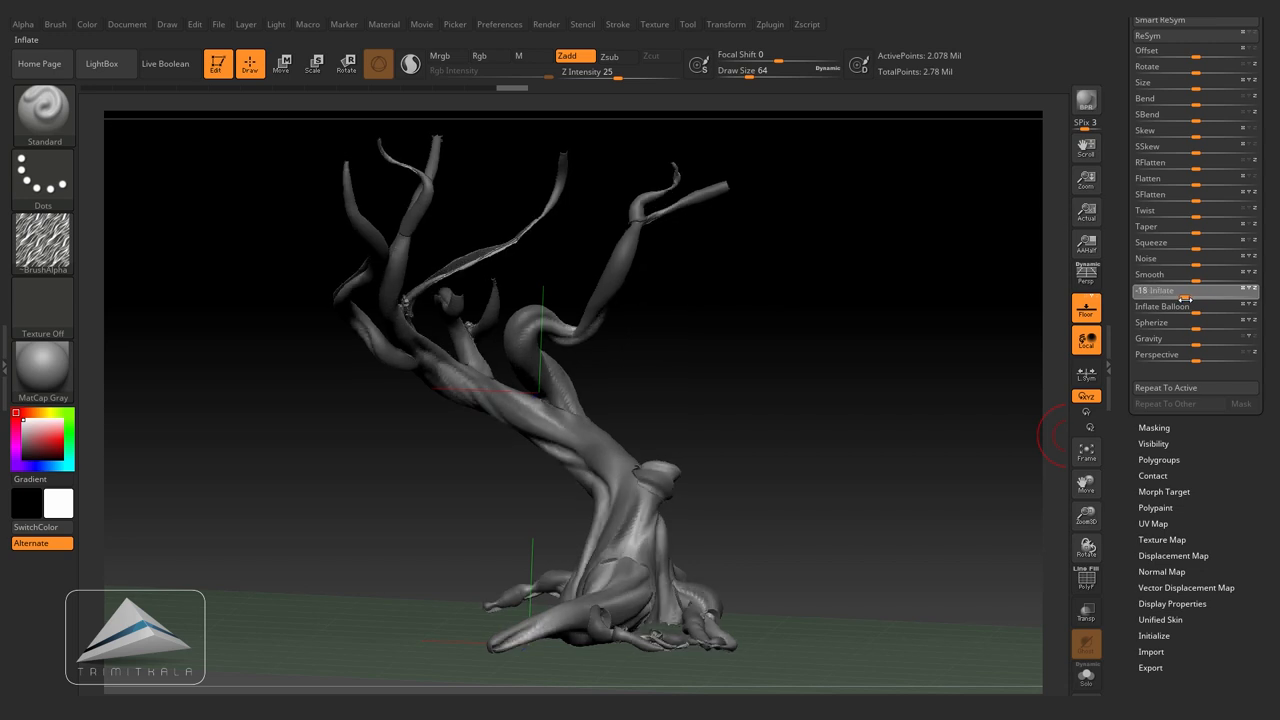
click(1190, 290)
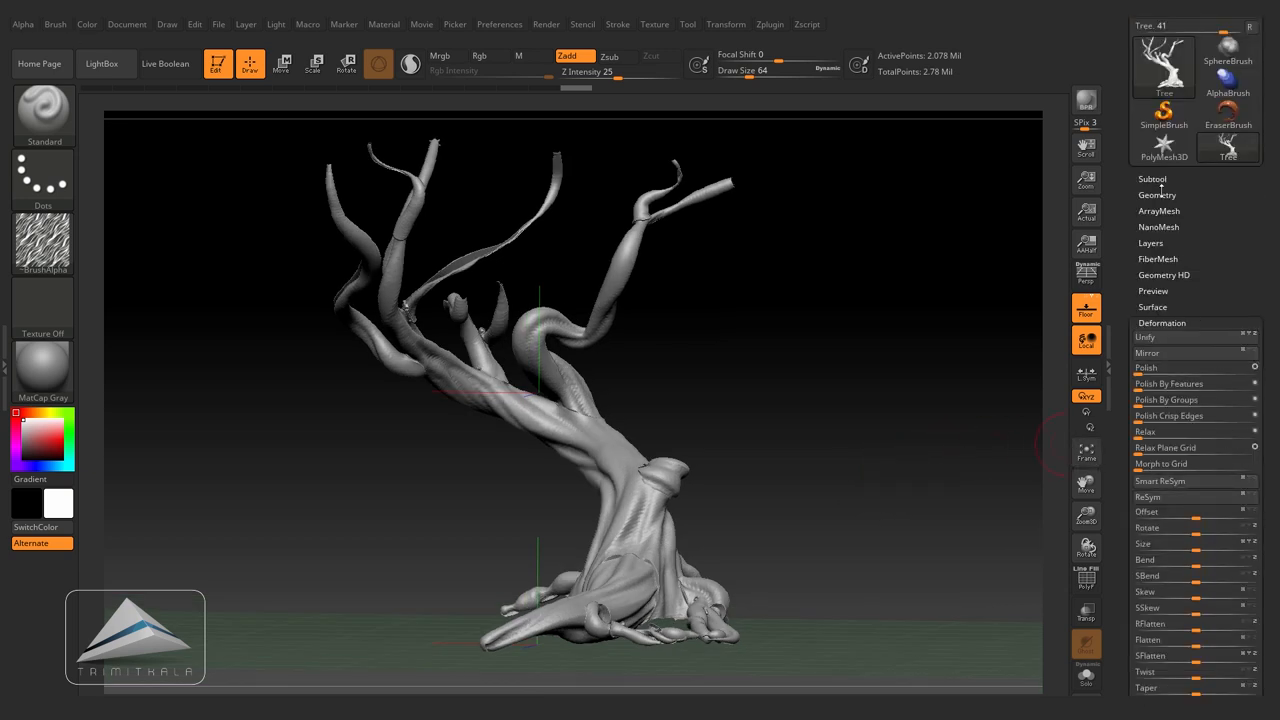
click(1157, 194)
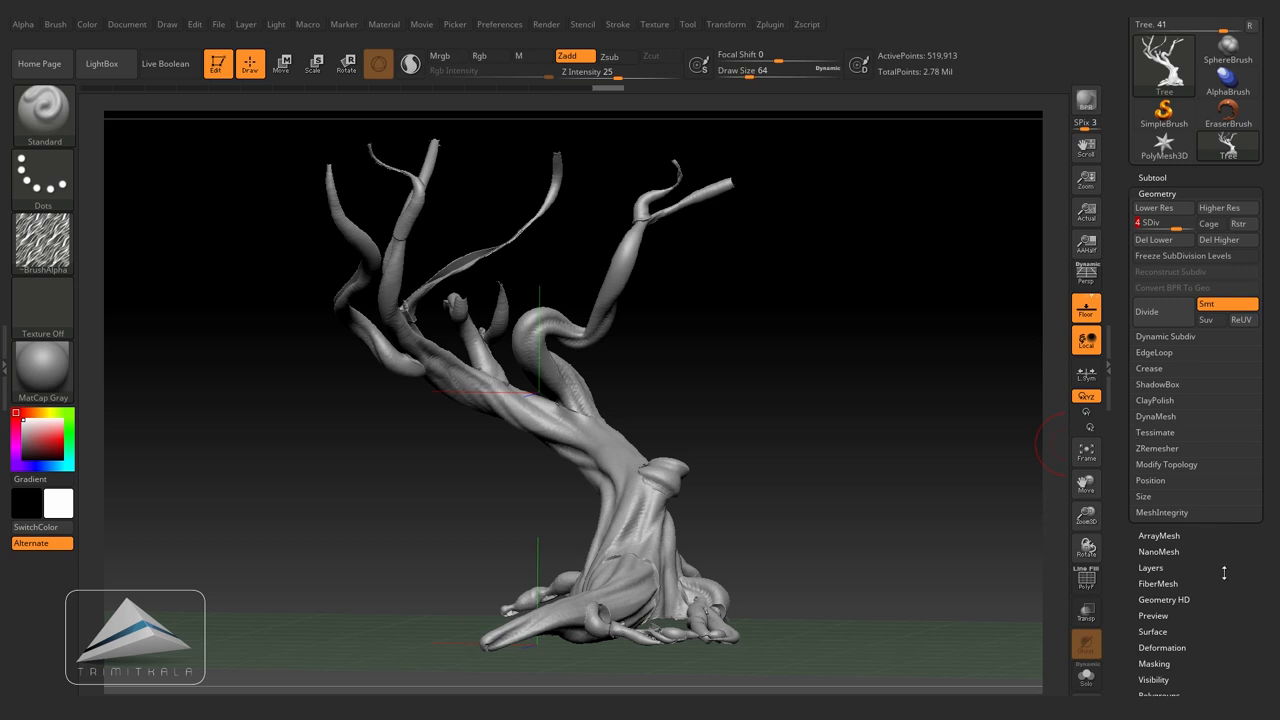
click(42, 112)
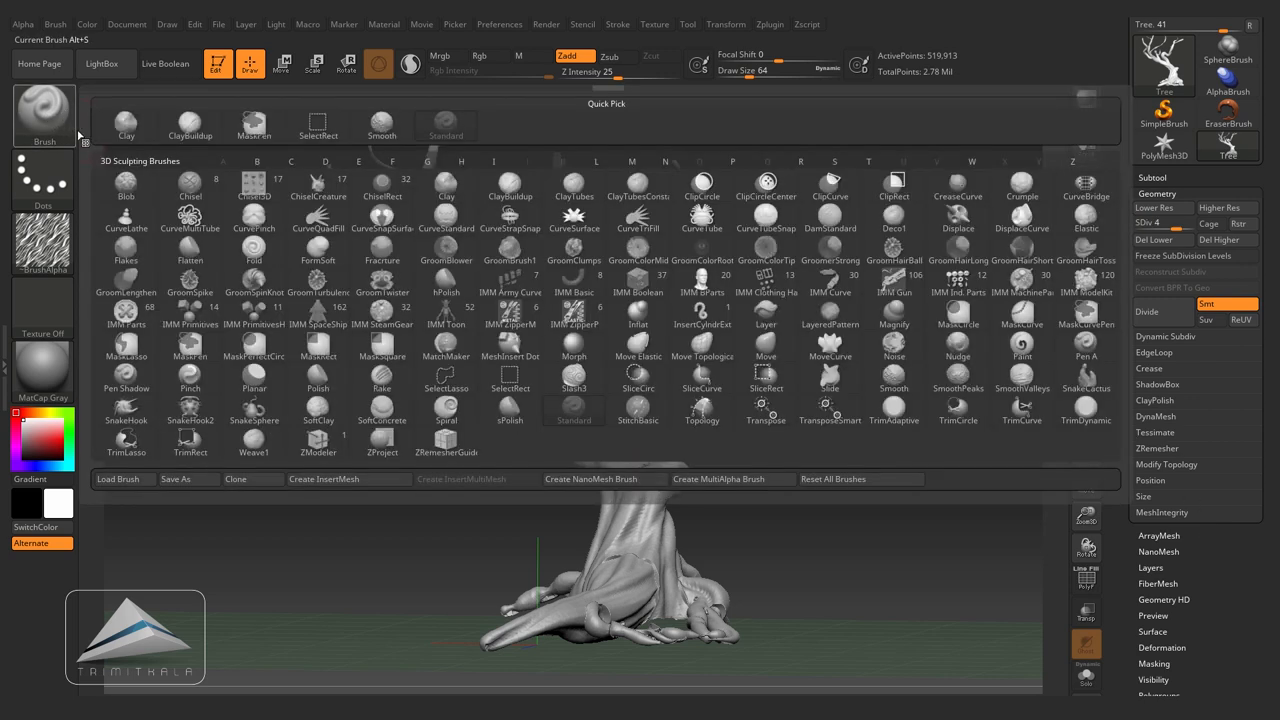
Step: Select the Morph brush from the M-filtered brush palette
click(573, 388)
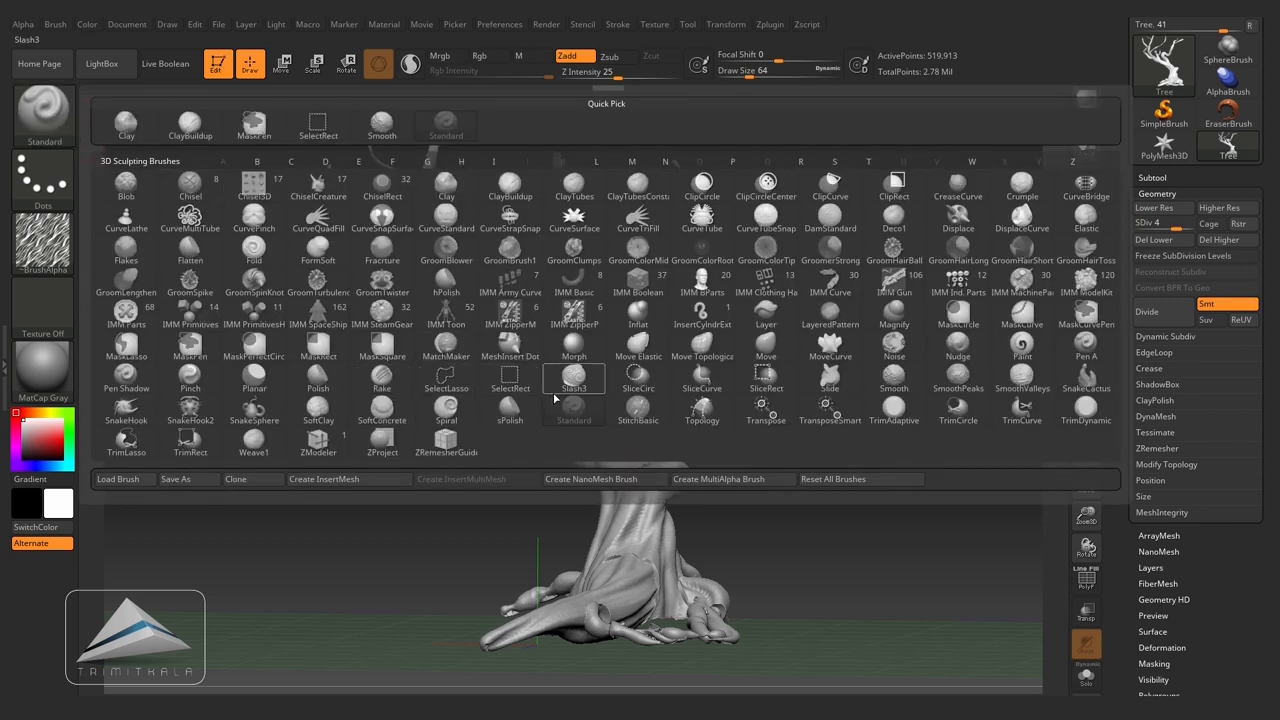
click(573, 345)
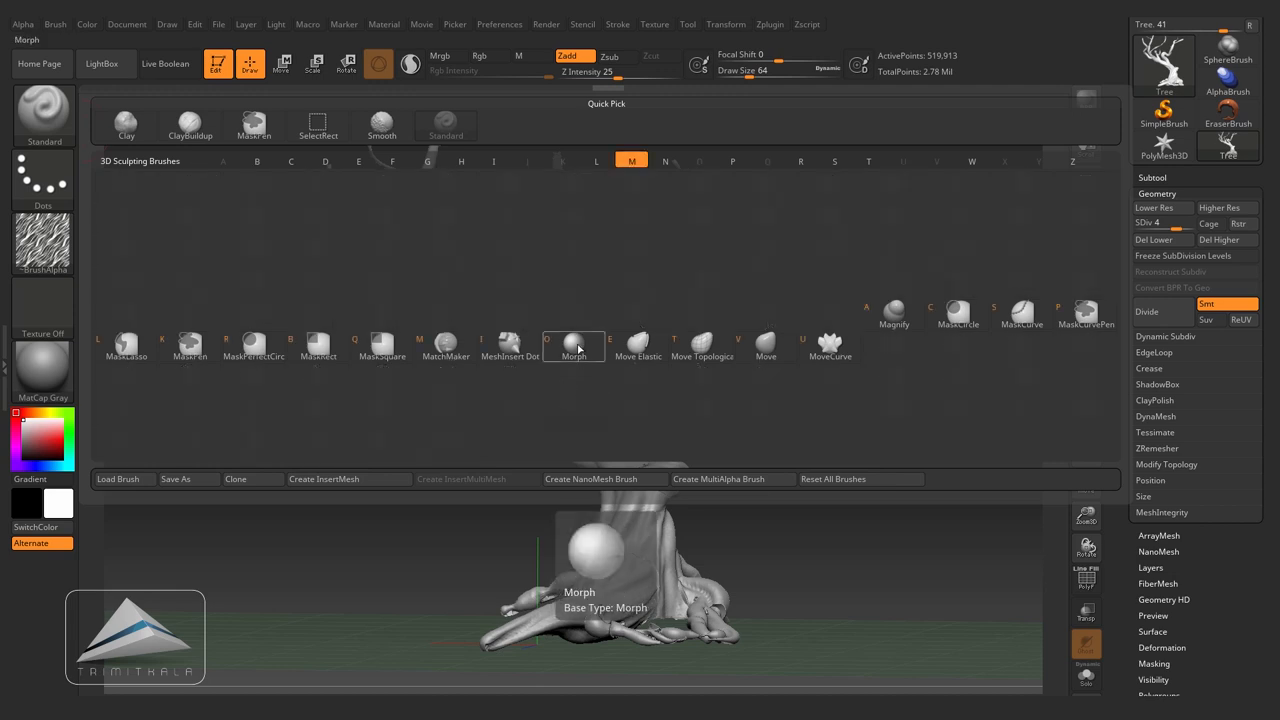
click(573, 345)
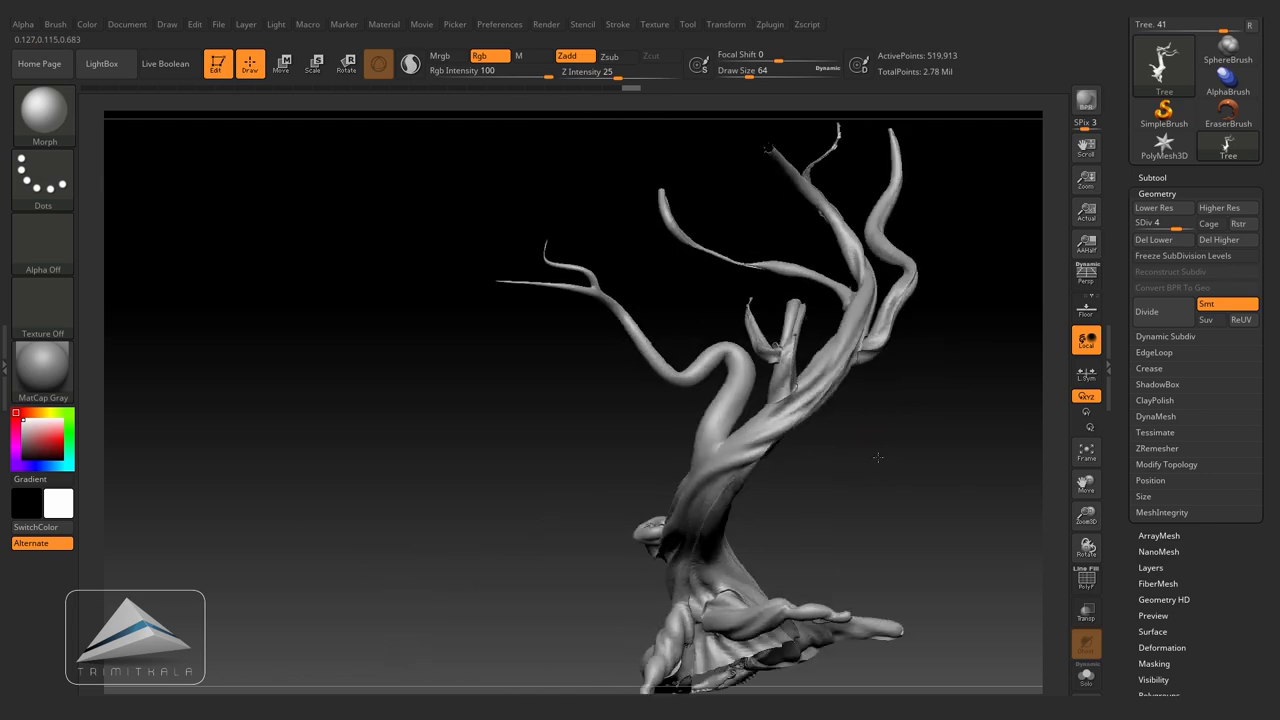
Step: Morph several branches back to their smooth shape and smooth their surfaces
drag(878, 457, 659, 406)
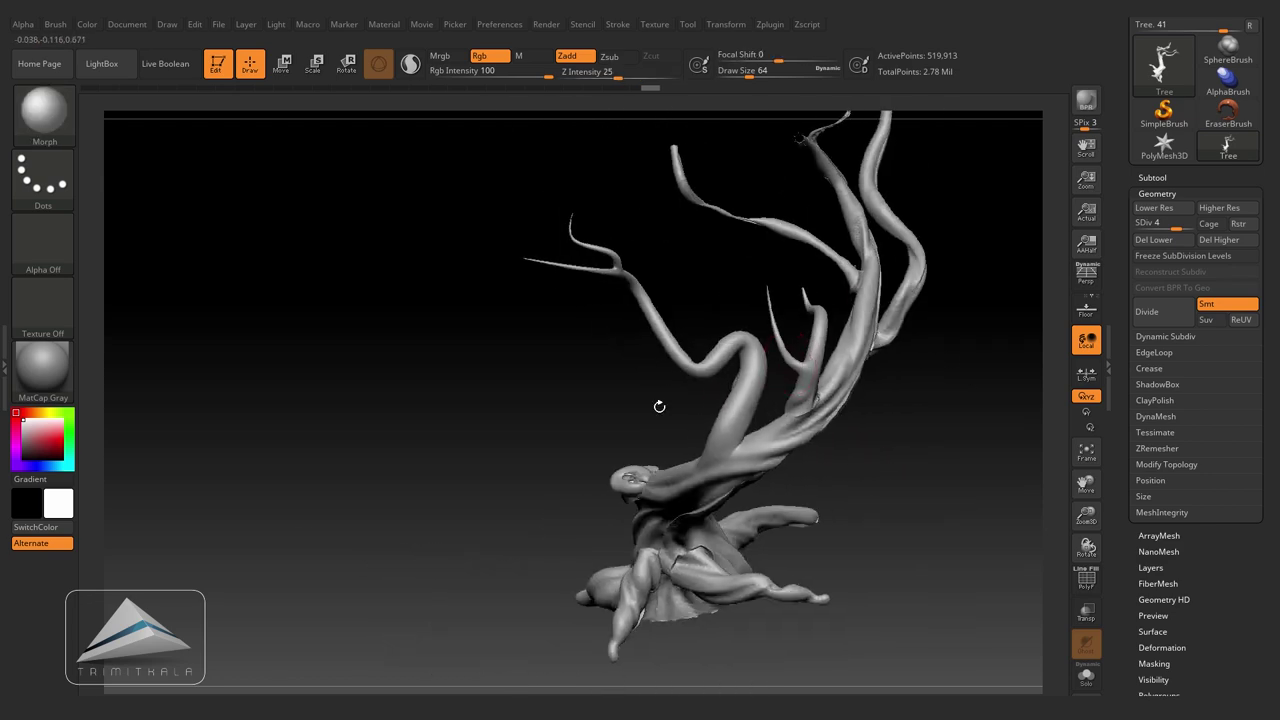
drag(659, 406, 899, 511)
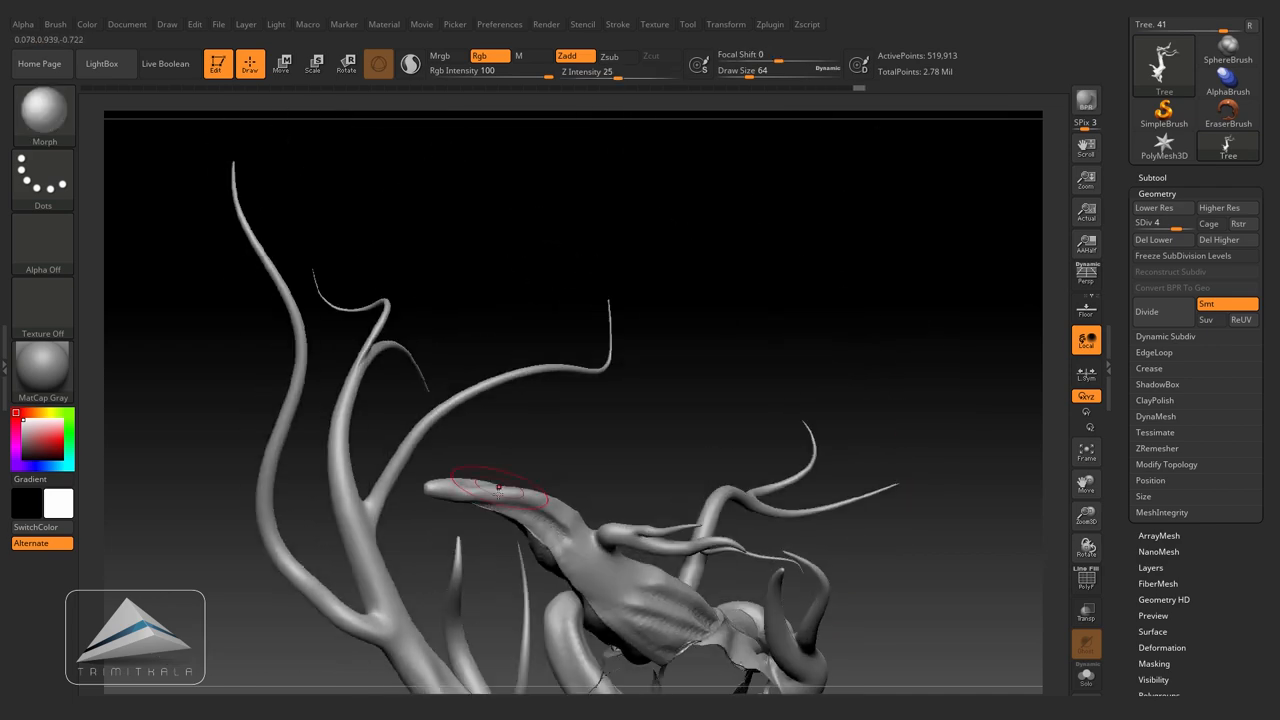
drag(500, 490, 655, 490)
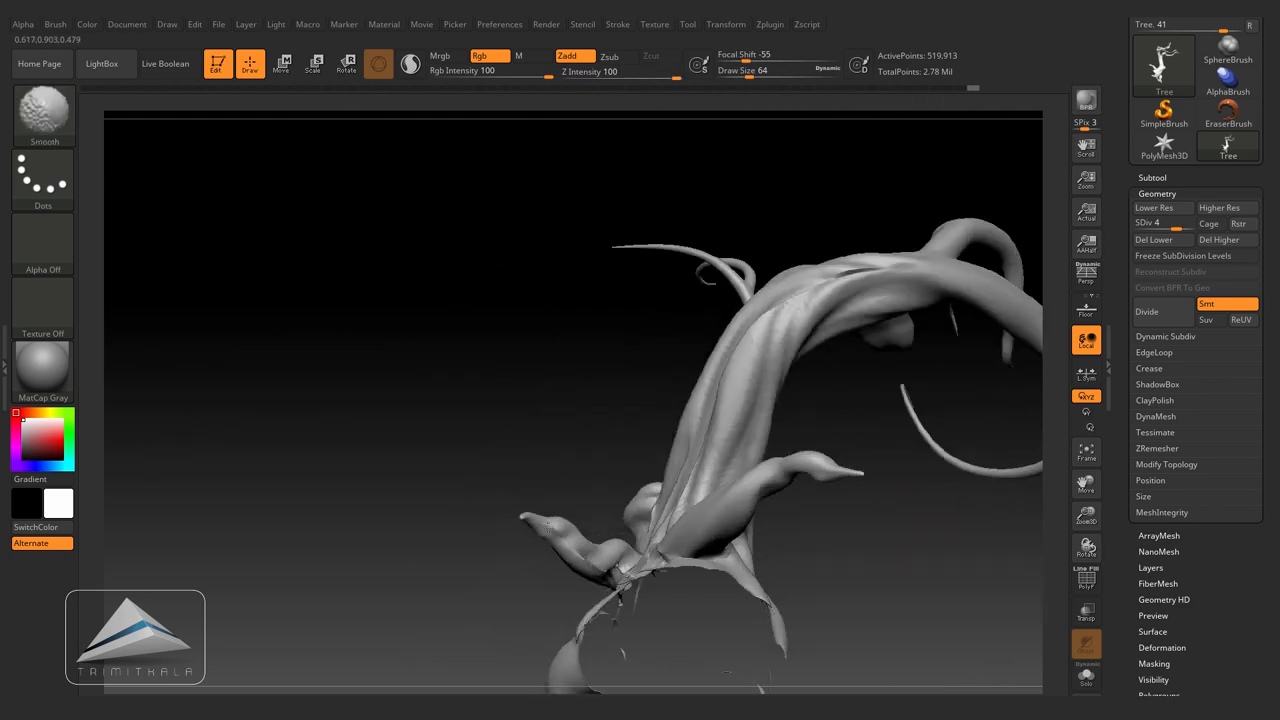
drag(700, 400, 650, 300)
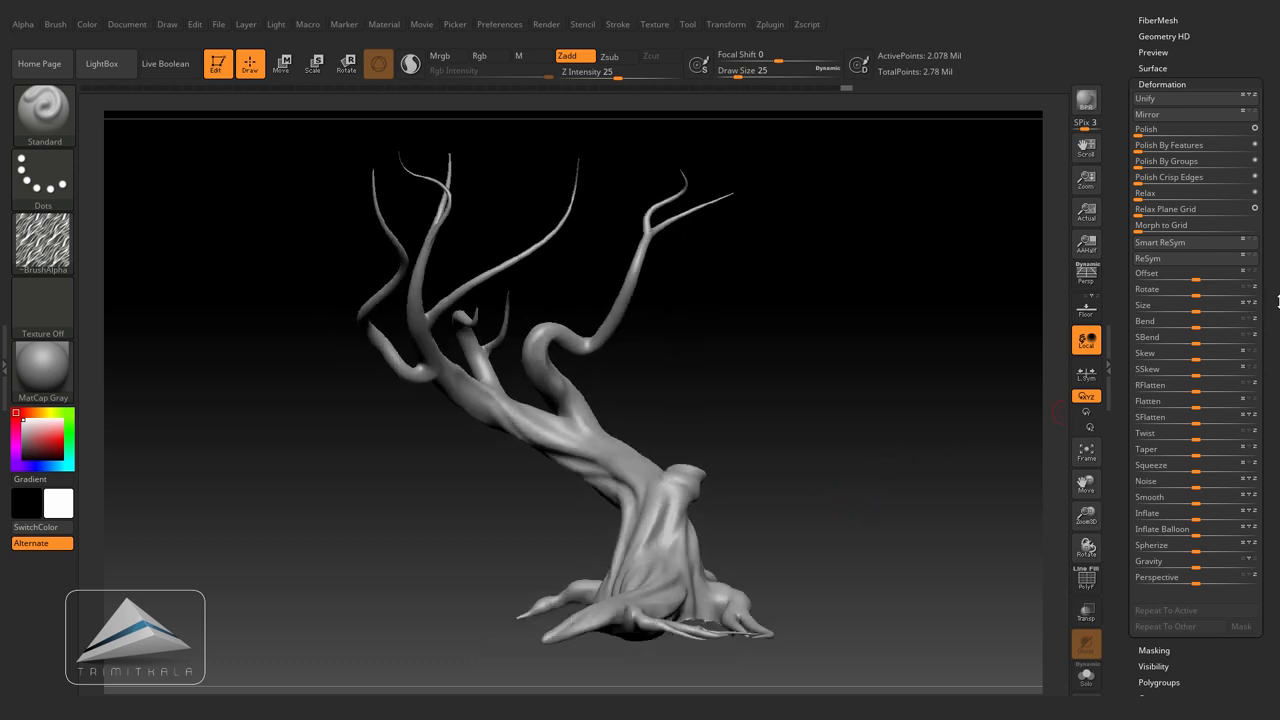
Step: Mask the entire tree with the noise alpha pattern via Mask By Alpha
click(42, 242)
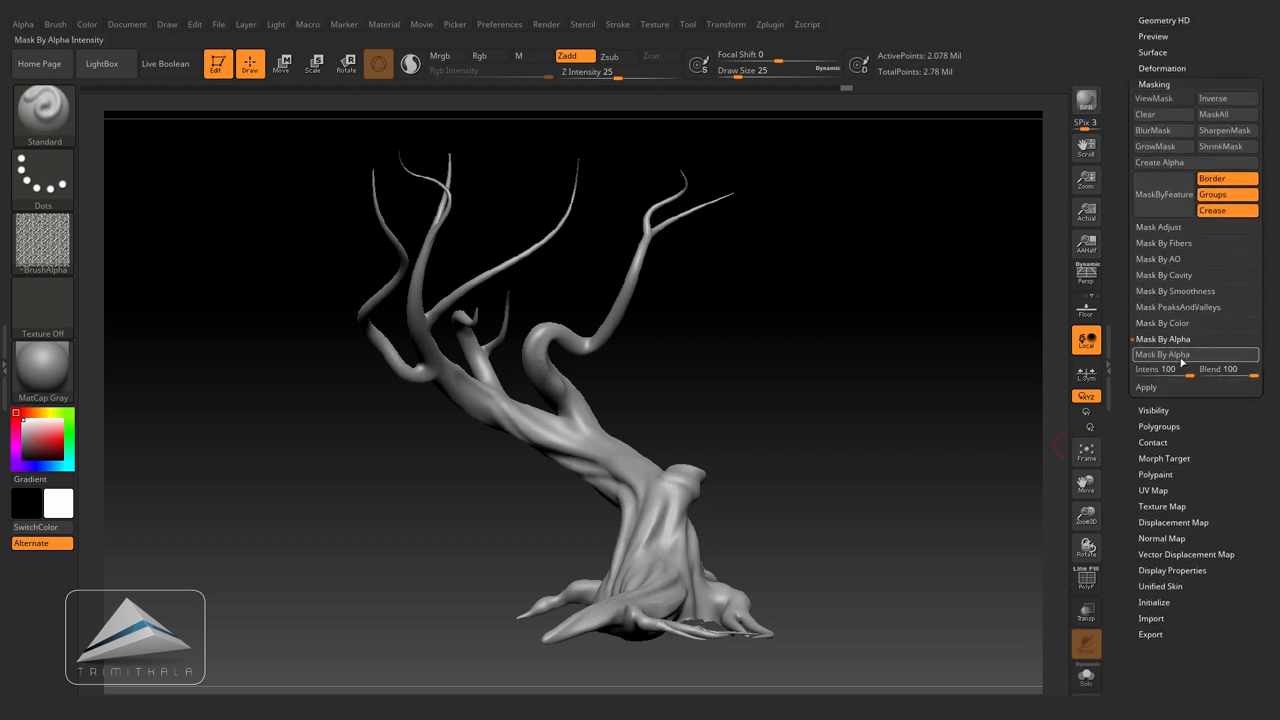
click(1158, 98)
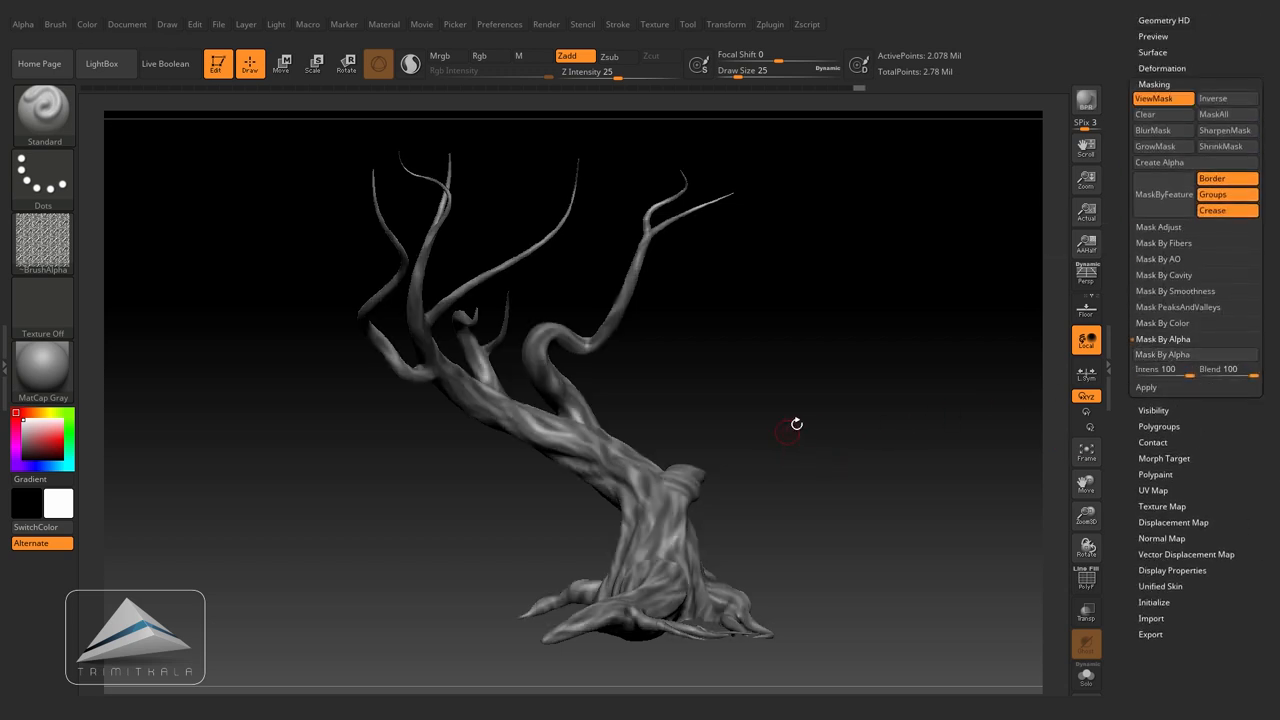
drag(797, 420, 797, 333)
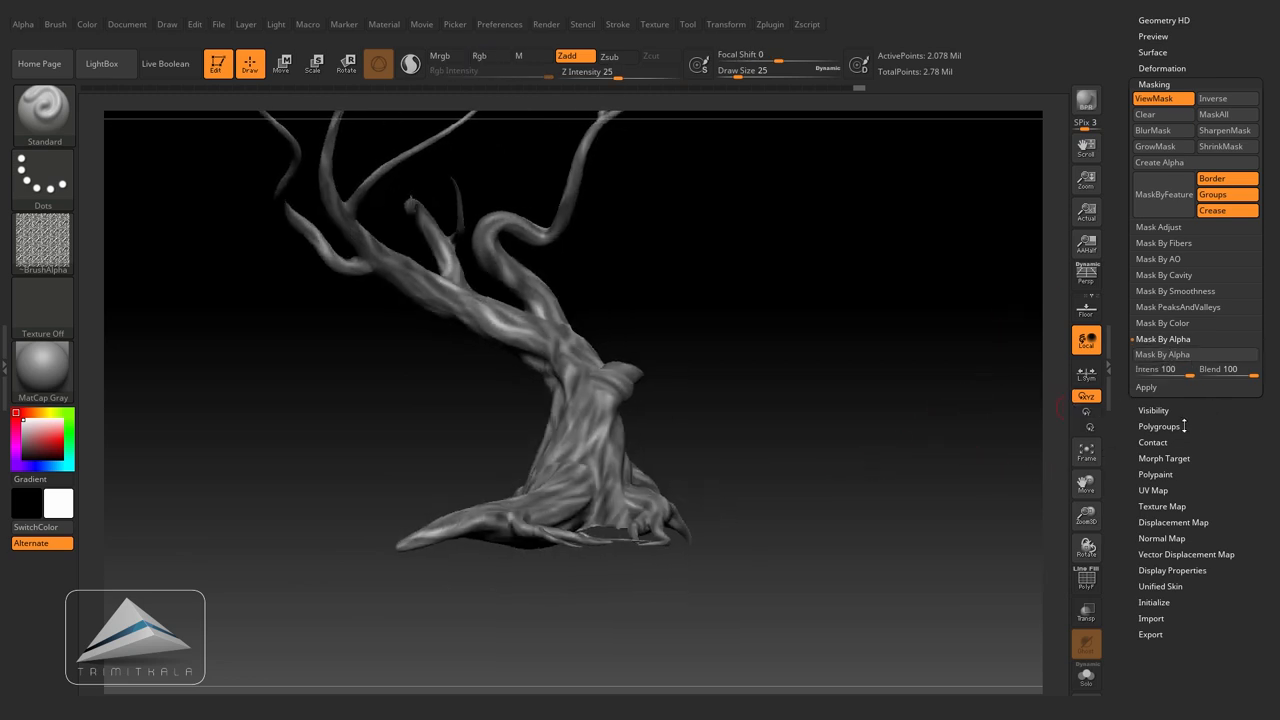
Step: Raise the unmasked areas with Deformation > Inflate Balloon to form bark ridges
click(1162, 67)
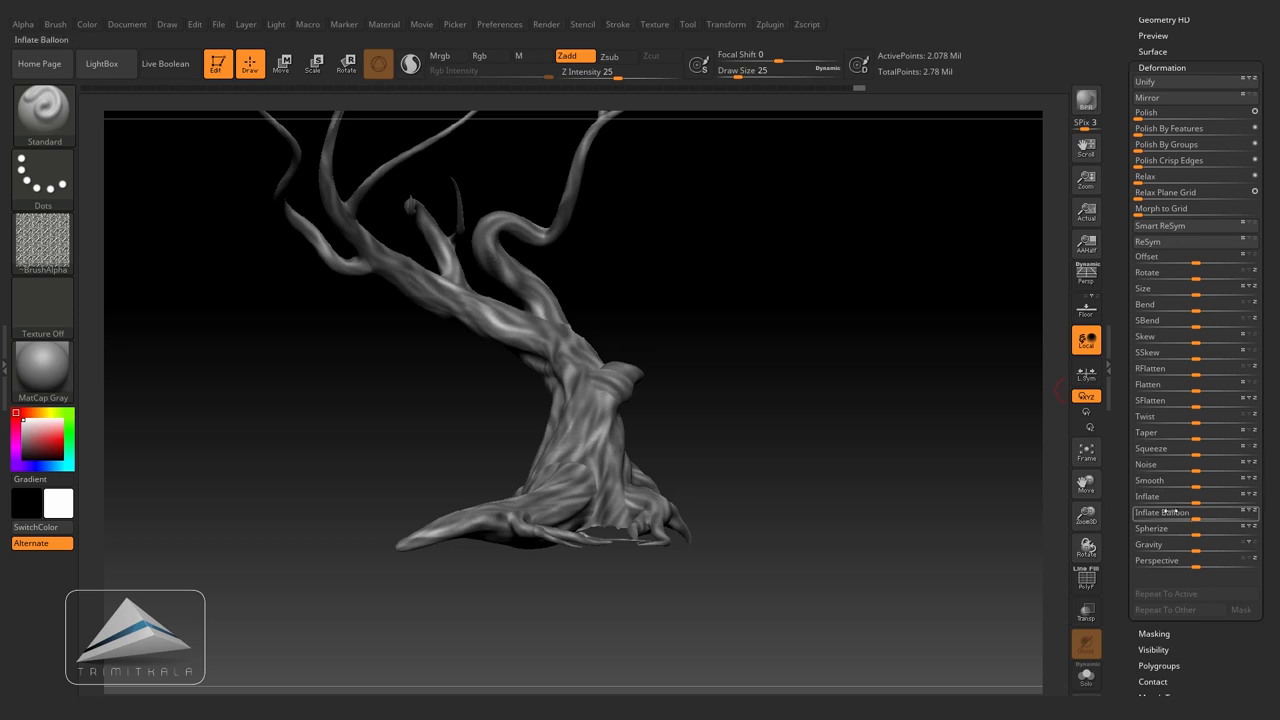
mouse_move(1162, 513)
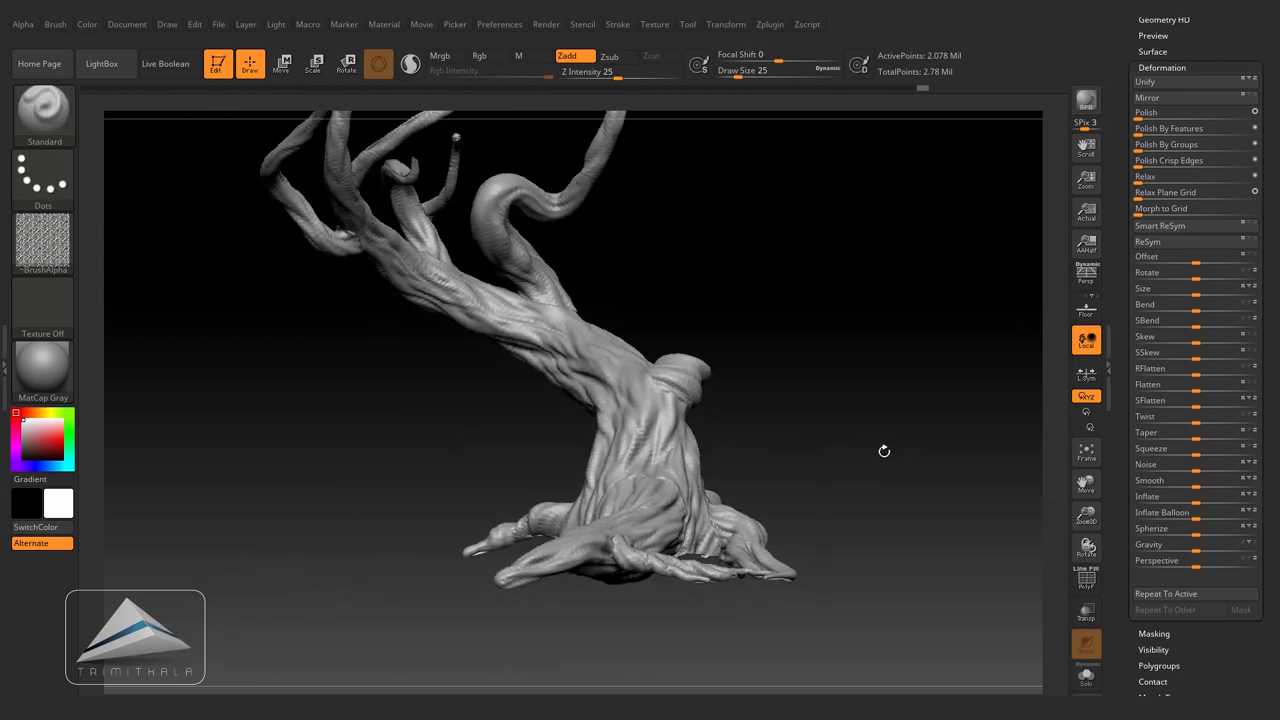
drag(884, 450, 858, 414)
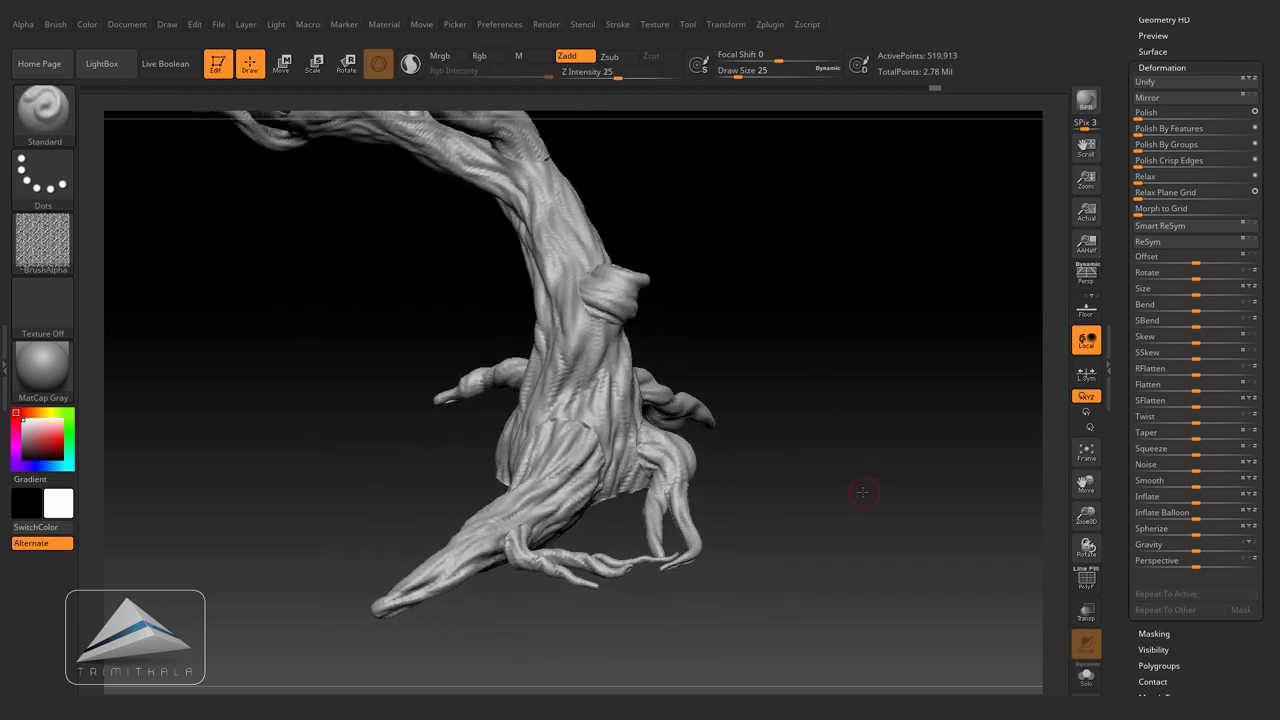
Step: Smooth away bark grooves on the root tips and upper branches with an enlarged Morph brush
click(43, 115)
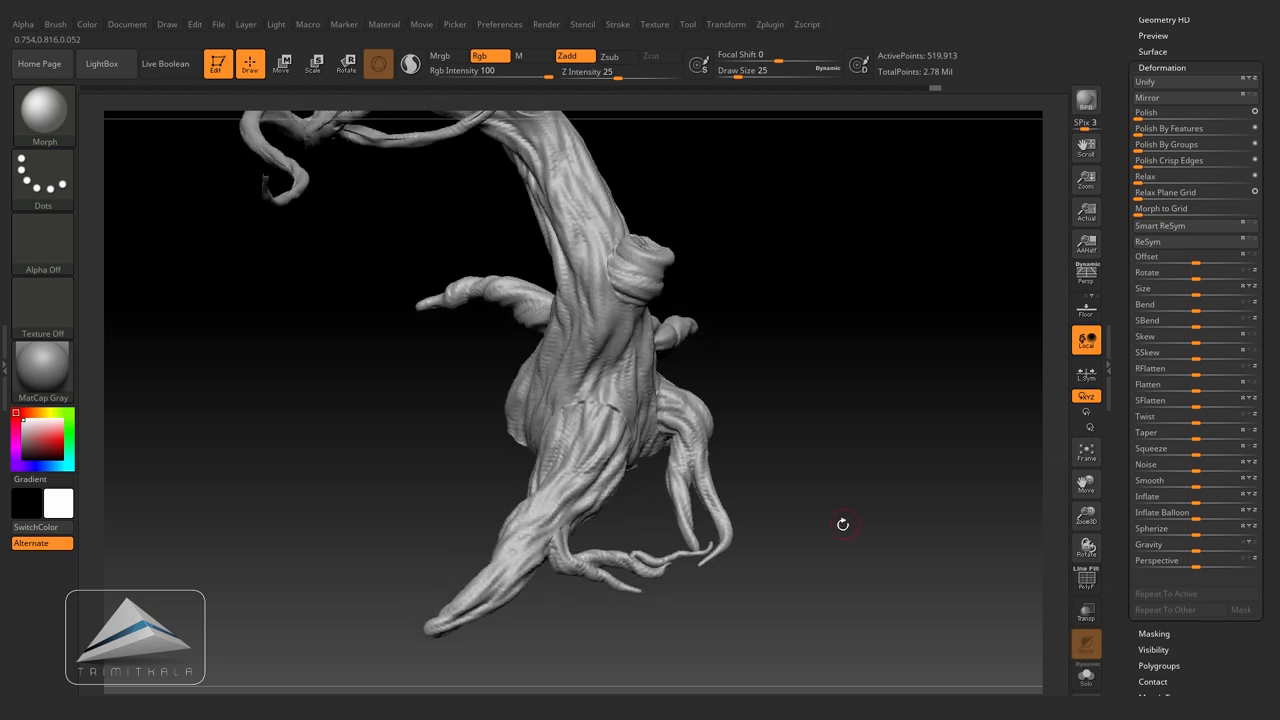
drag(843, 523, 667, 505)
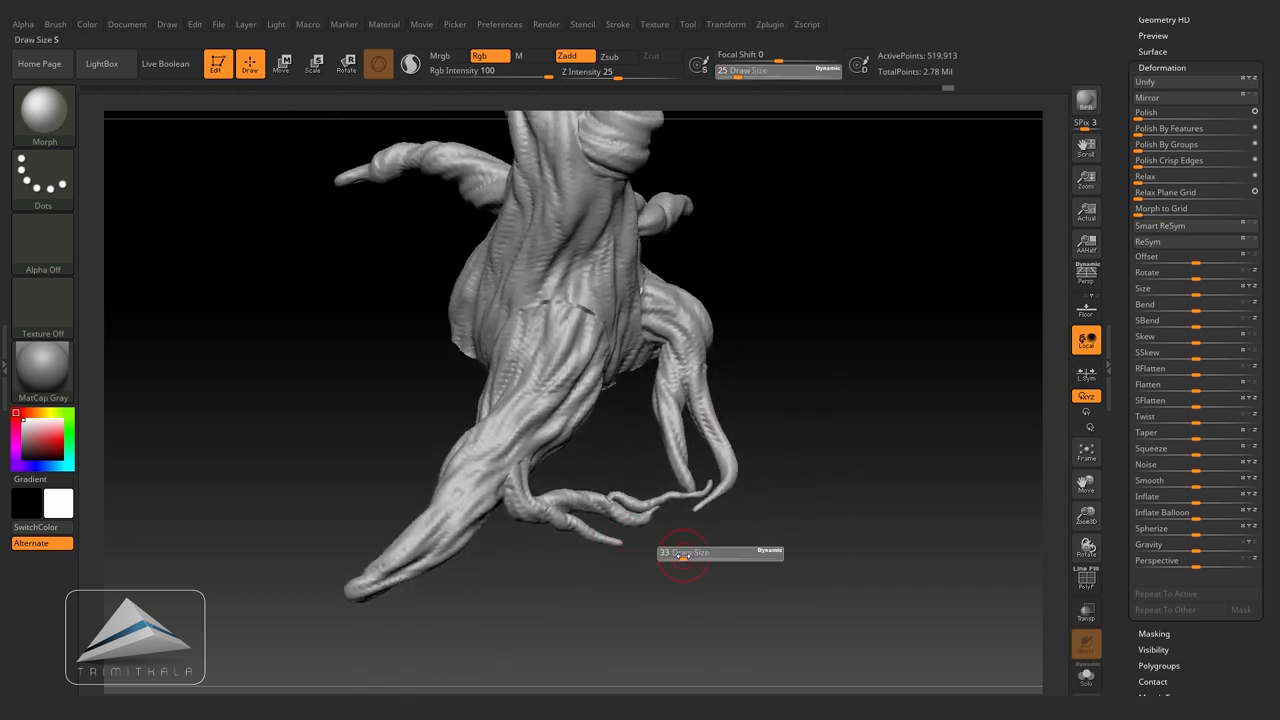
drag(684, 553, 720, 553)
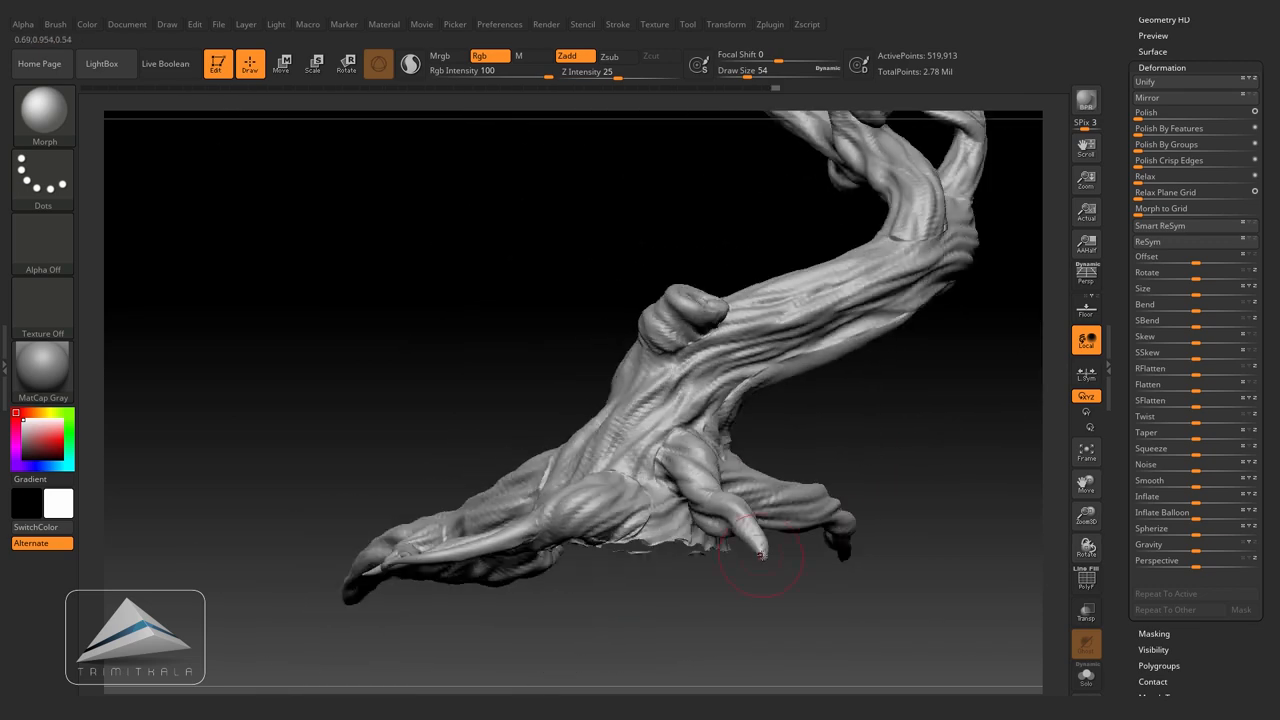
drag(765, 555, 840, 398)
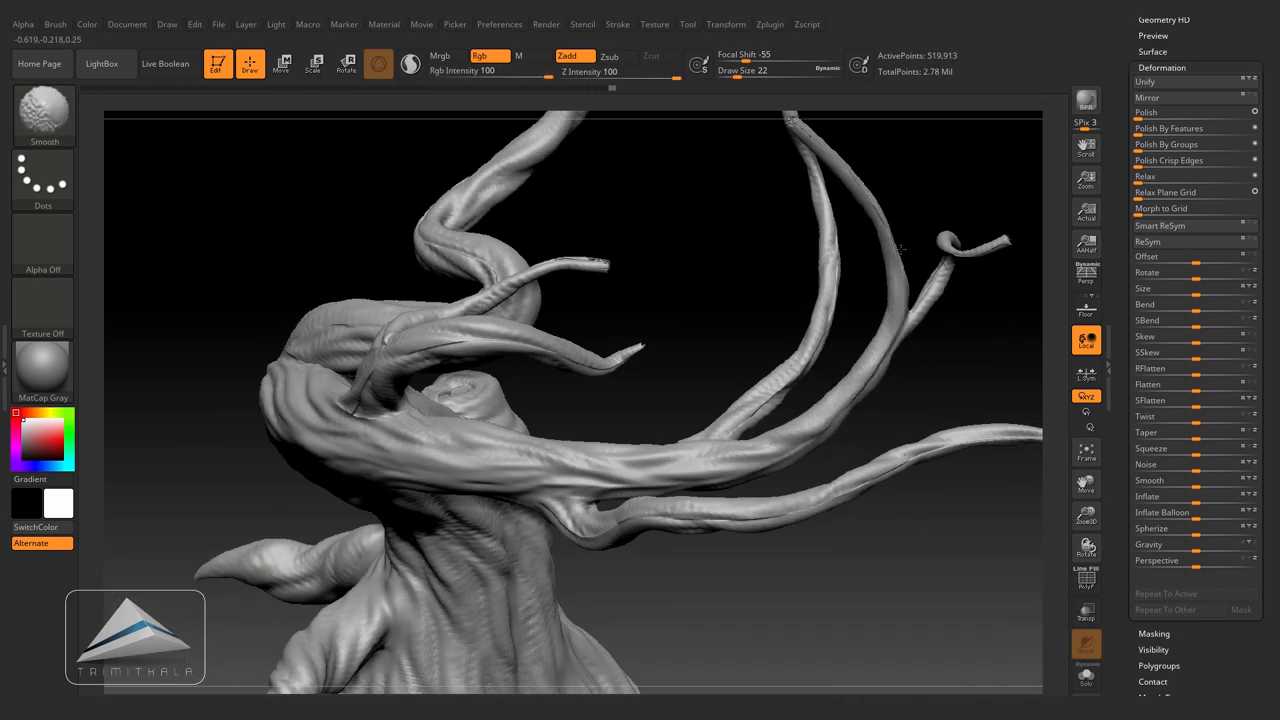
key(ctrl+d)
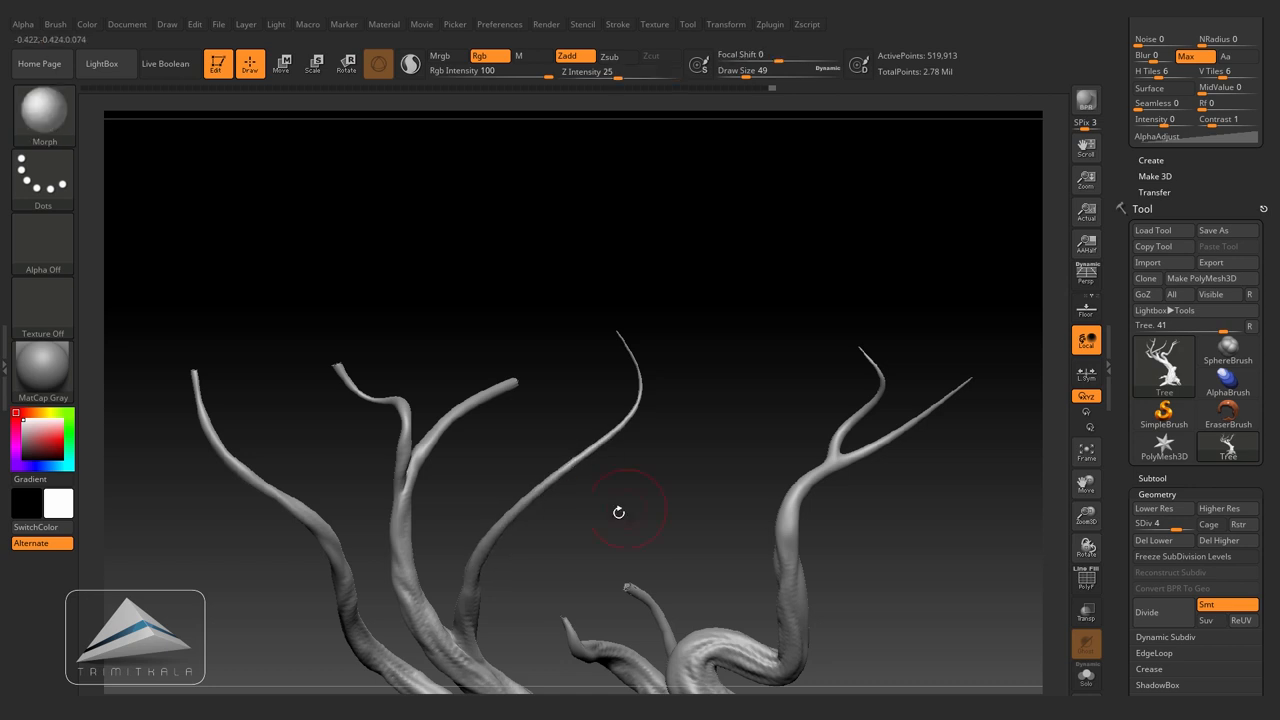
drag(619, 512, 611, 370)
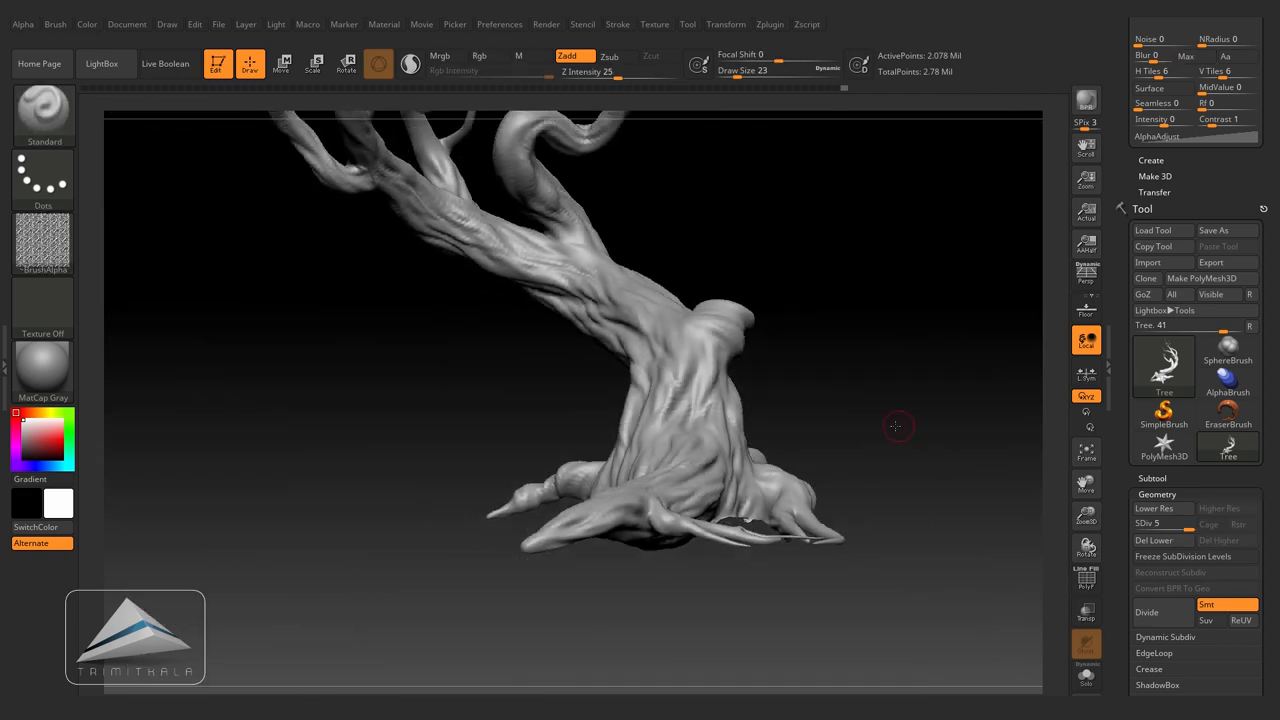
Step: Load the Slash1 brush from the Lightbox Brush folder and zoom in on the trunk
click(101, 63)
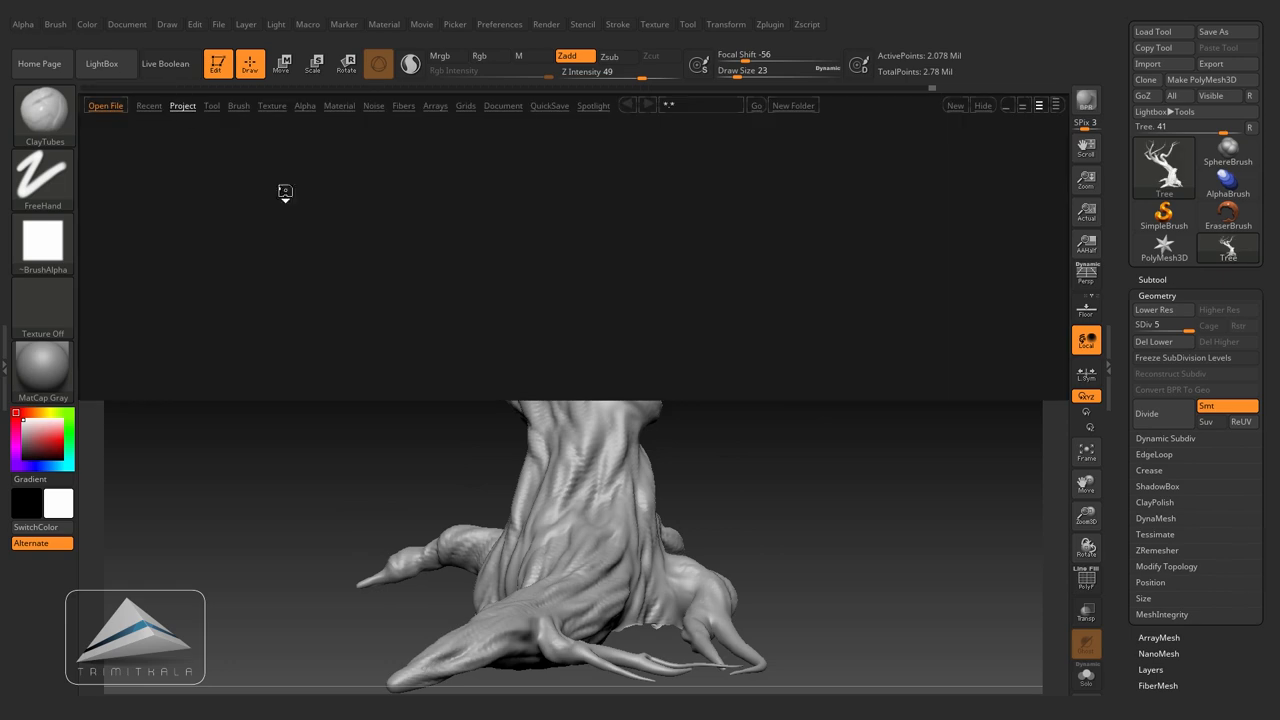
click(238, 106)
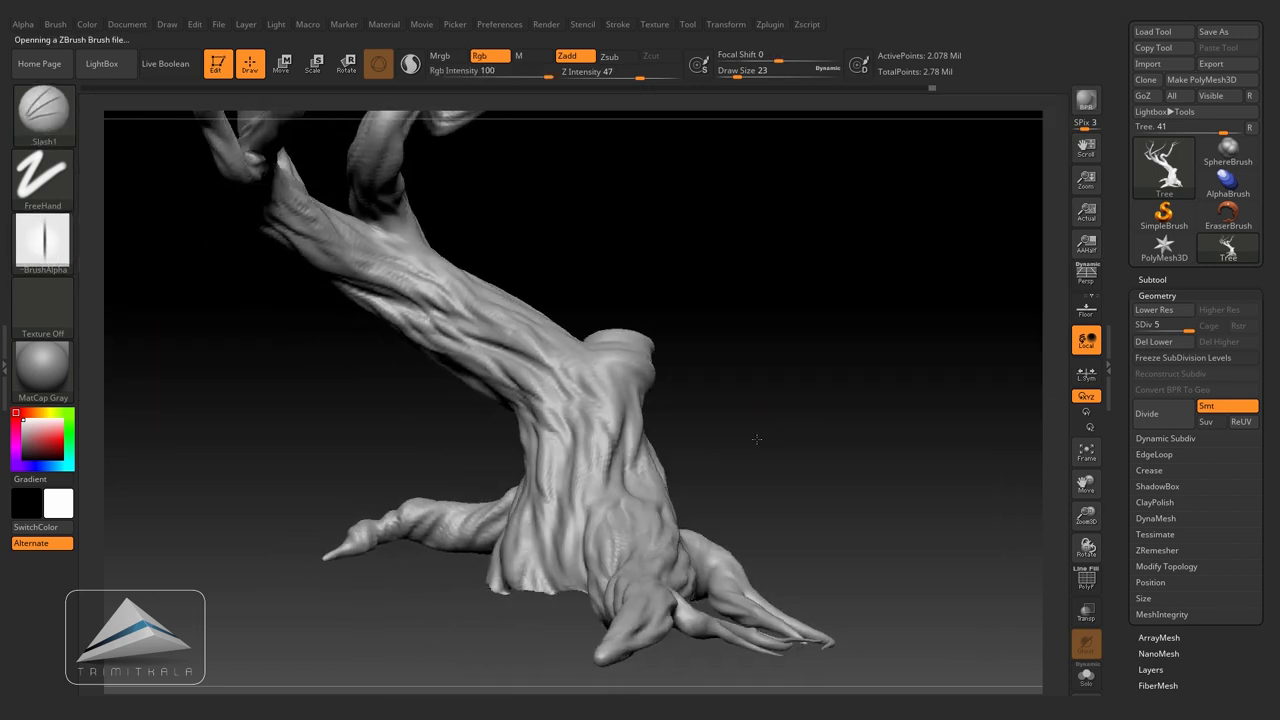
drag(757, 438, 761, 408)
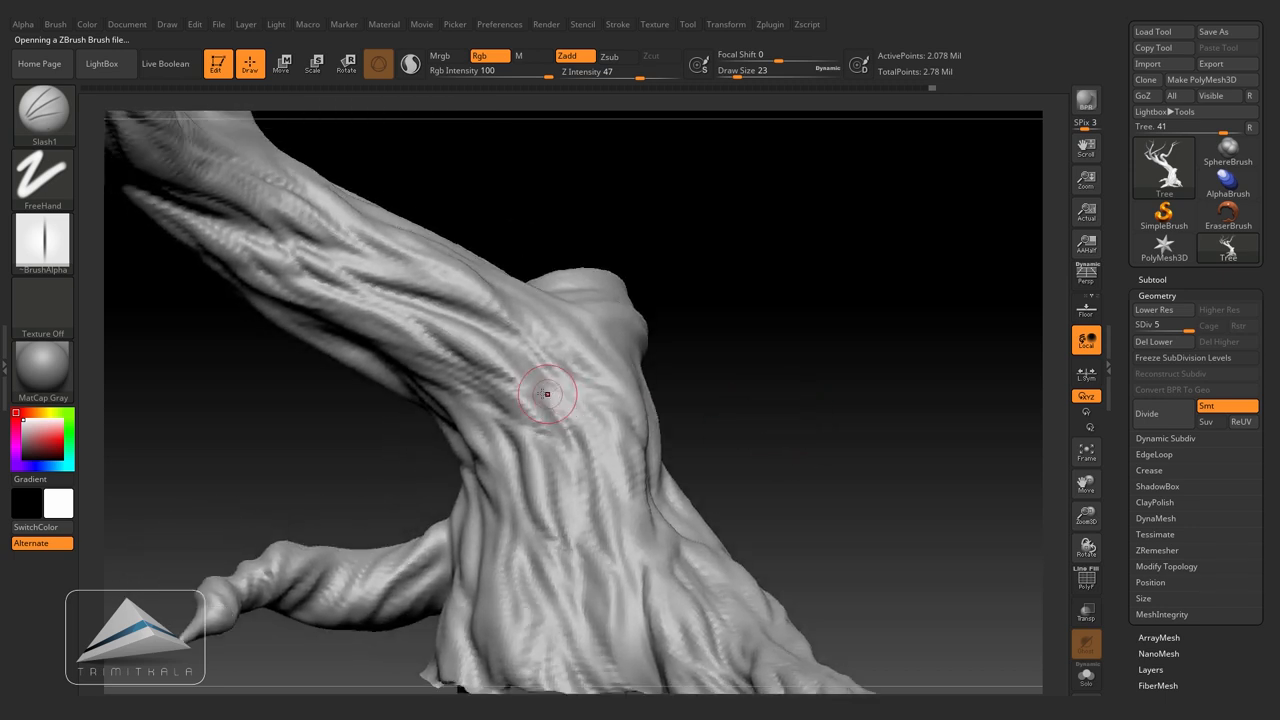
Step: Carve curved slash cracks across the trunk and its upper section
drag(547, 393, 610, 475)
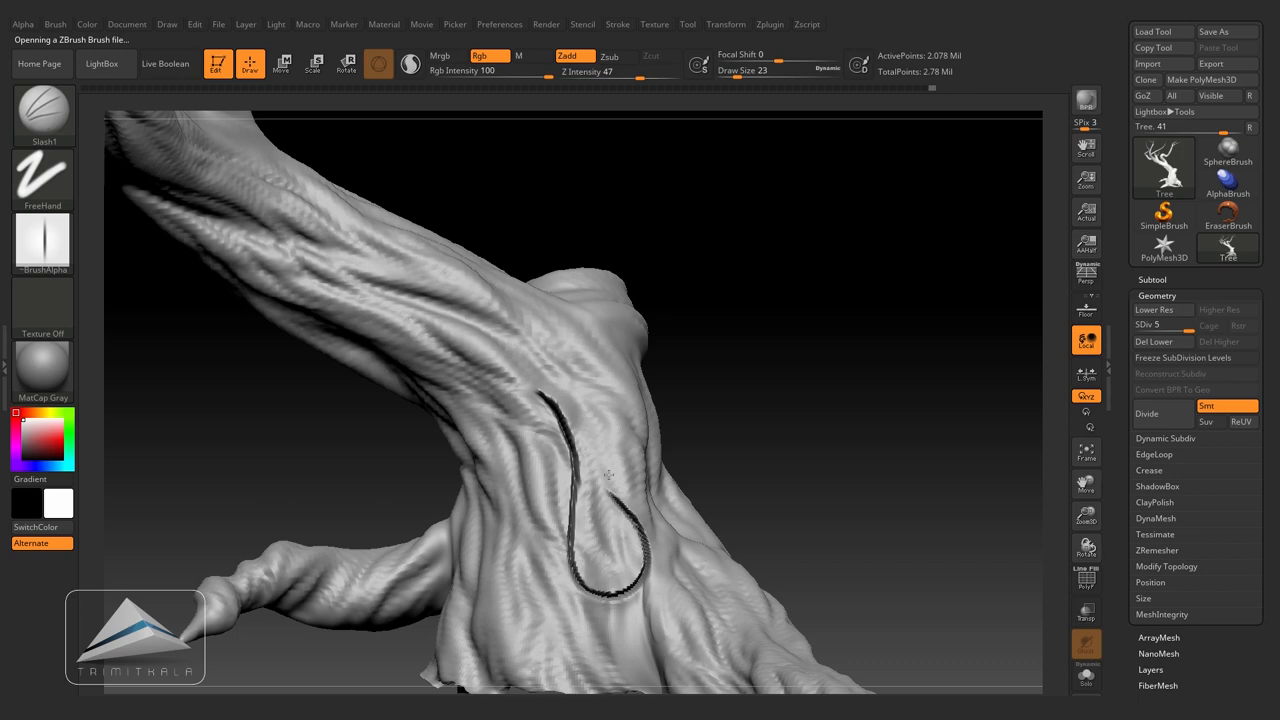
drag(608, 473, 926, 453)
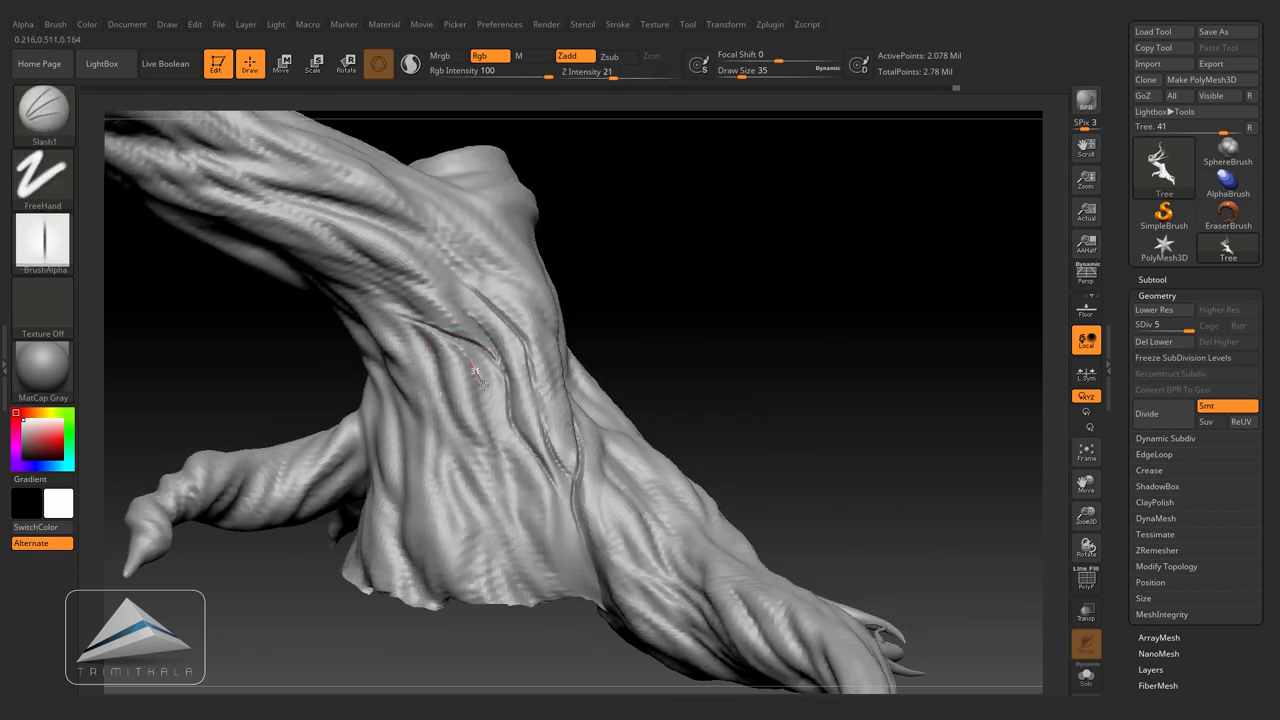
drag(480, 375, 717, 447)
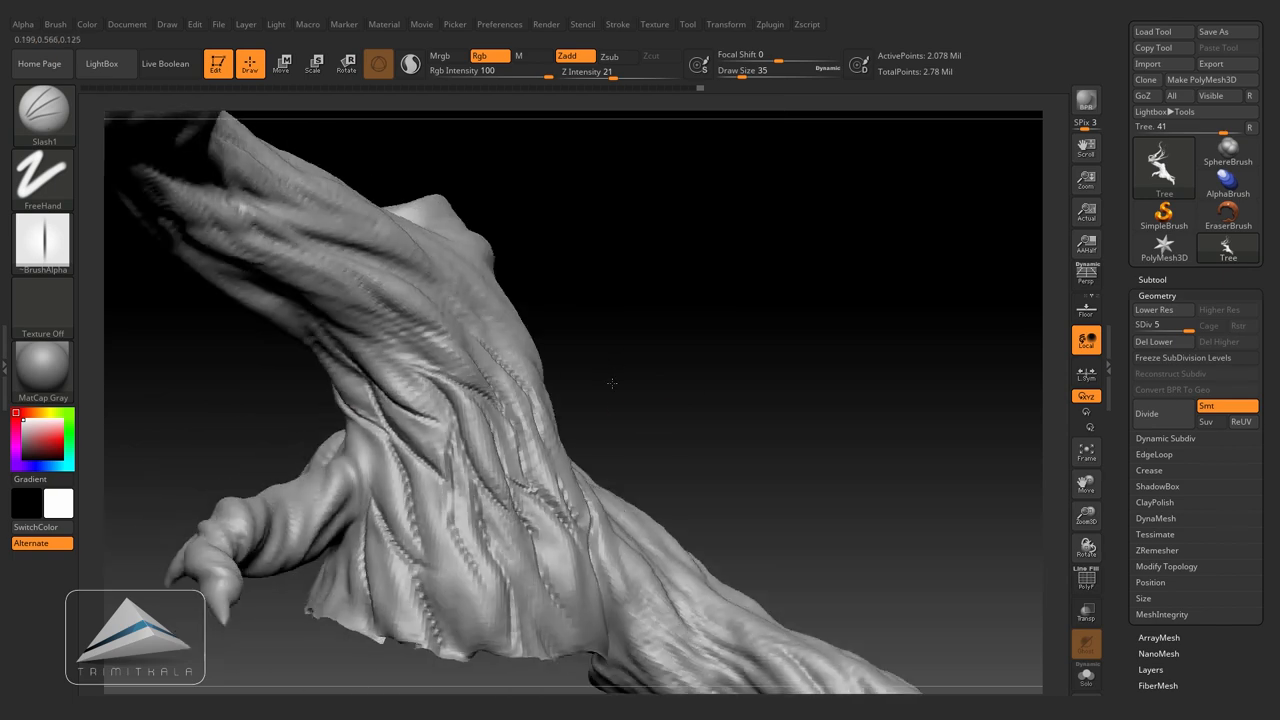
drag(612, 383, 666, 409)
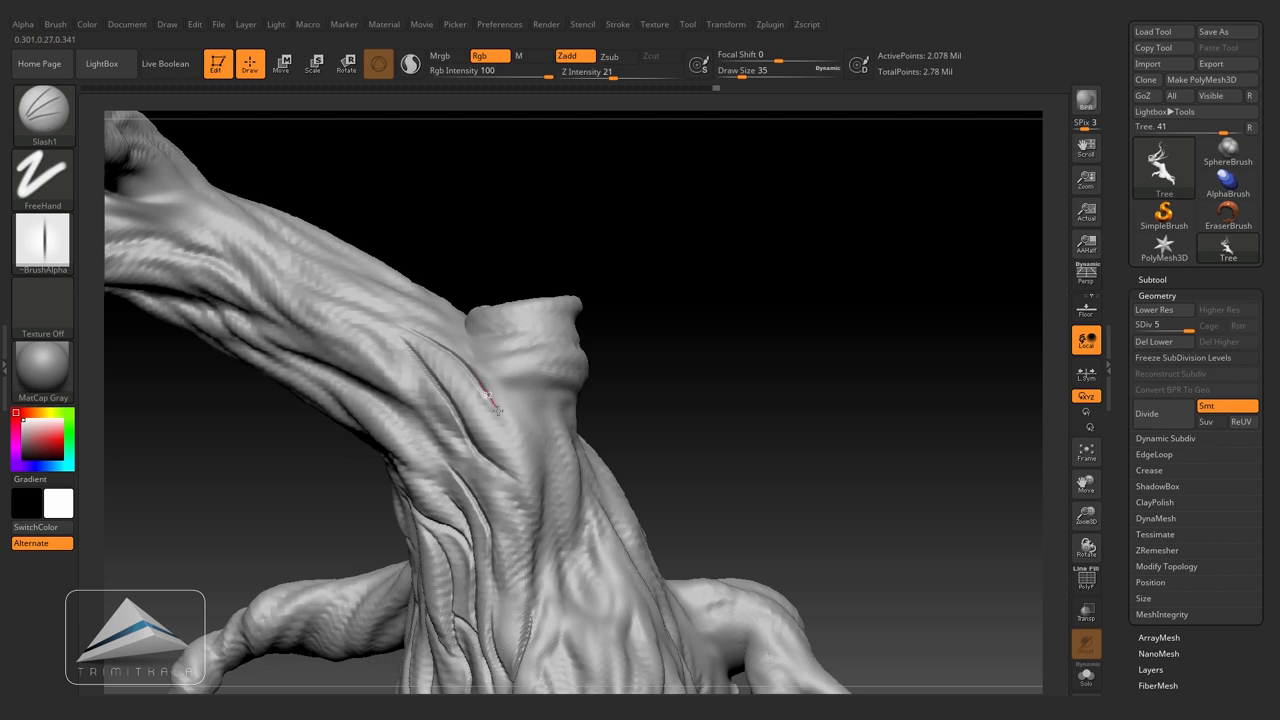
drag(490, 400, 460, 335)
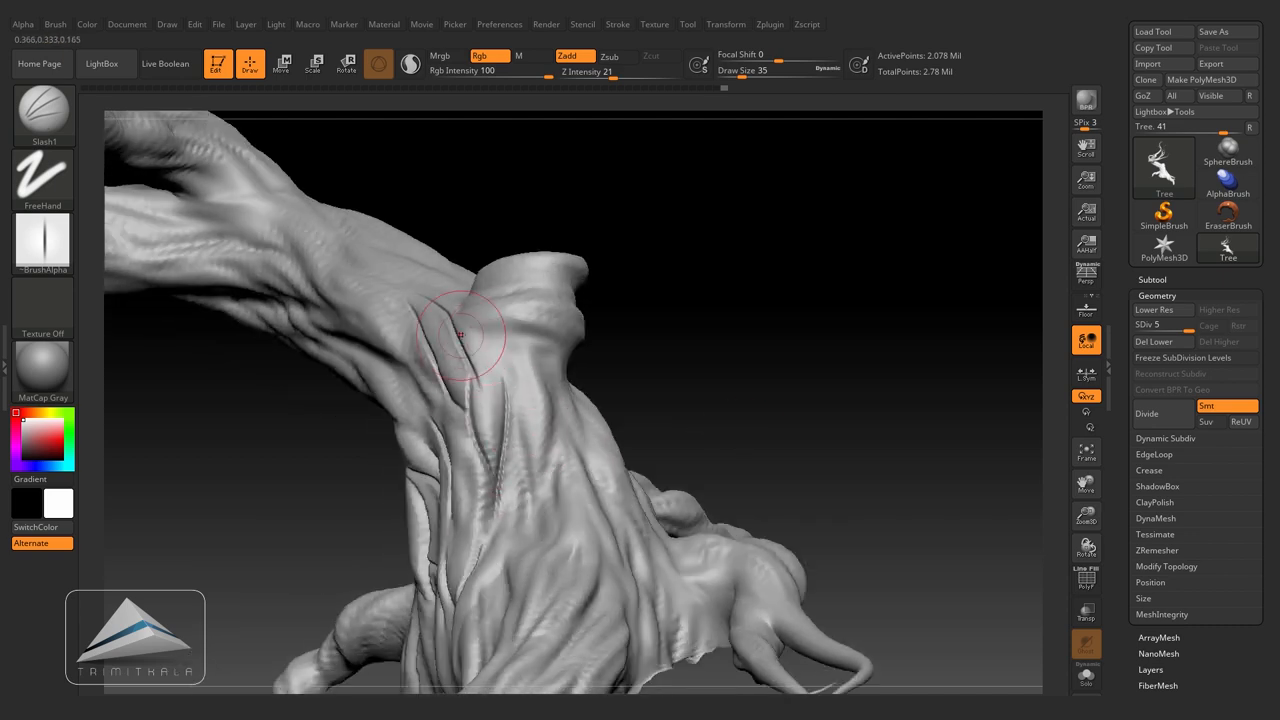
drag(460, 335, 742, 367)
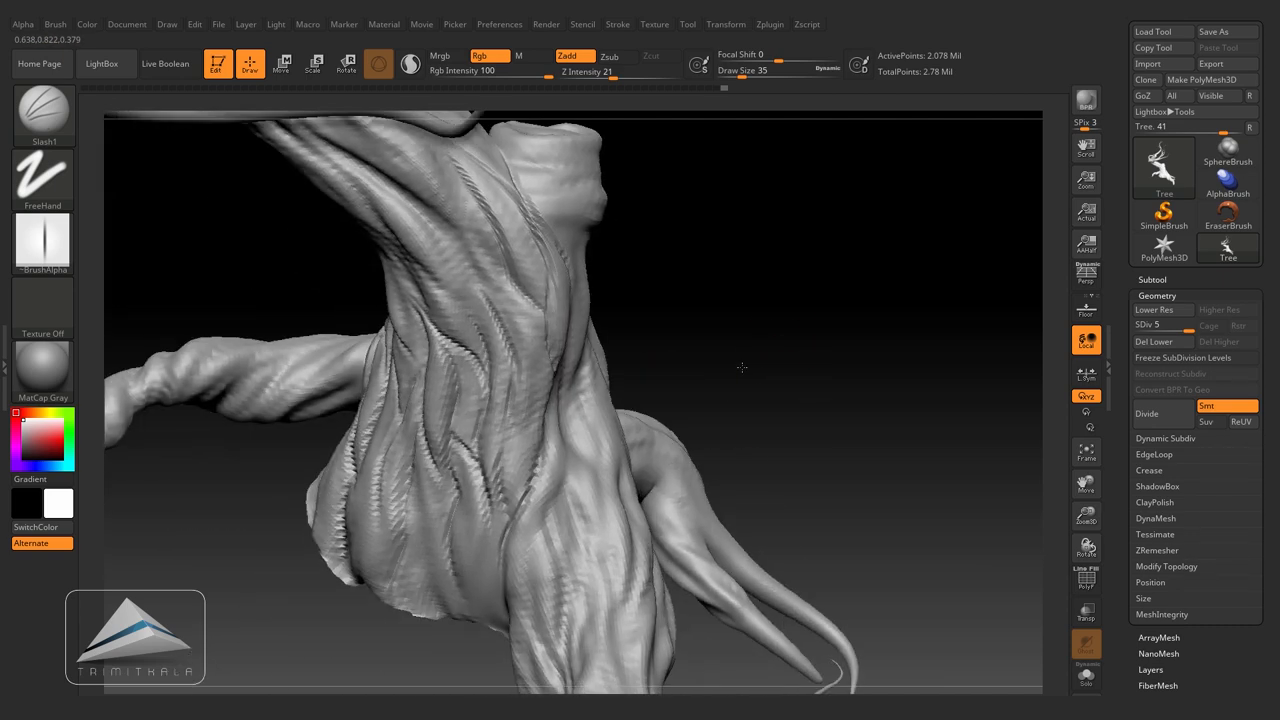
Step: Carve grooves into the lower trunk and down the long root
drag(742, 367, 577, 435)
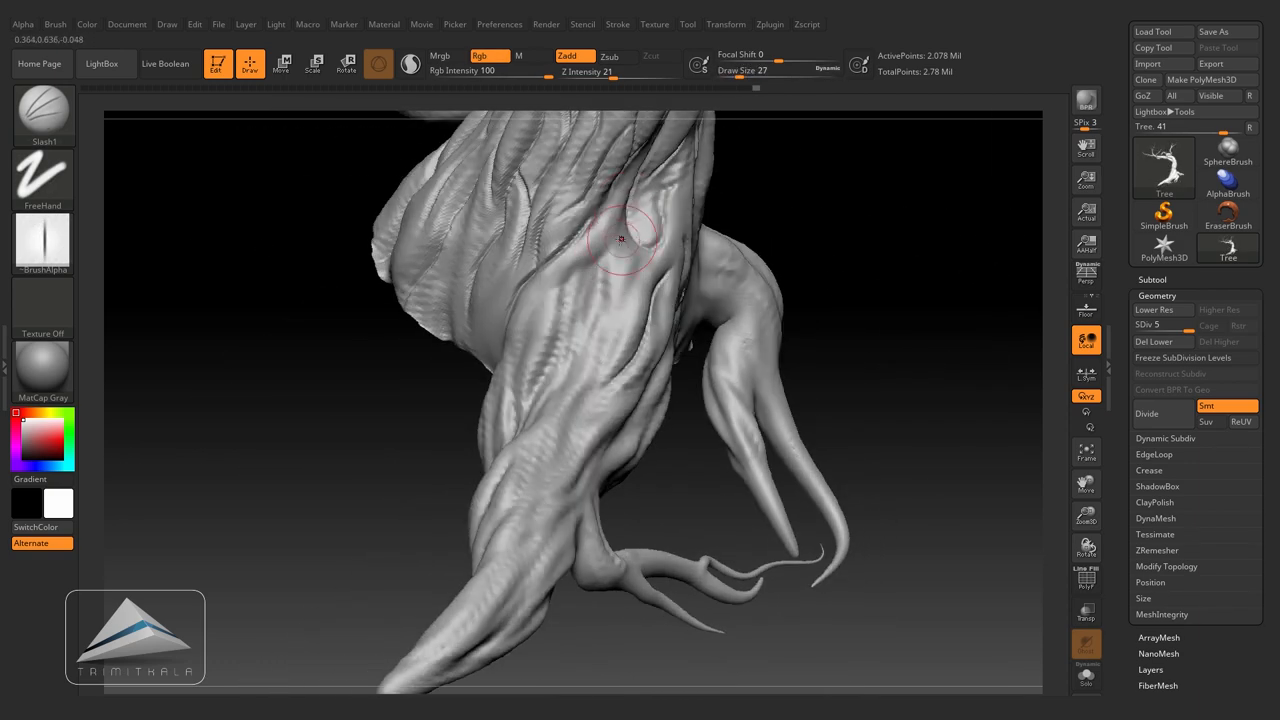
drag(620, 240, 565, 380)
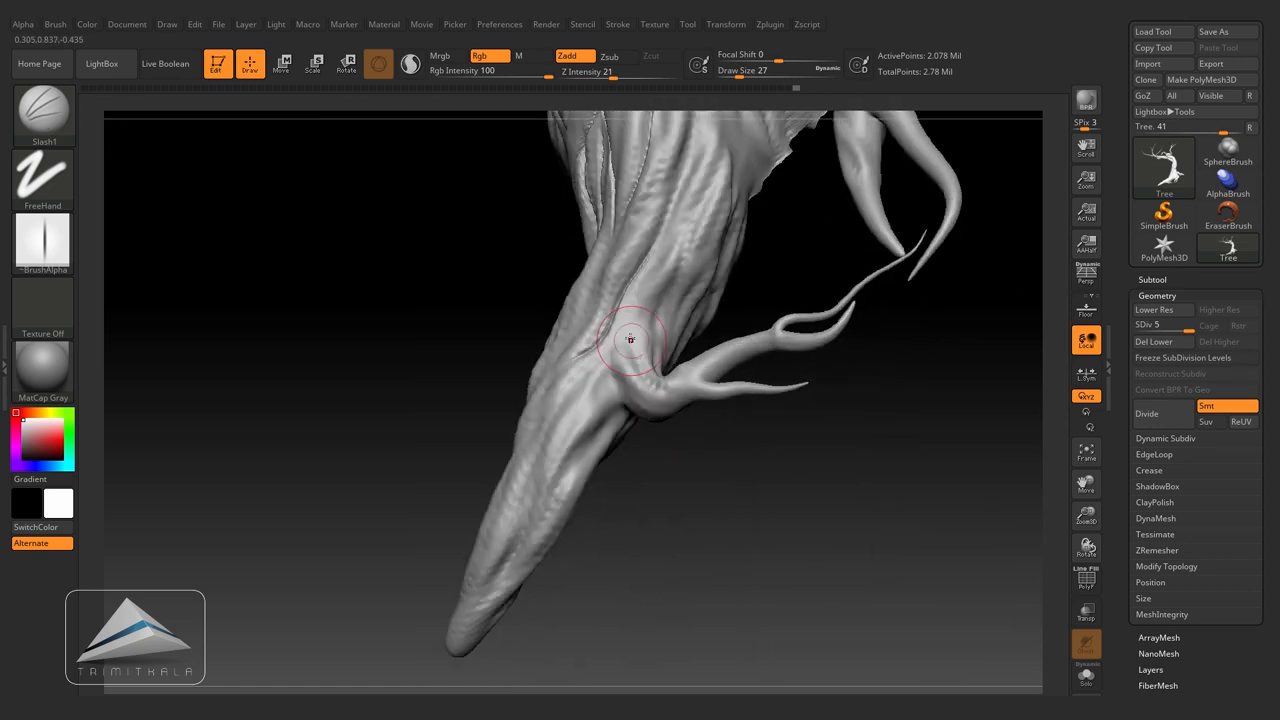
drag(630, 340, 792, 493)
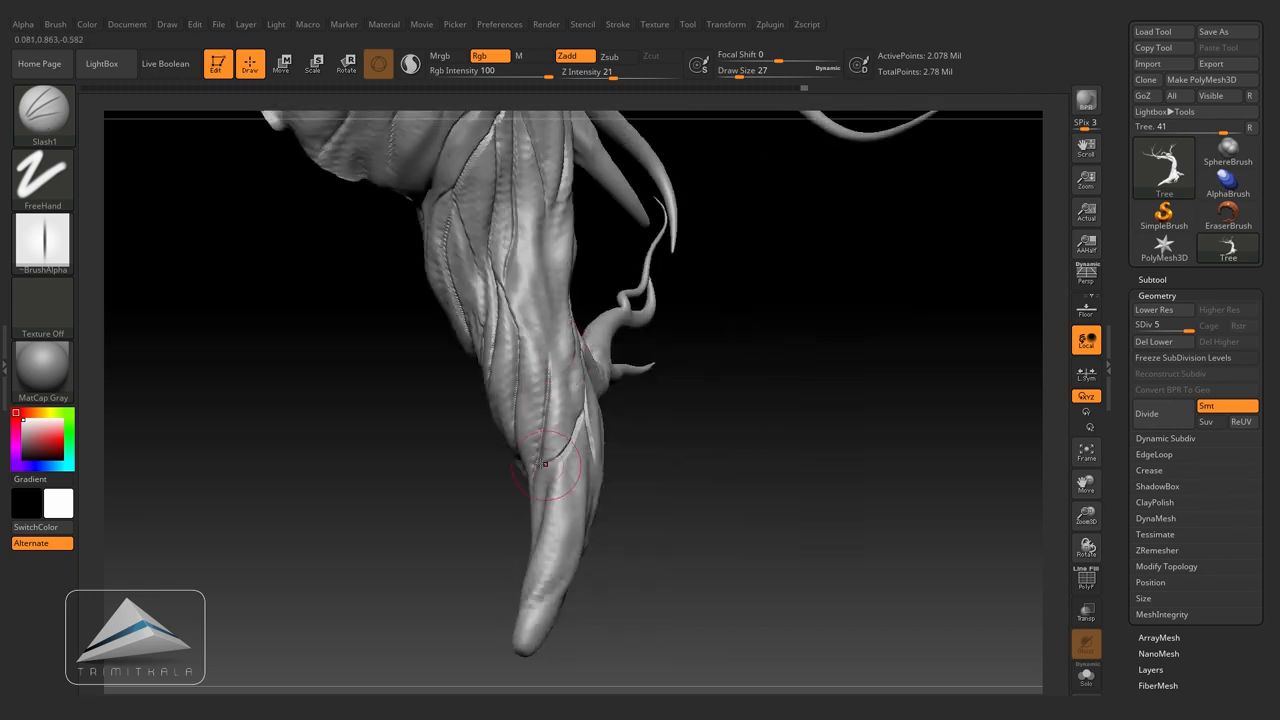
drag(545, 465, 471, 466)
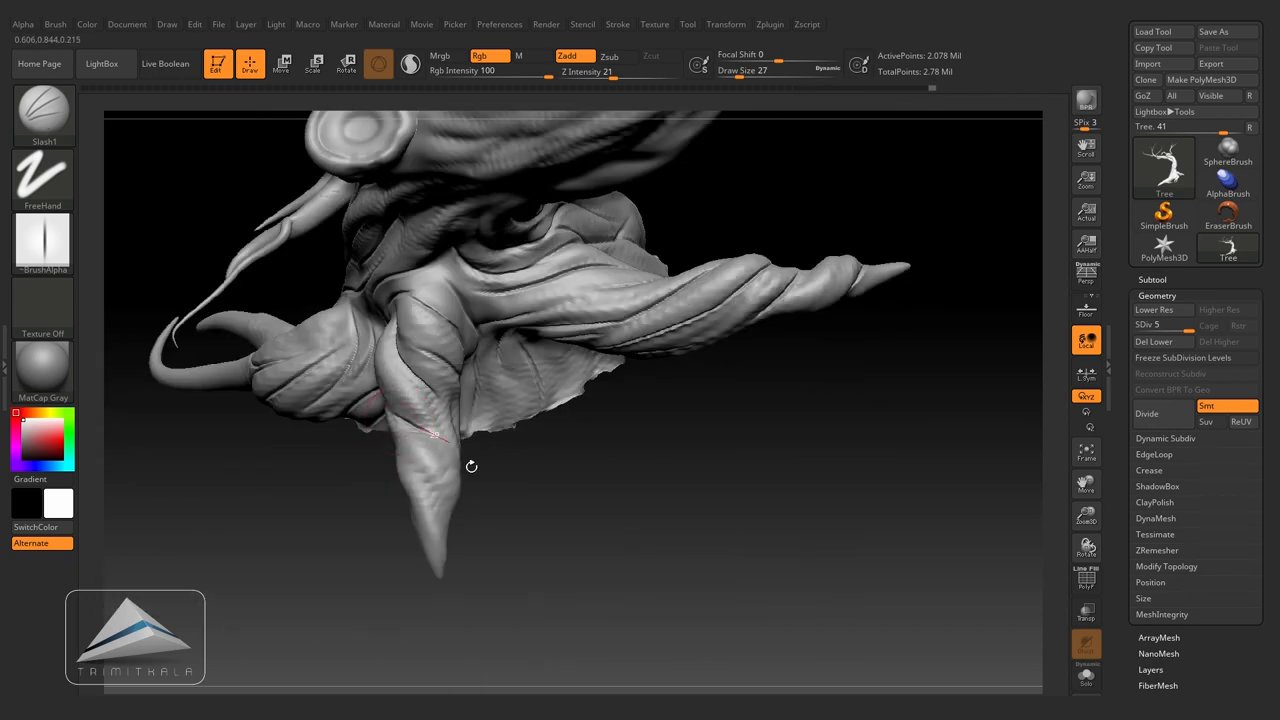
drag(471, 465, 640, 415)
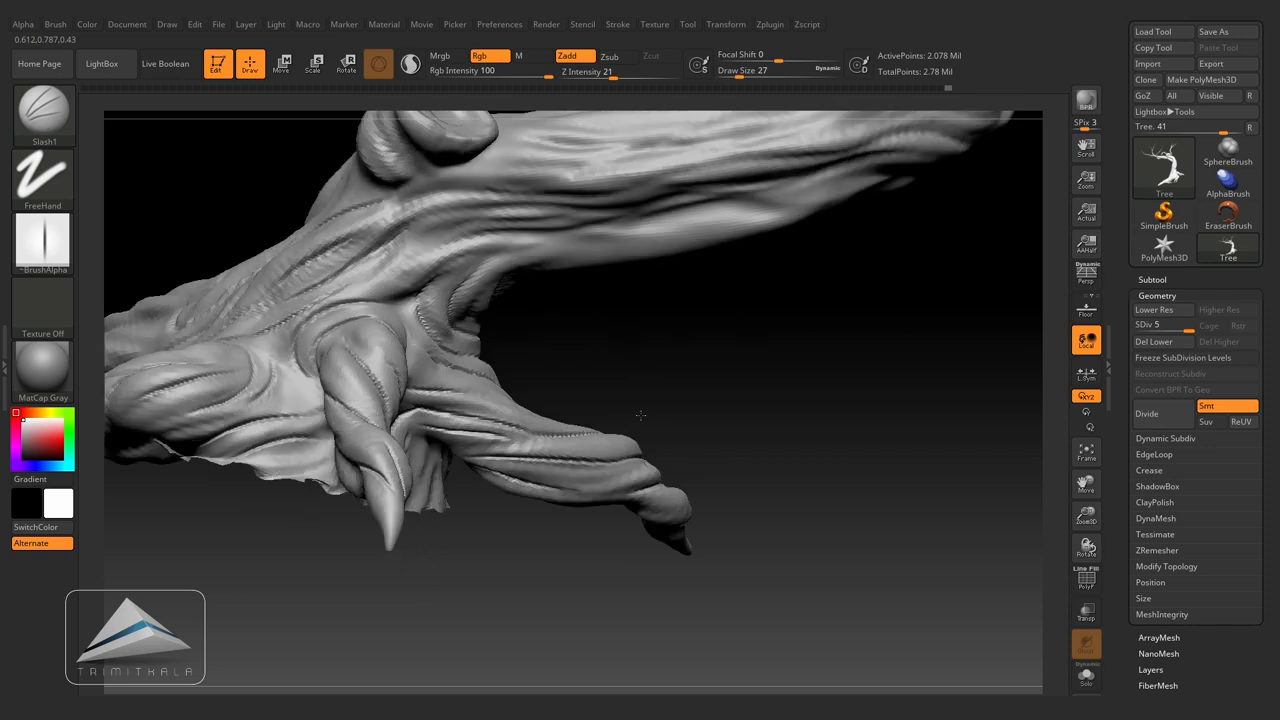
drag(640, 415, 564, 374)
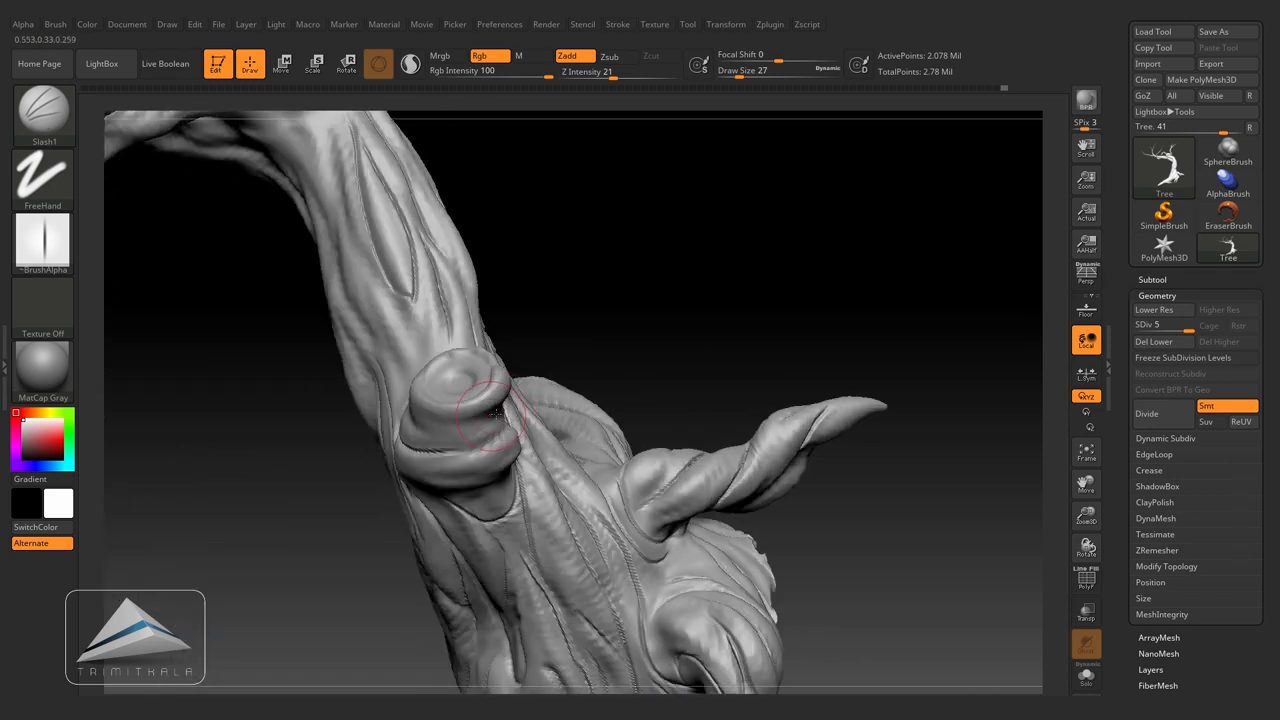
Step: Carve cracks around the round knot, the branch junction and the curving branch
drag(497, 413, 749, 351)
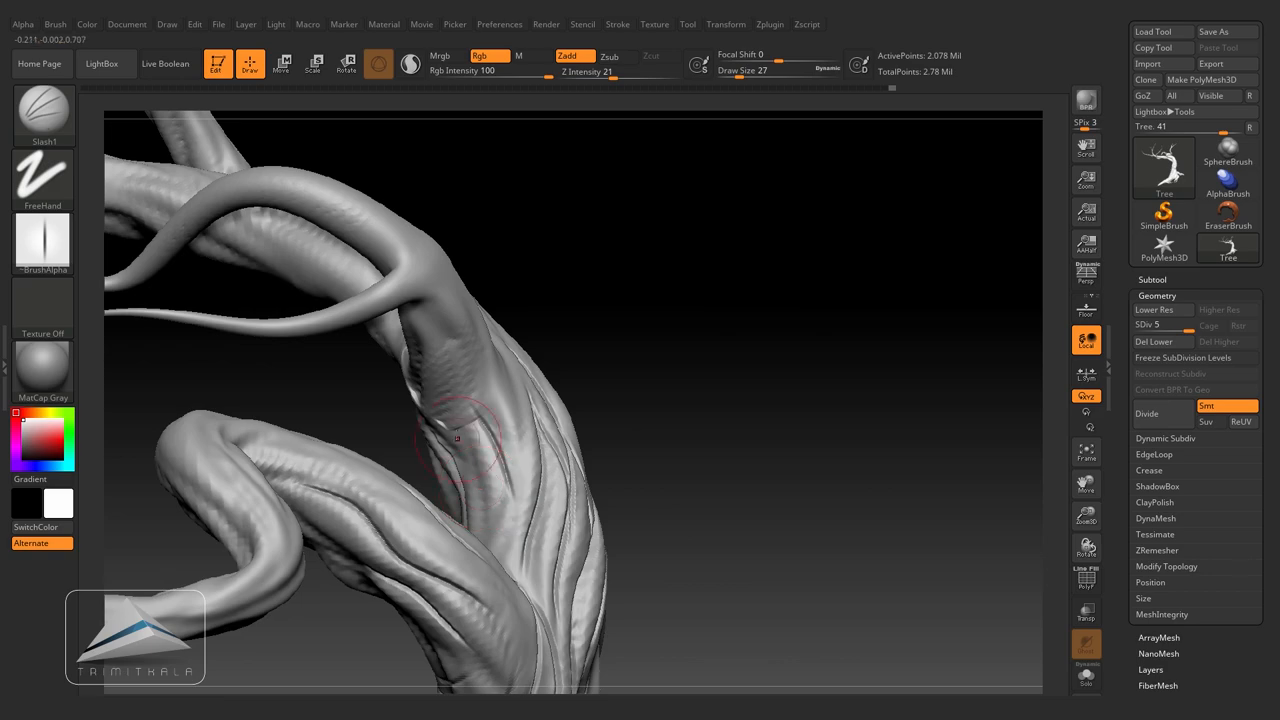
drag(480, 440, 480, 400)
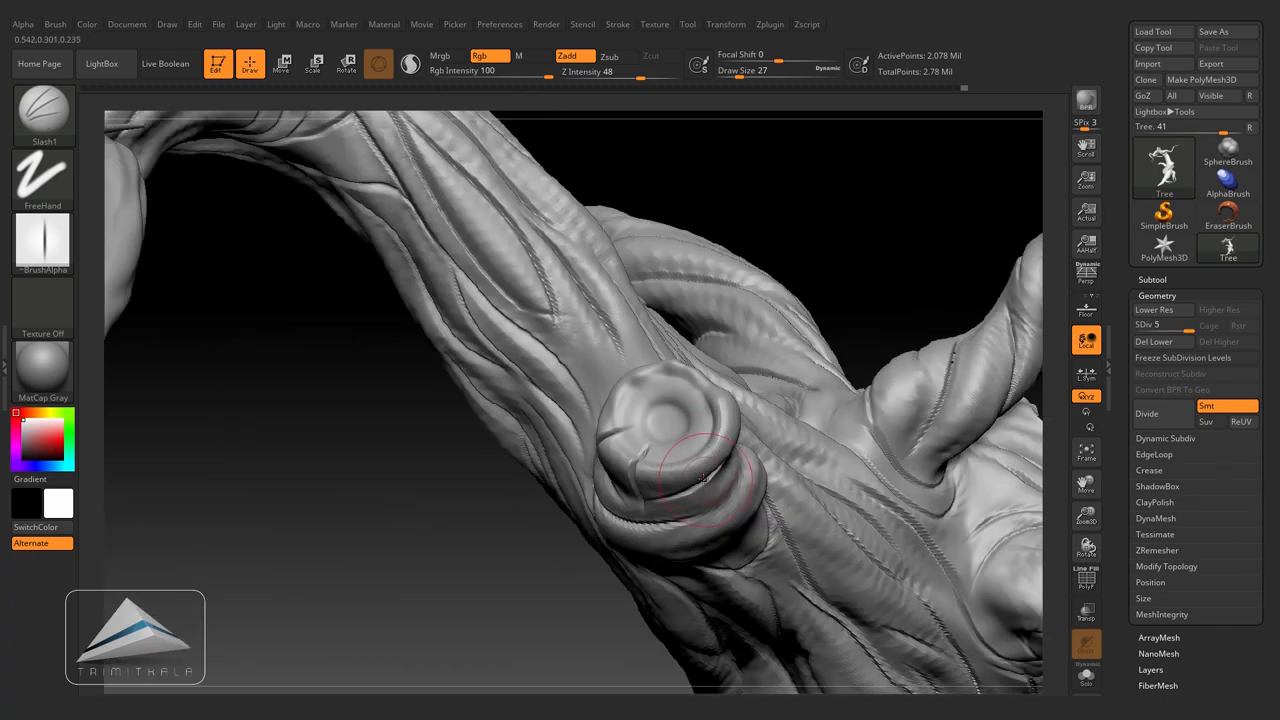
drag(700, 480, 690, 350)
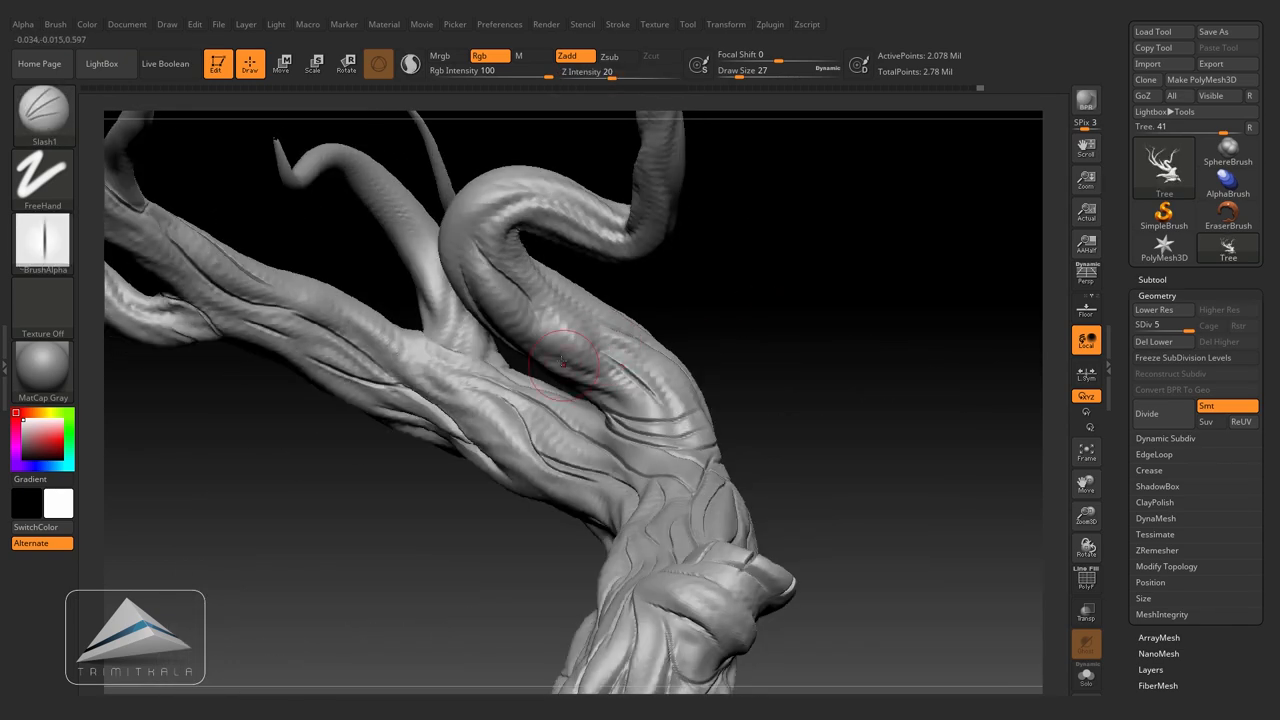
drag(565, 360, 725, 460)
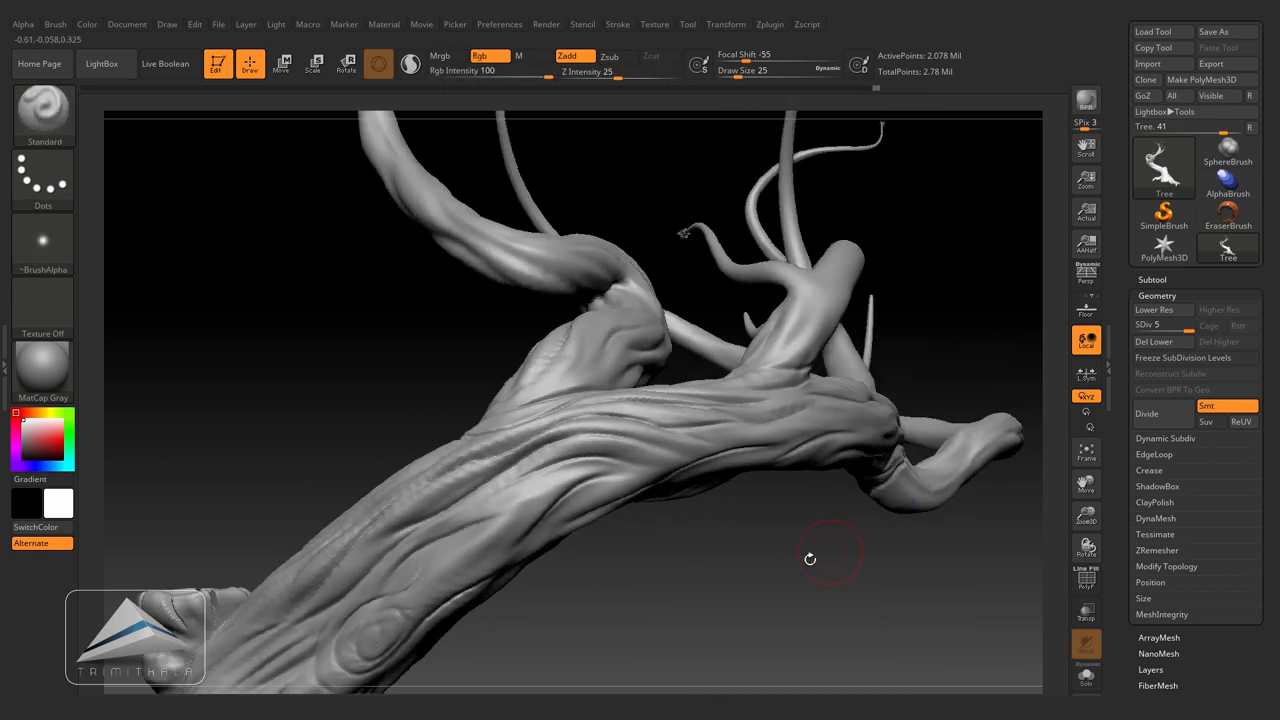
Step: Orbit around the whole carved tree to inspect its branches
drag(810, 558, 837, 425)
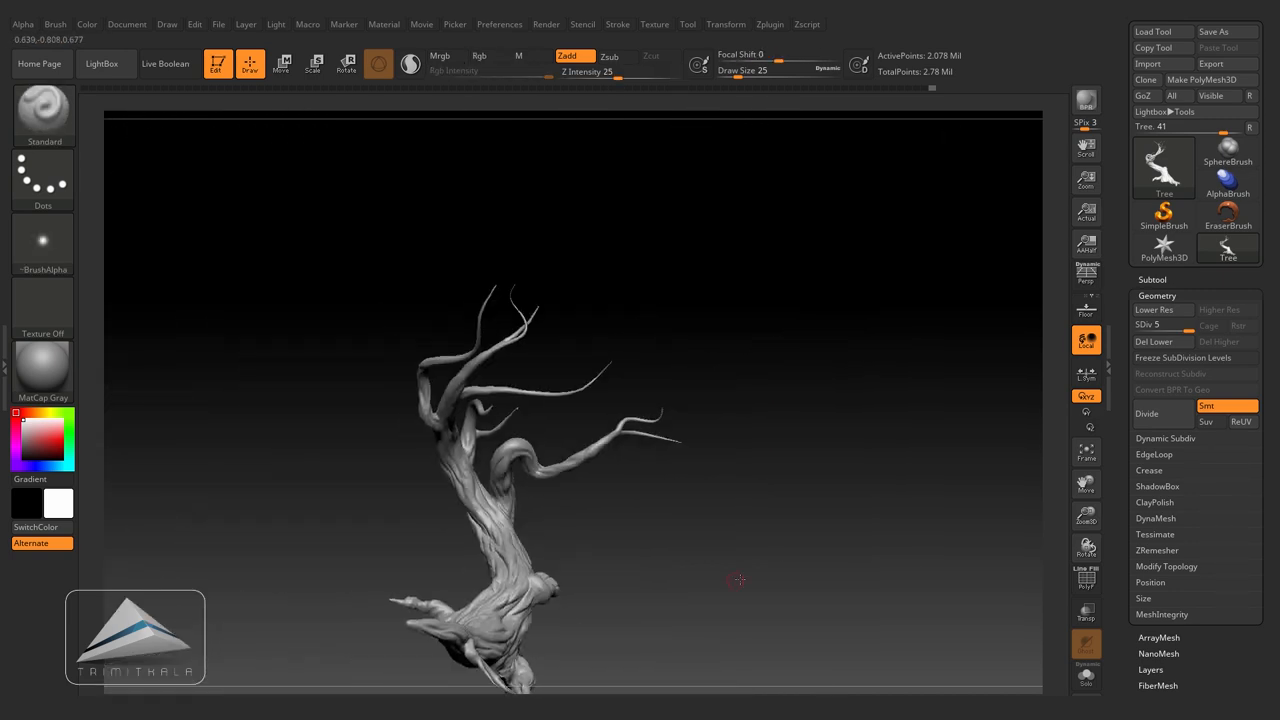
drag(738, 580, 817, 406)
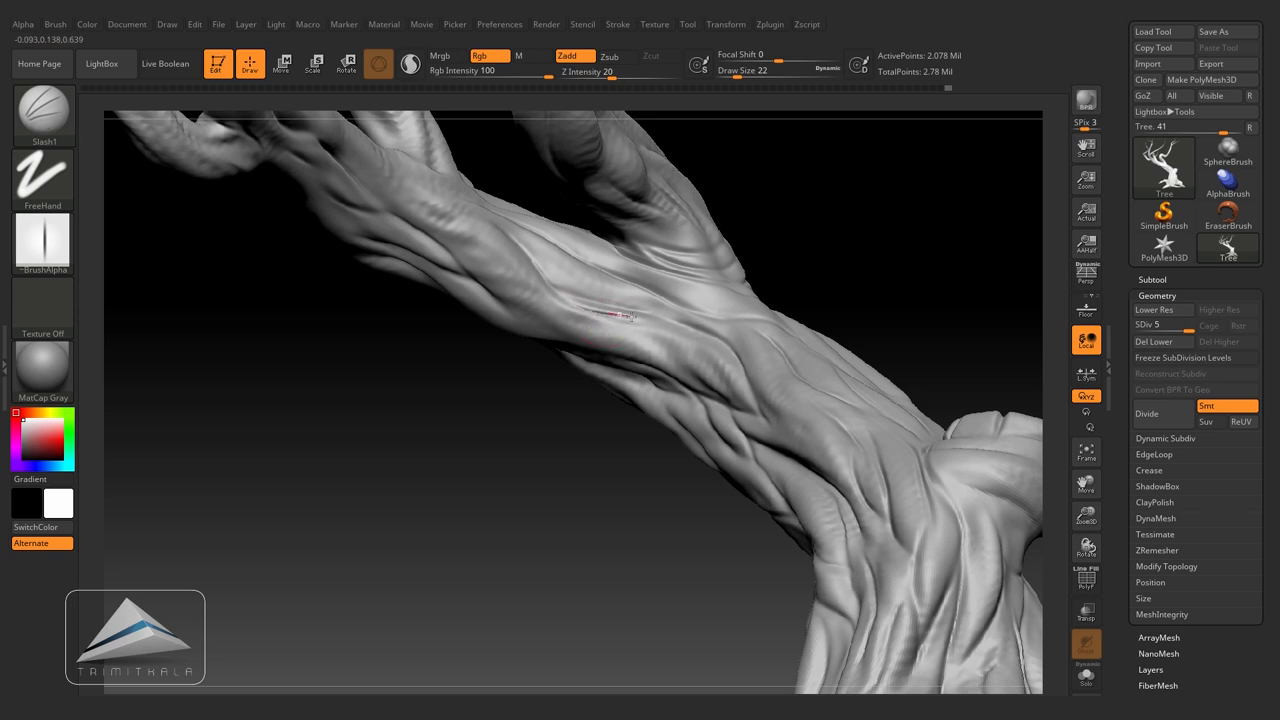
Step: Carve two more grooves on the upper branch and sculpt the spiral knot on the trunk
drag(620, 320, 536, 444)
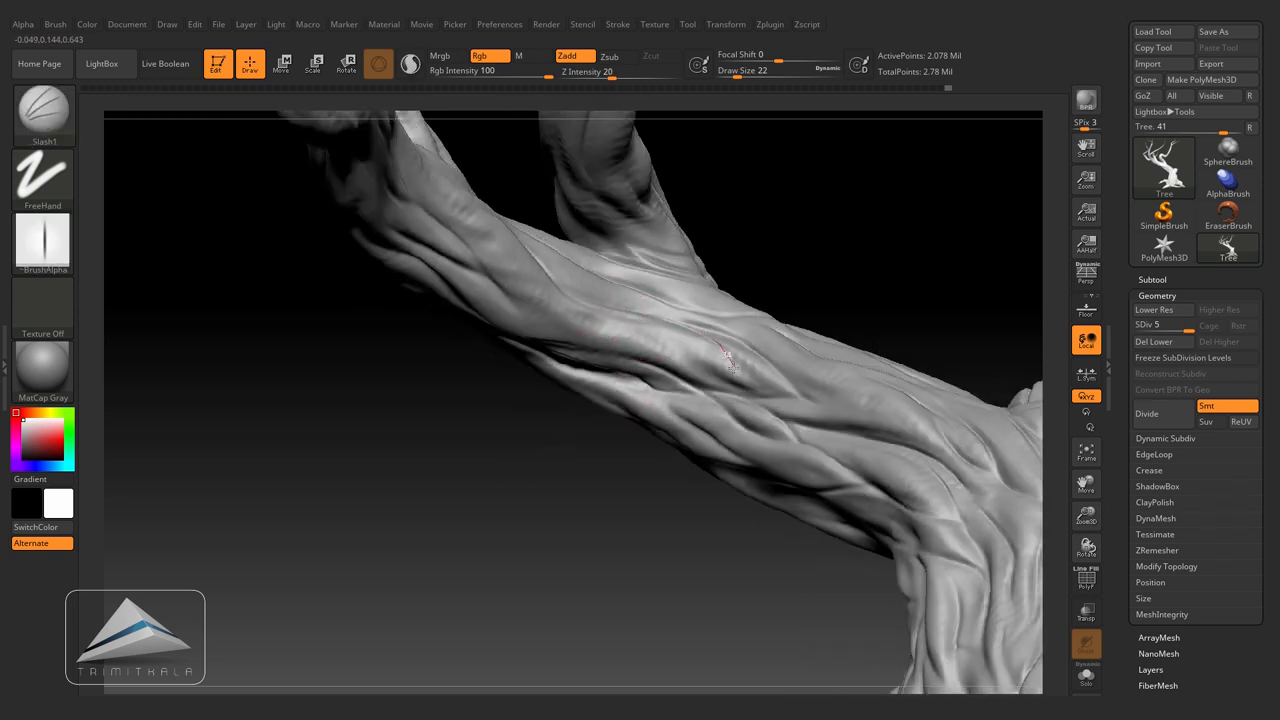
drag(730, 360, 660, 330)
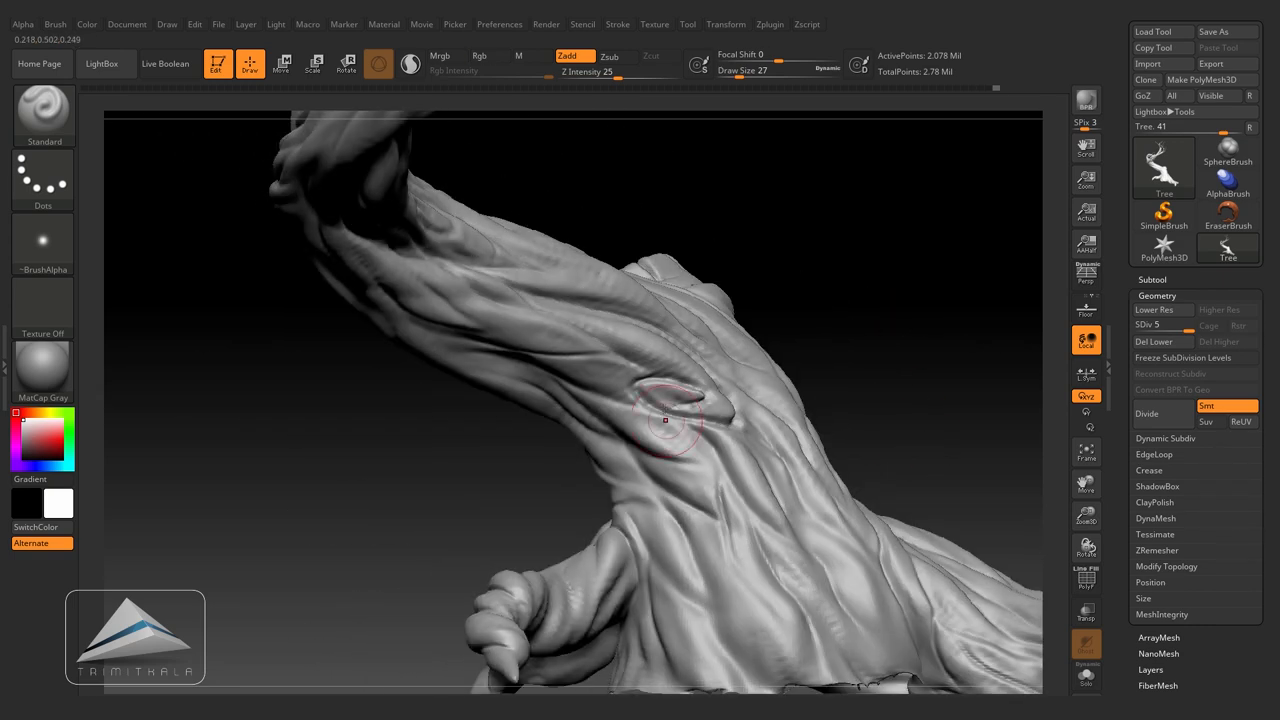
drag(665, 420, 545, 450)
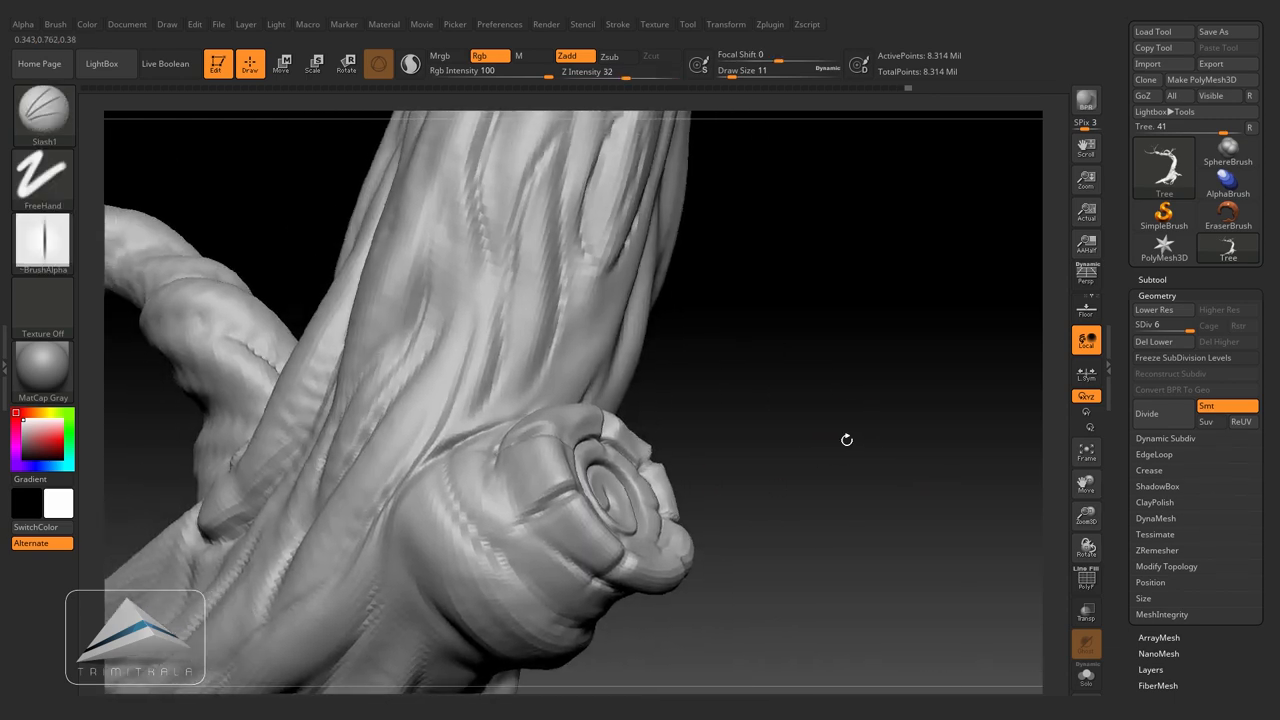
drag(846, 440, 815, 473)
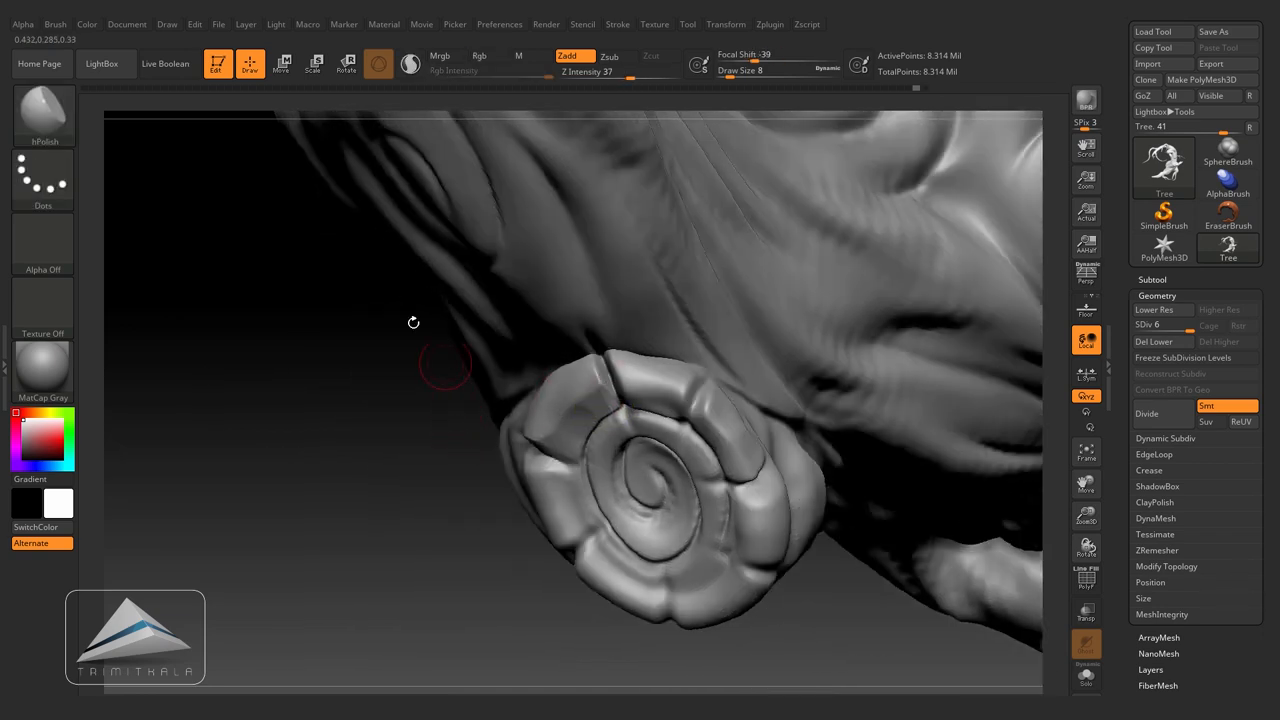
Step: Toggle BackfaceMask in the brush's Auto Masking settings, then orbit to the spiral knot
click(55, 24)
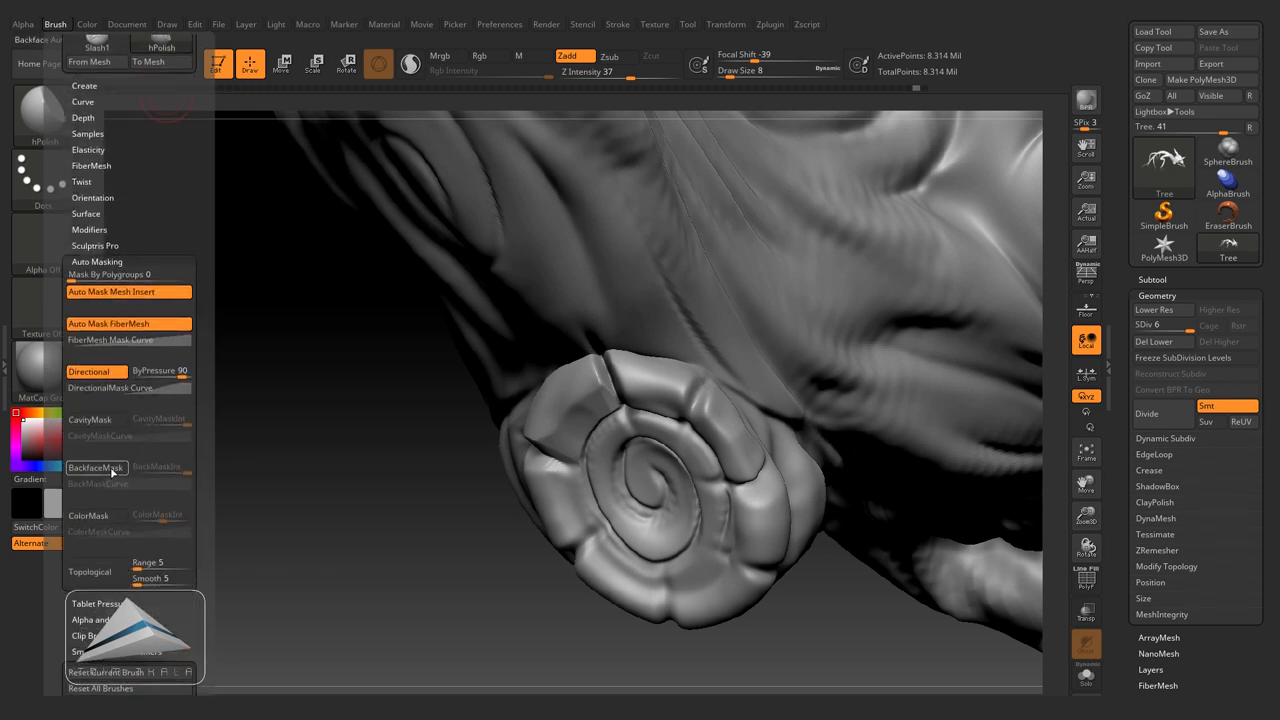
click(96, 467)
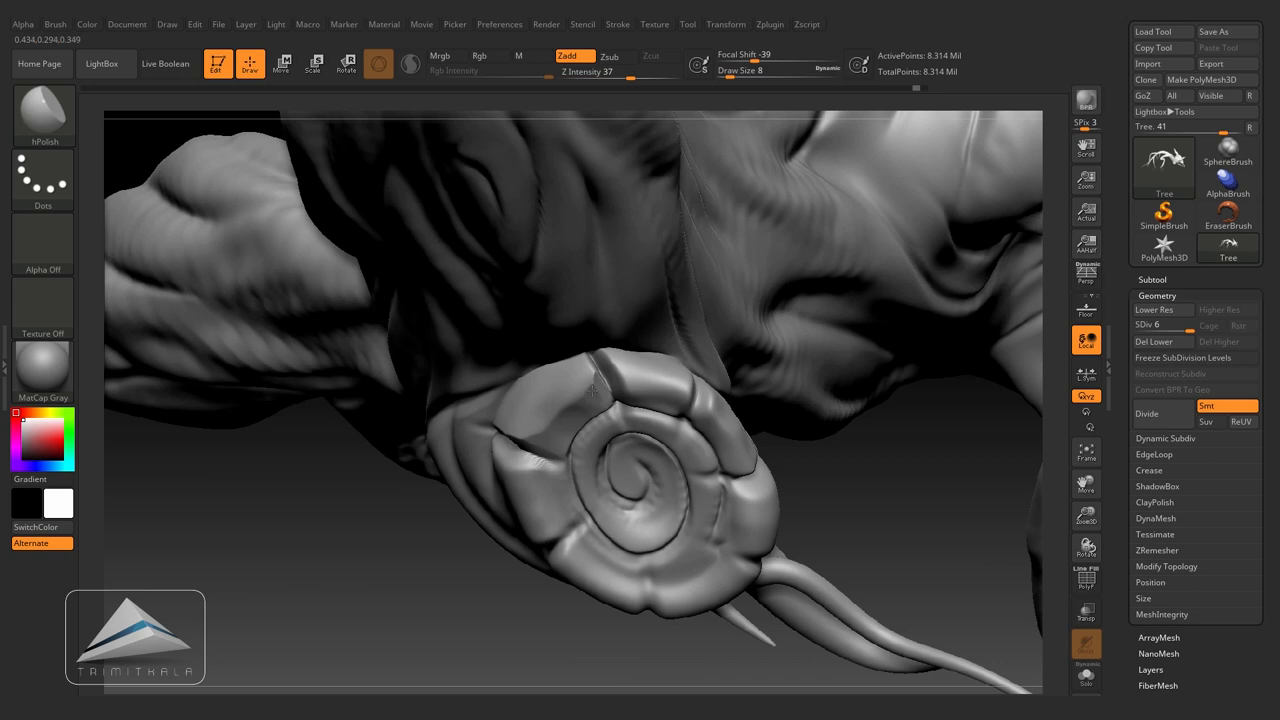
drag(593, 390, 583, 648)
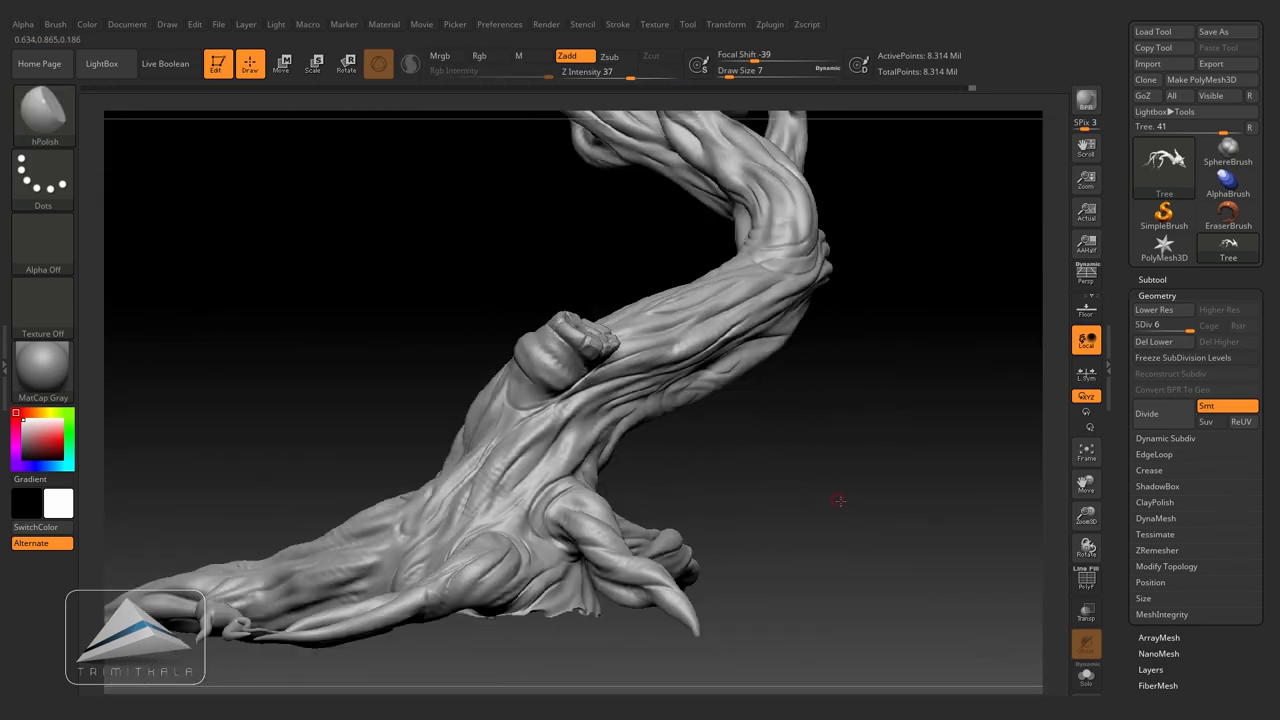
Step: Flatten planes on the trunk near the stump with hPolish
drag(840, 500, 750, 410)
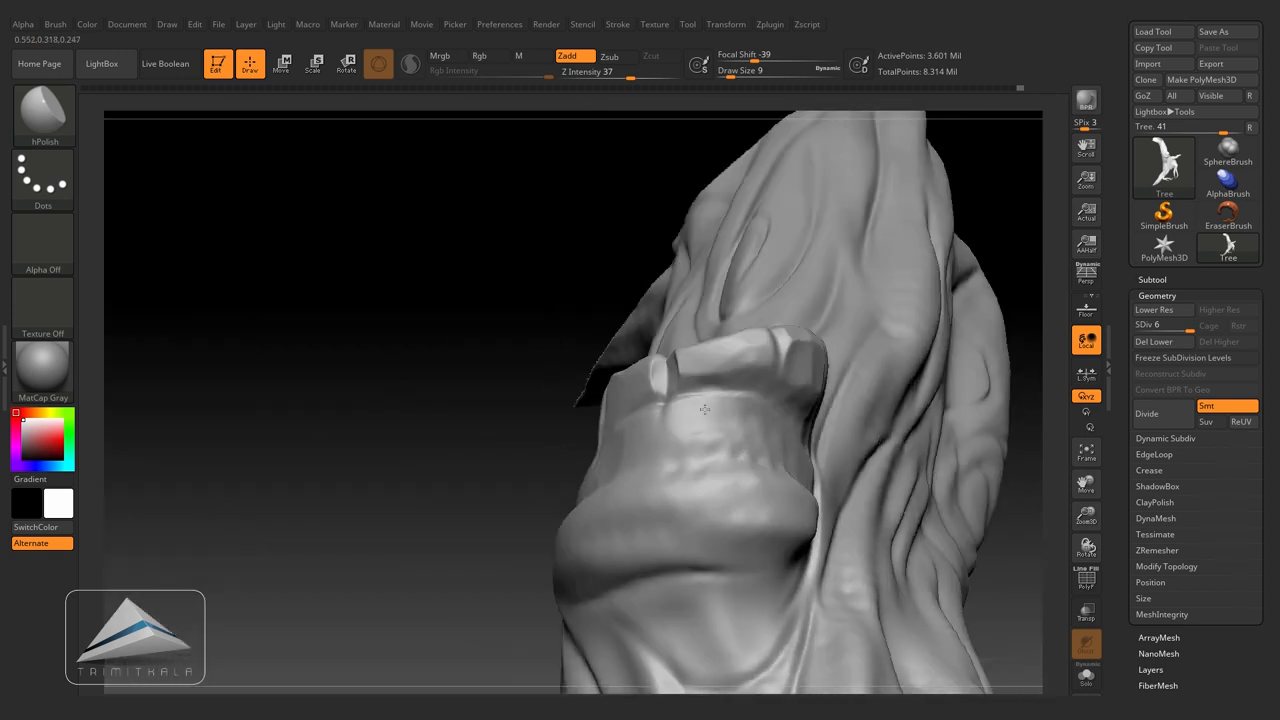
Step: Flatten the stump's front face and polish a small spot on it
drag(705, 410, 650, 300)
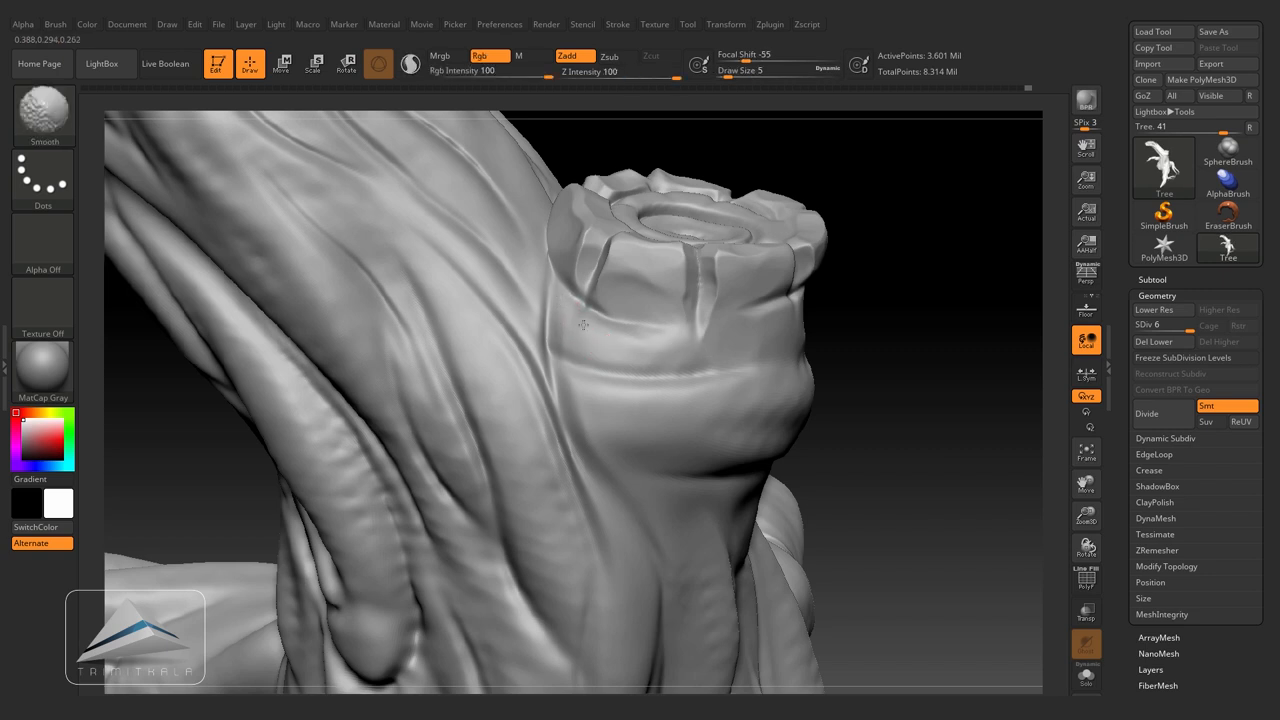
click(42, 115)
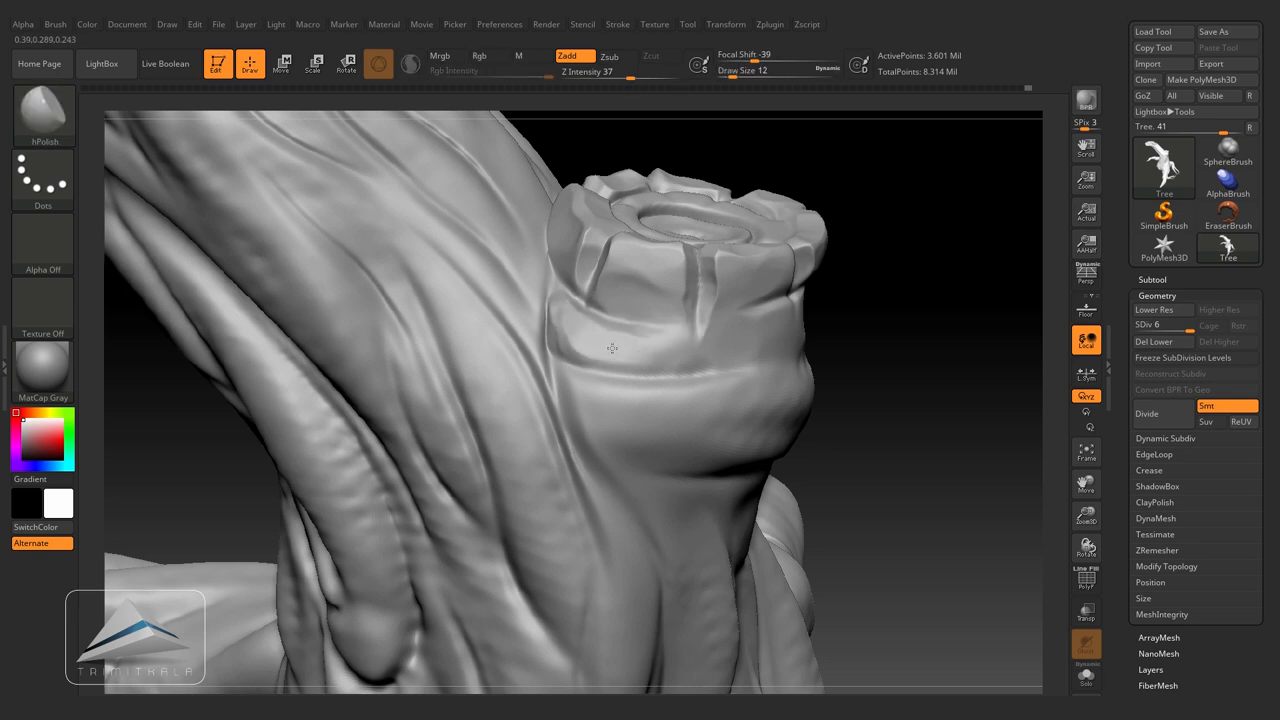
Step: Flatten planes around the stump, along the trunk below it, and smooth the curving branch
drag(612, 348, 856, 330)
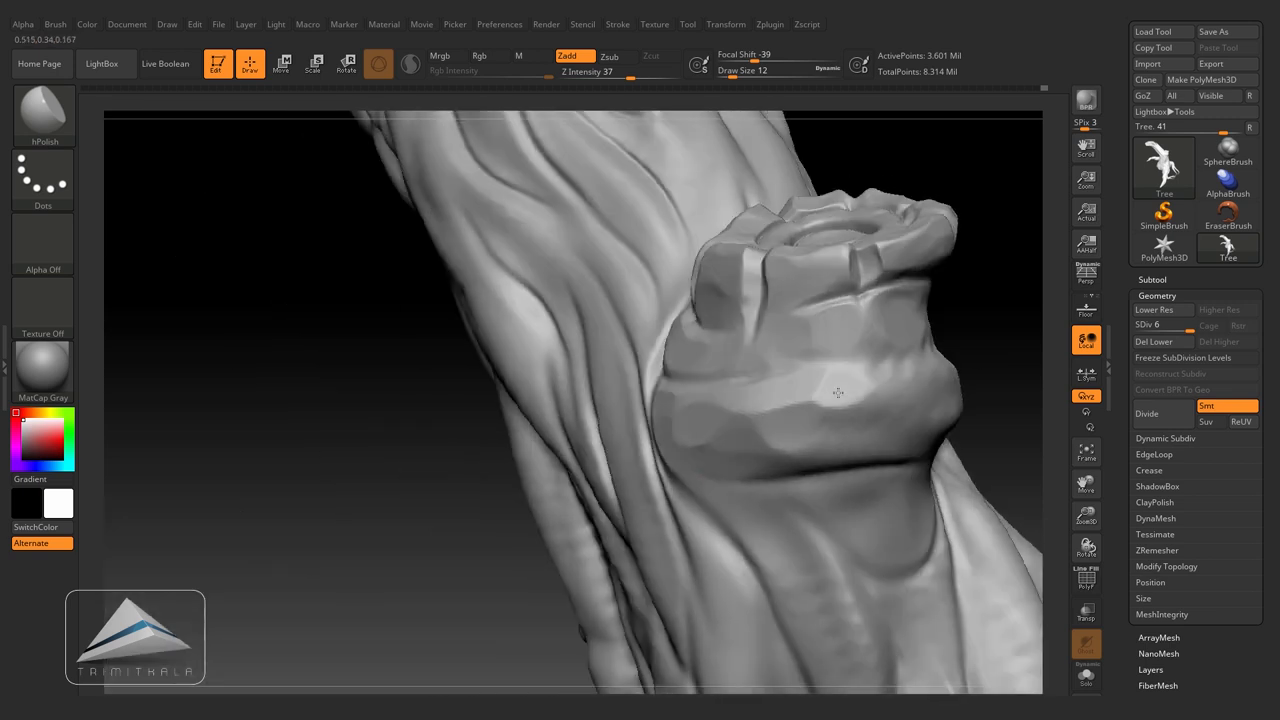
drag(838, 392, 763, 390)
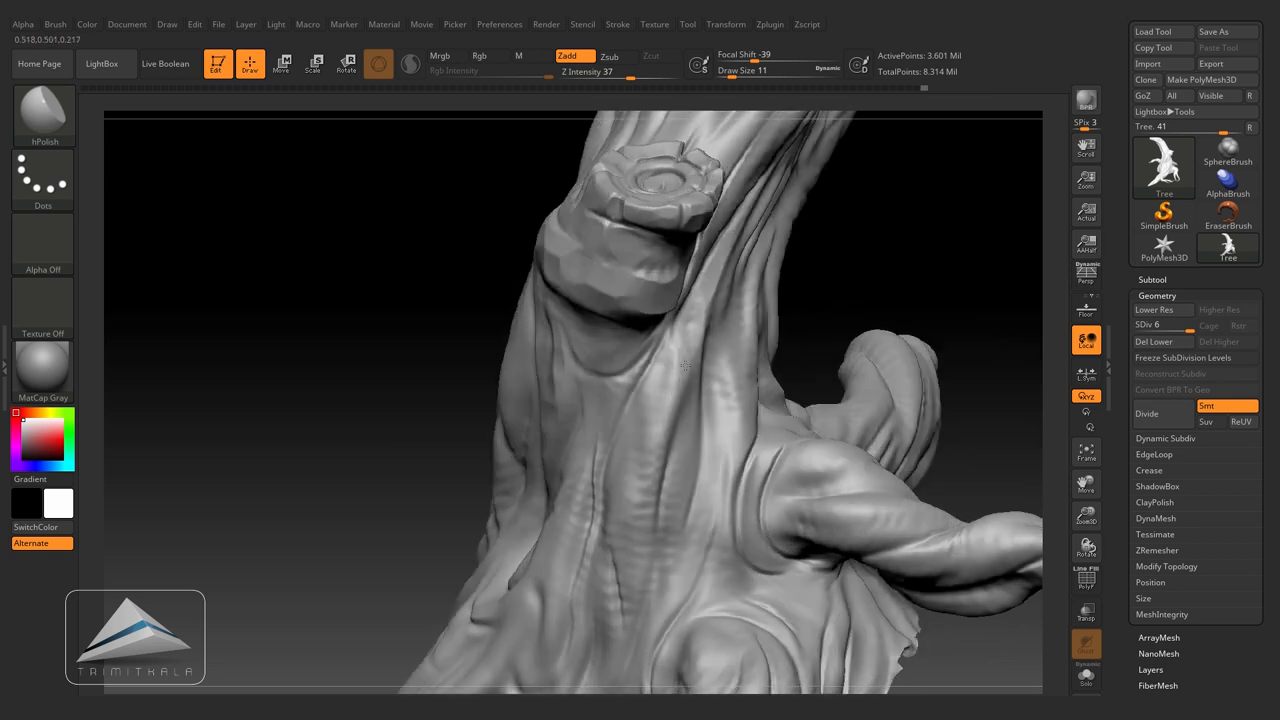
drag(650, 400, 640, 360)
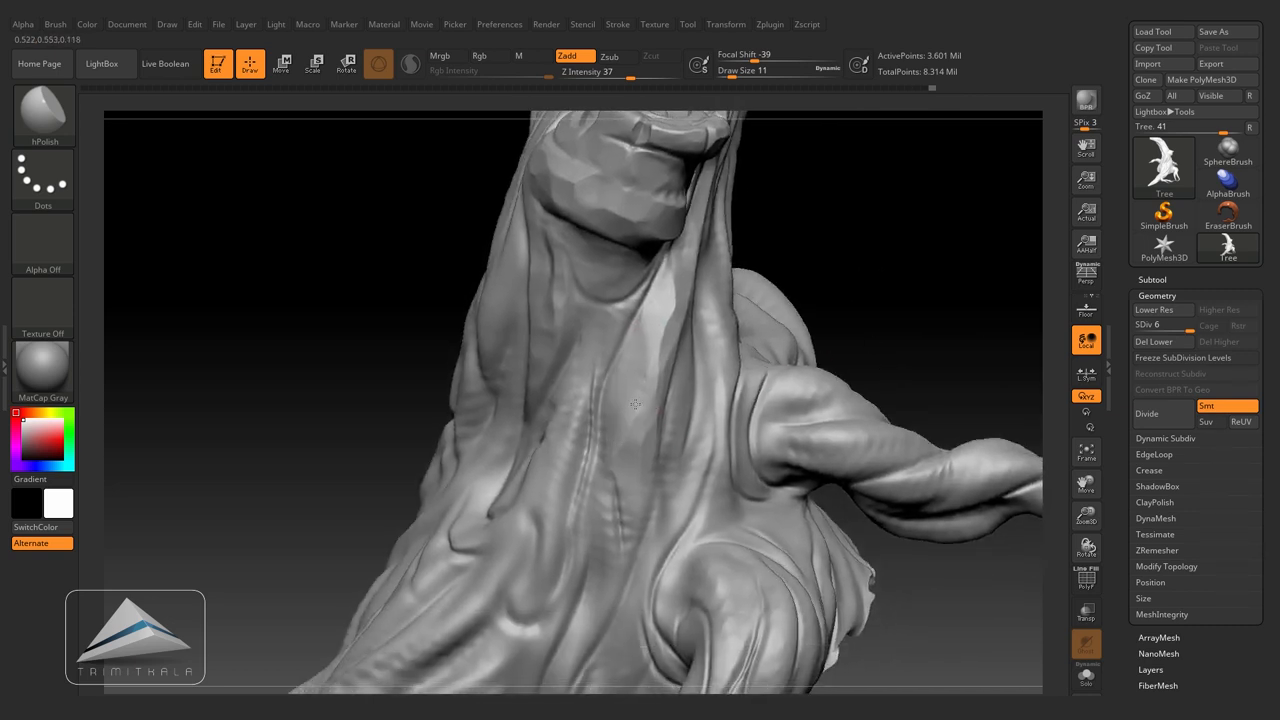
drag(630, 400, 600, 480)
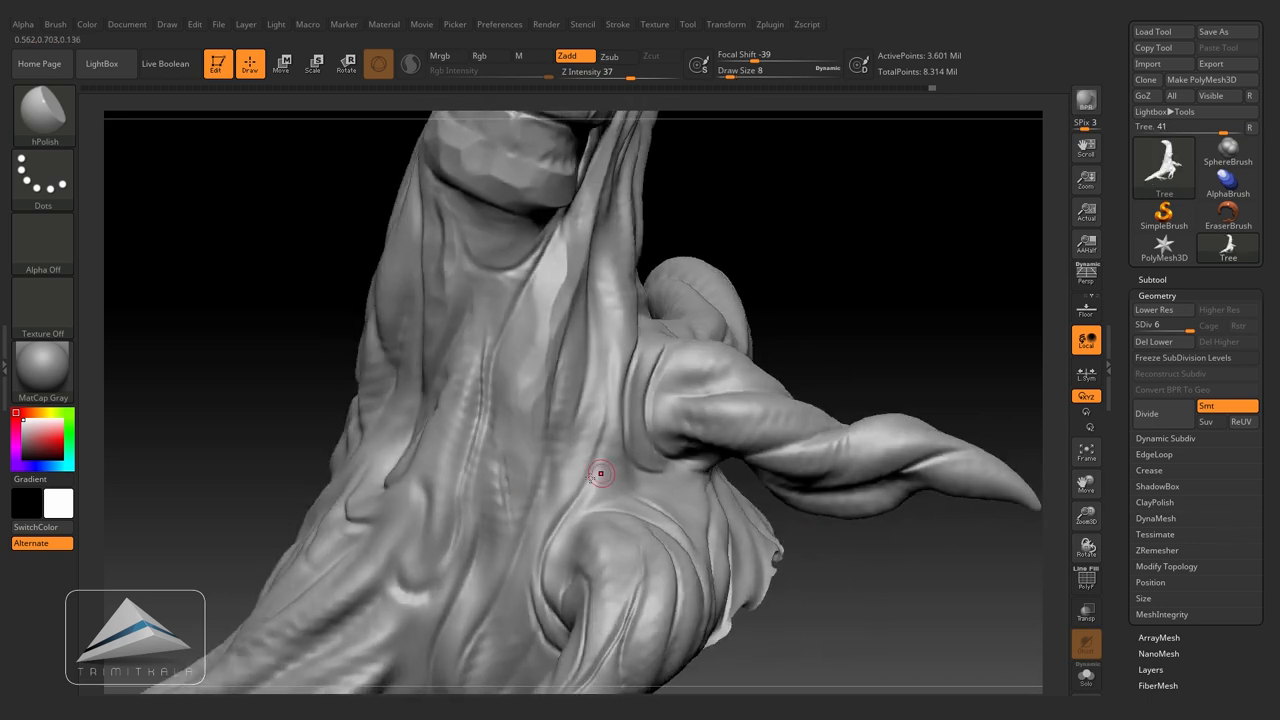
drag(600, 473, 497, 468)
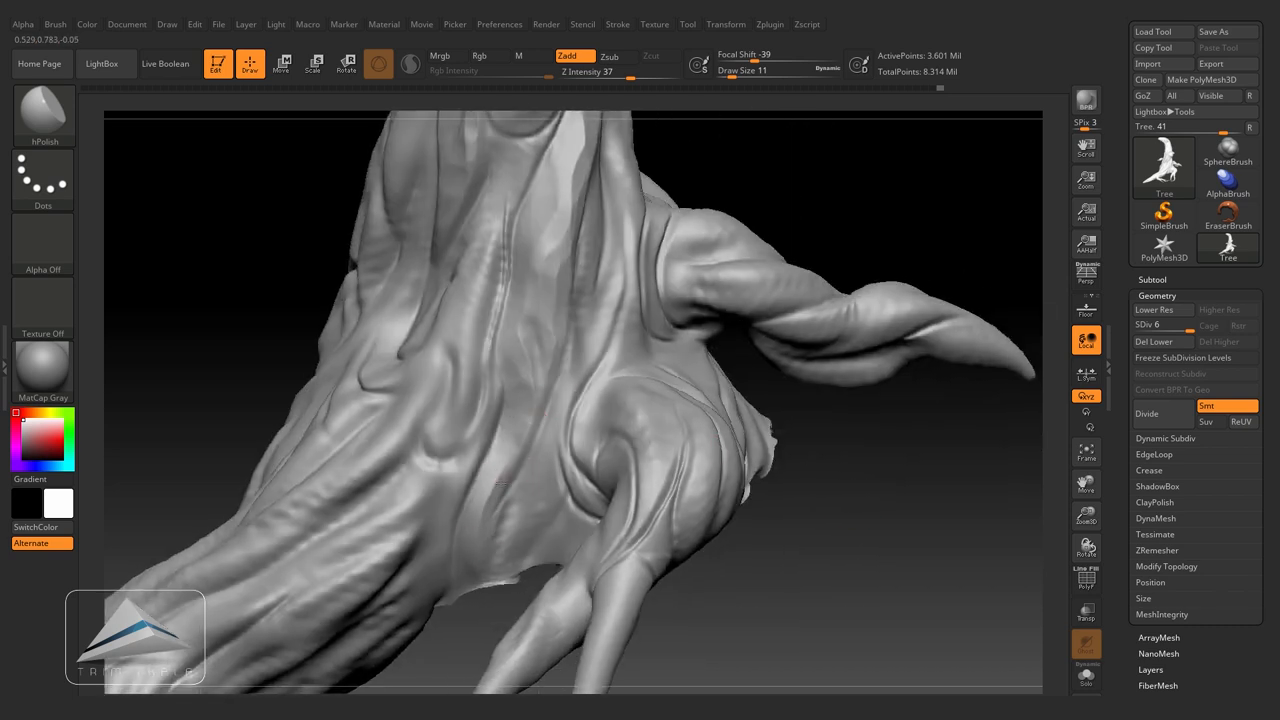
drag(570, 400, 500, 350)
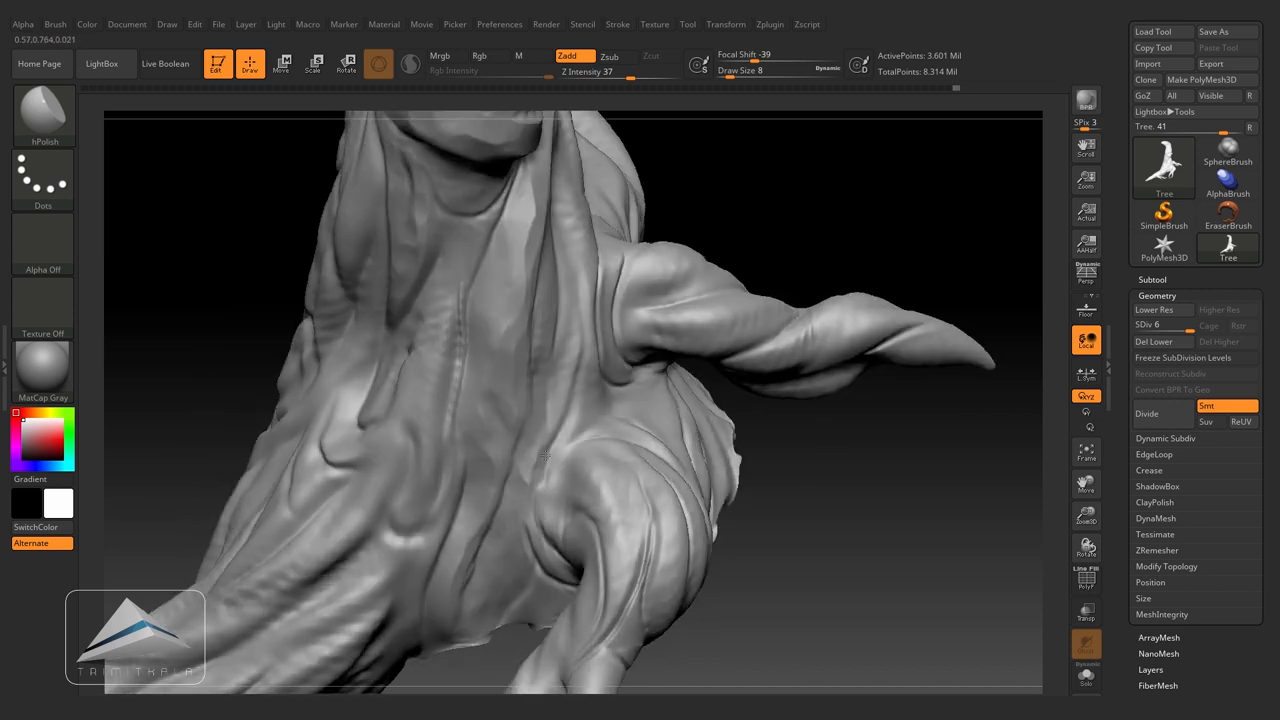
mouse_move(549, 441)
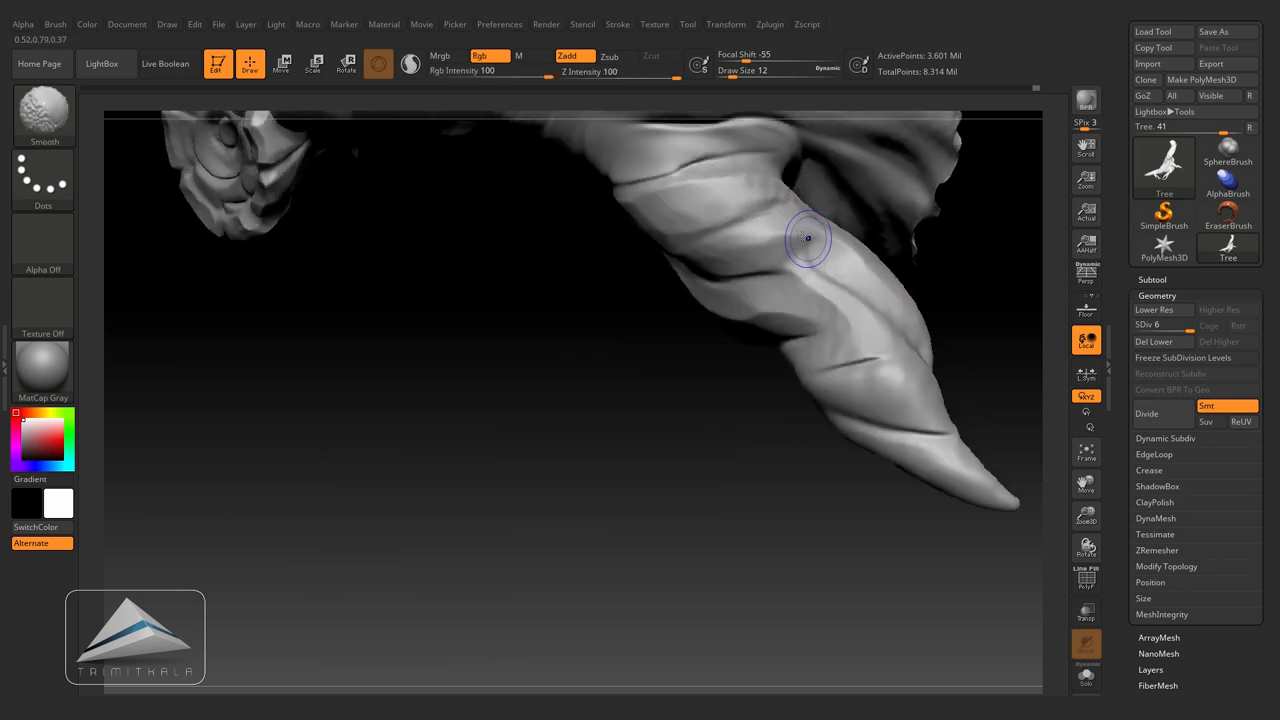
drag(808, 238, 840, 504)
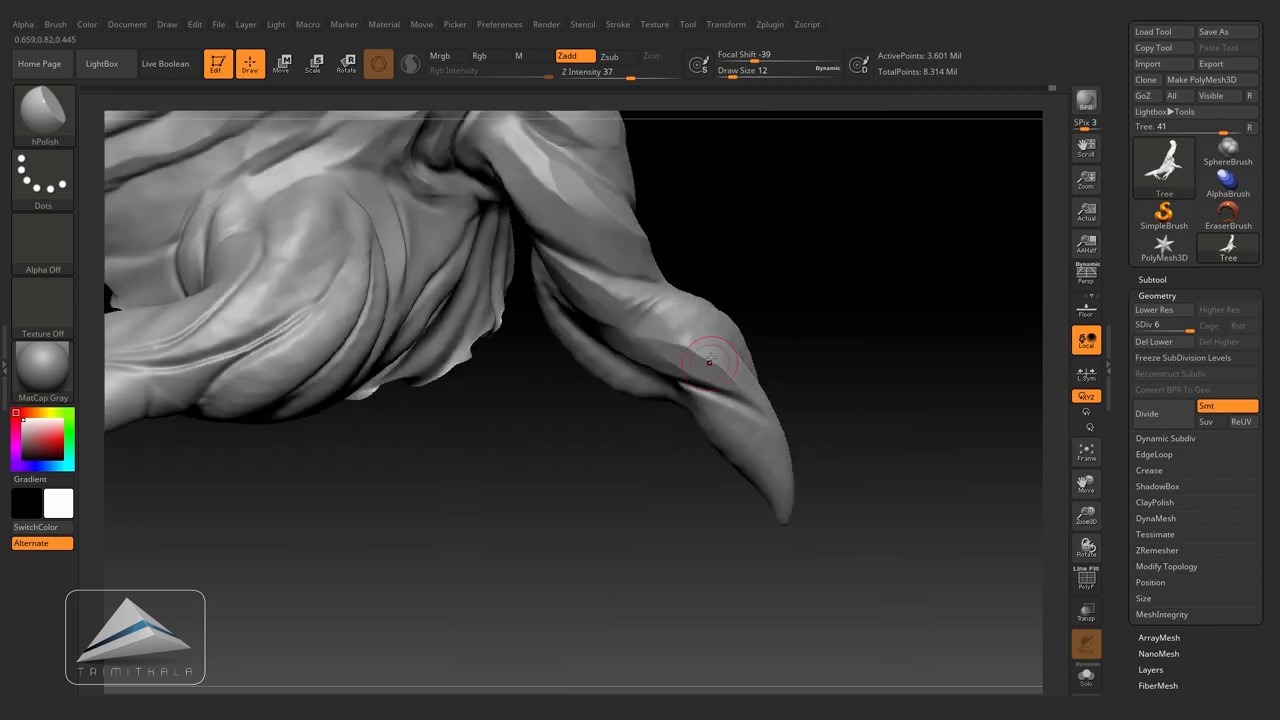
Step: Flatten planes on the branch tip and along the hanging roots
drag(710, 360, 715, 325)
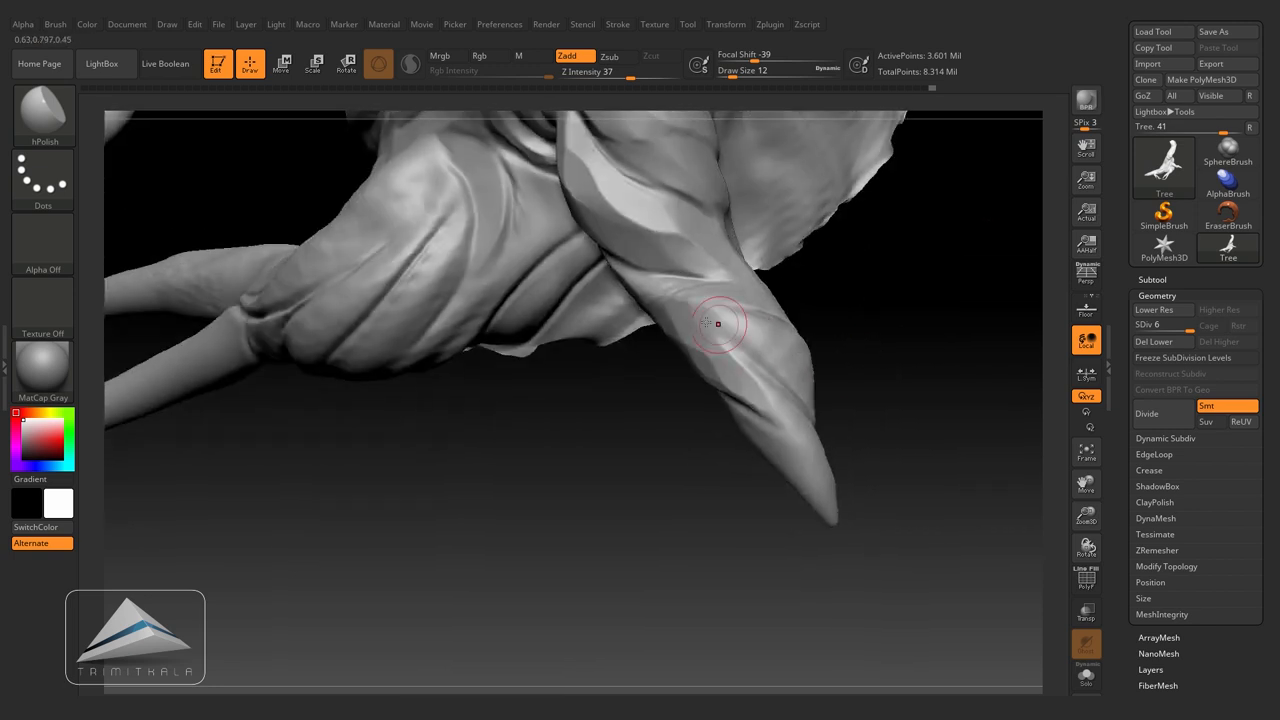
drag(715, 324, 783, 358)
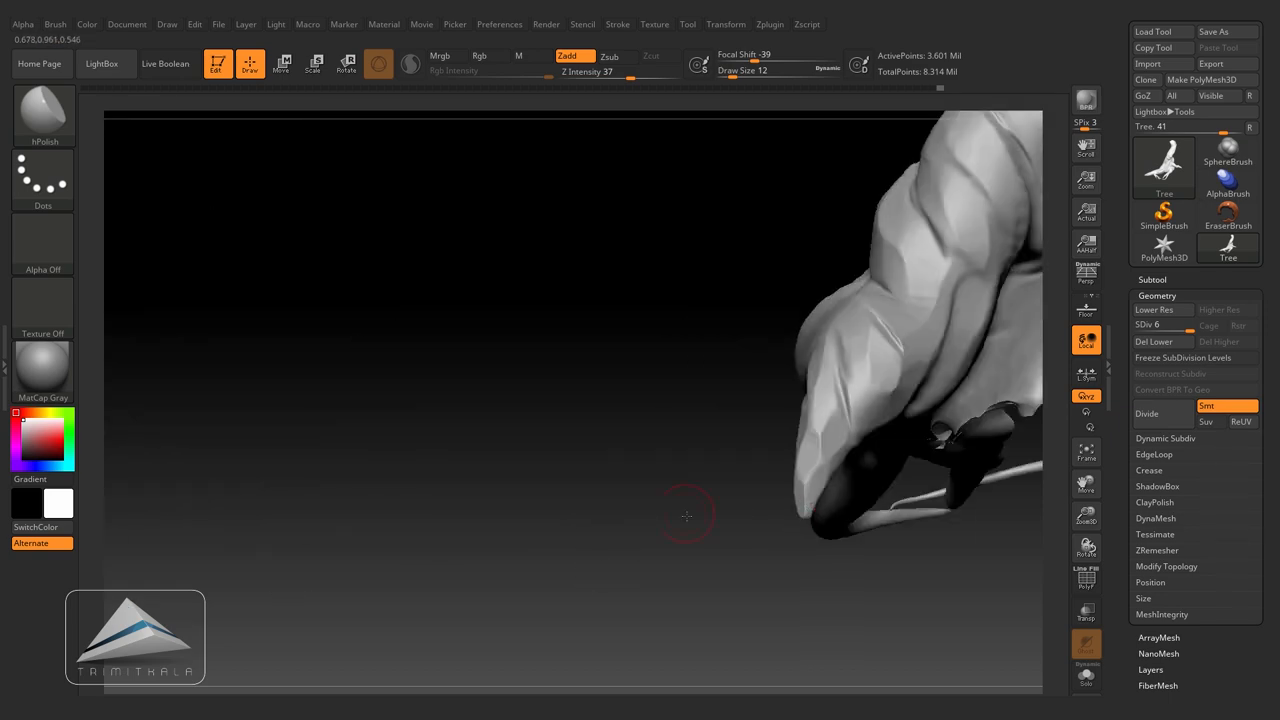
drag(687, 515, 595, 410)
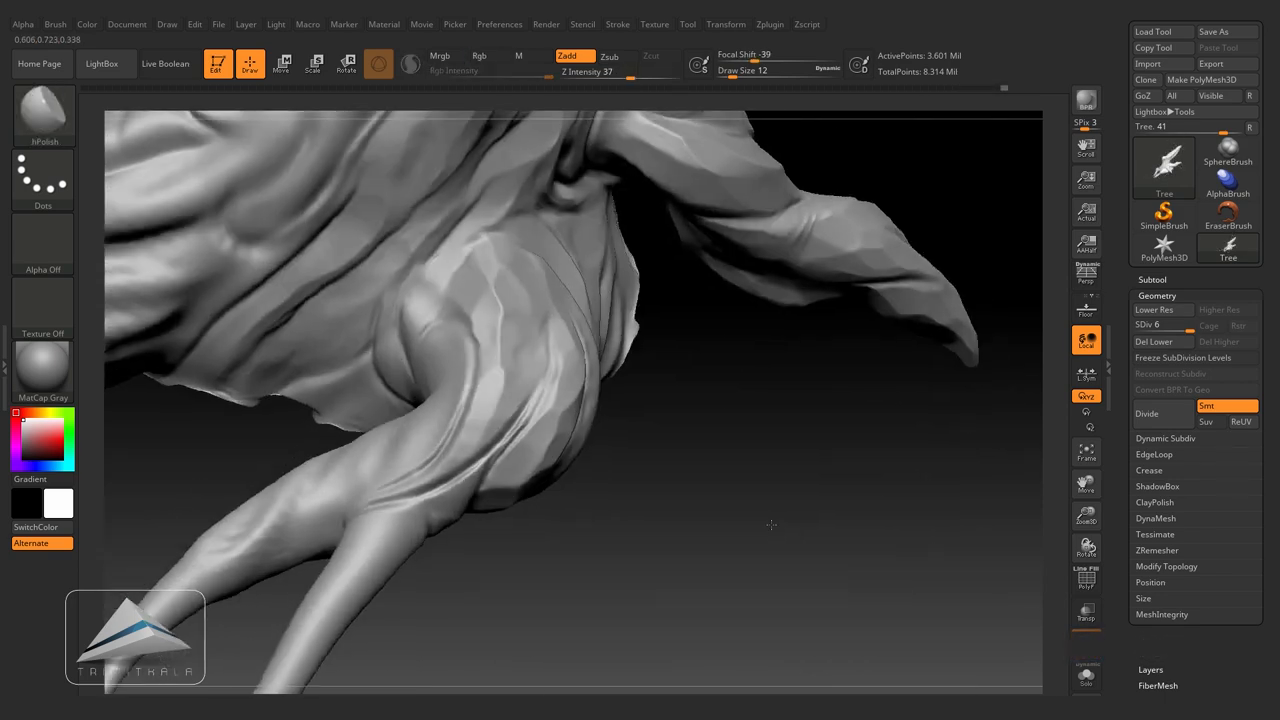
drag(773, 525, 675, 432)
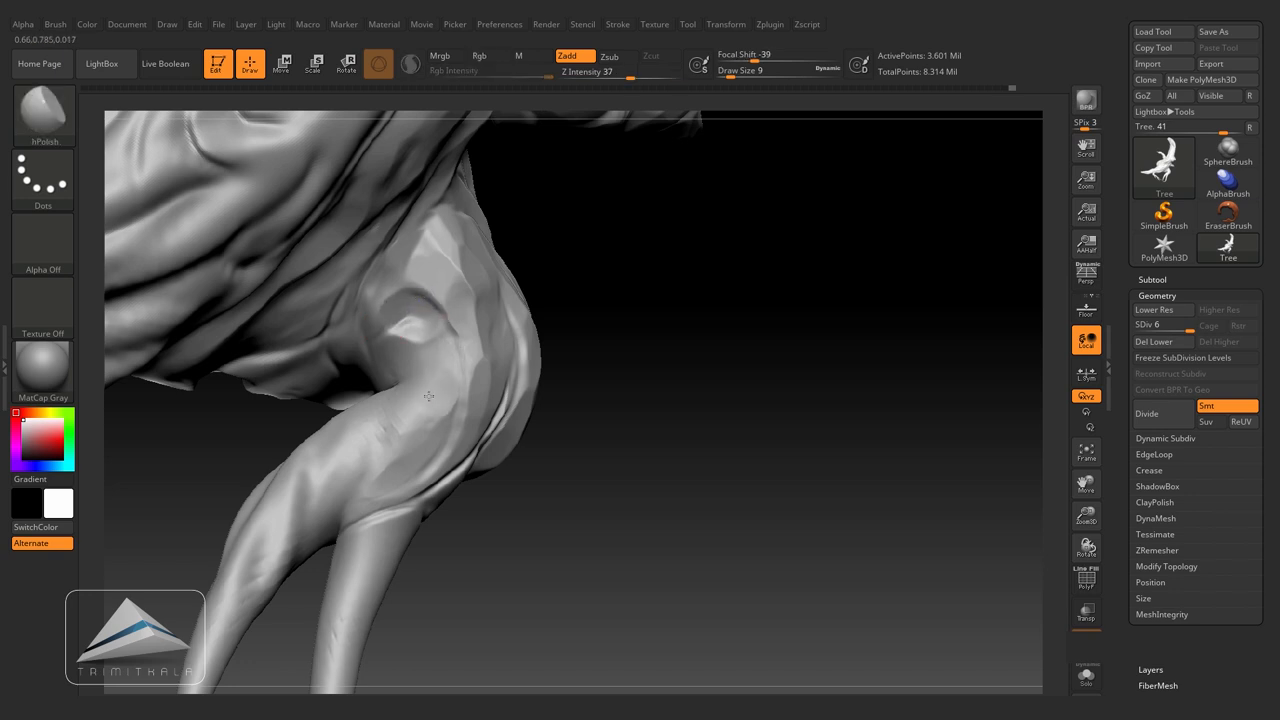
drag(430, 397, 400, 432)
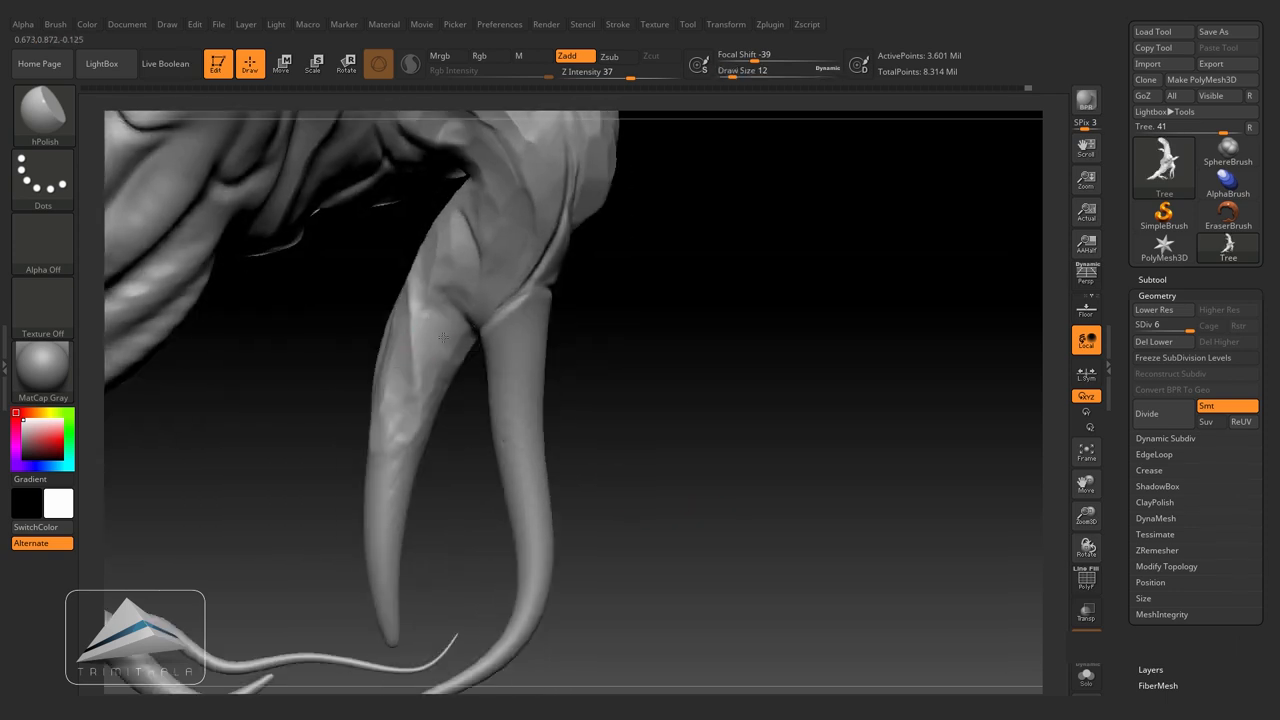
drag(445, 337, 479, 343)
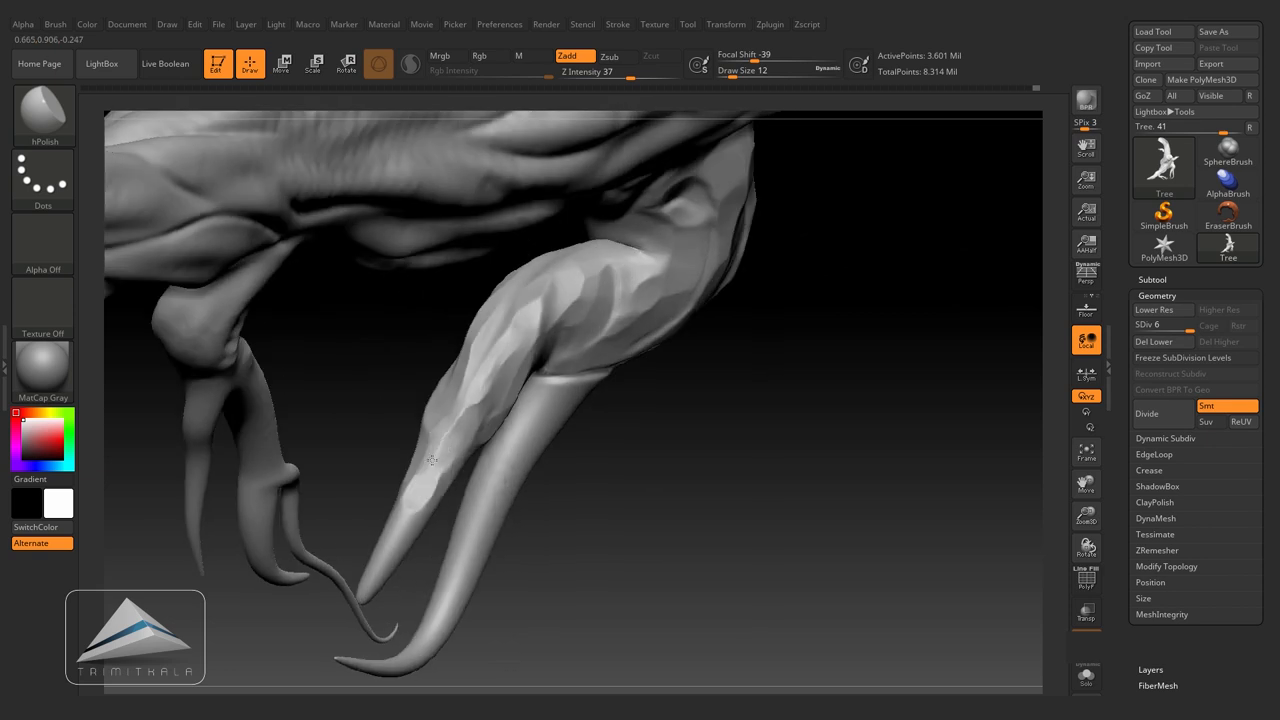
drag(430, 460, 745, 493)
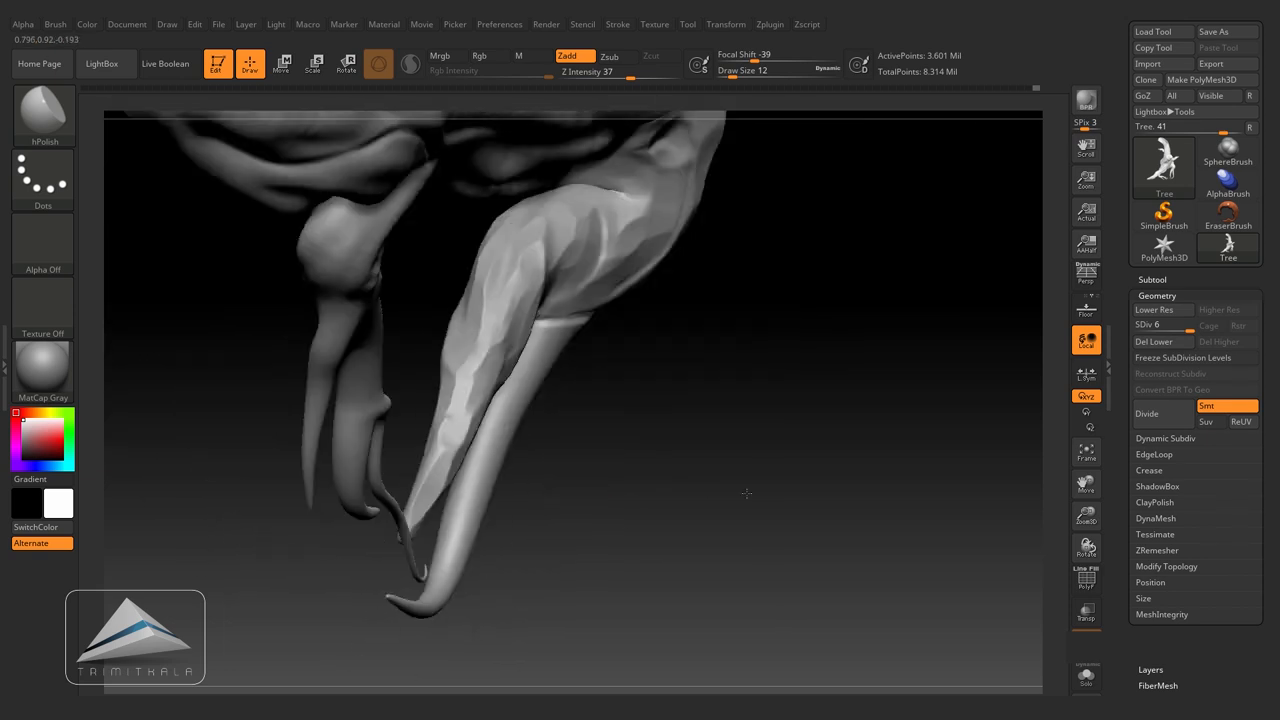
drag(746, 493, 603, 455)
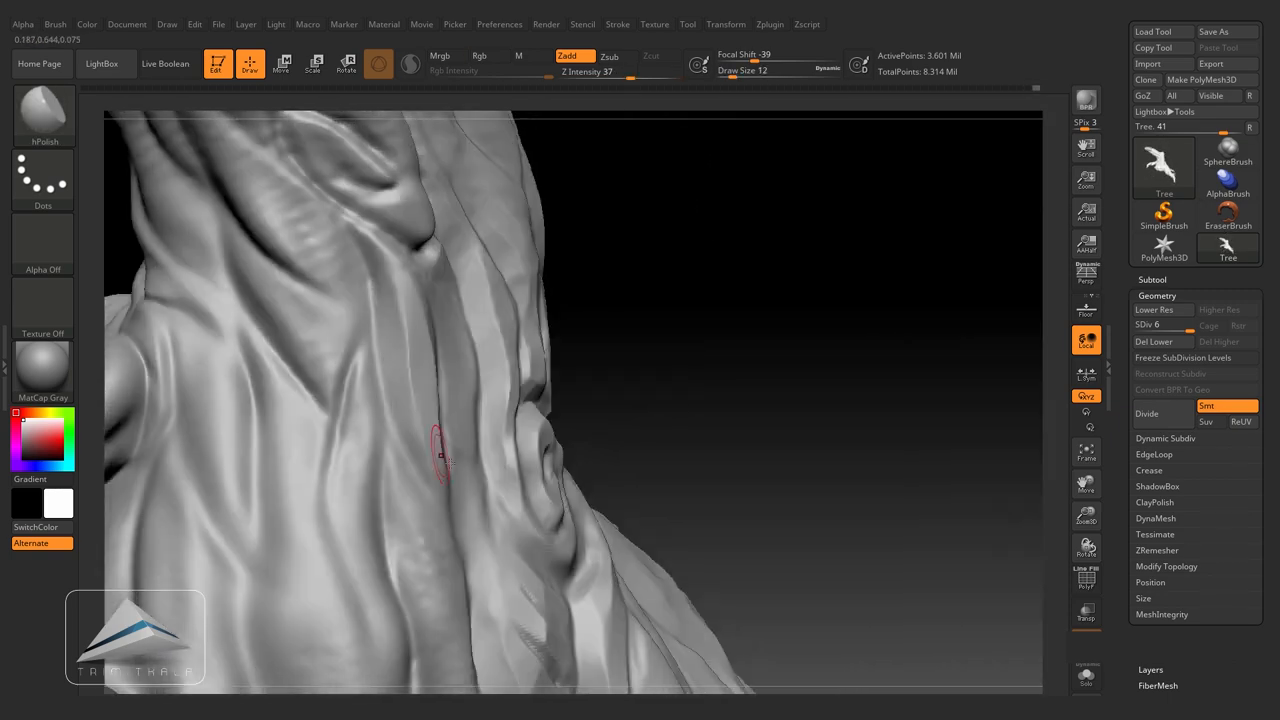
Step: Flatten bark planes on the lower trunk around the swirl knot and the upper trunk
drag(440, 455, 742, 398)
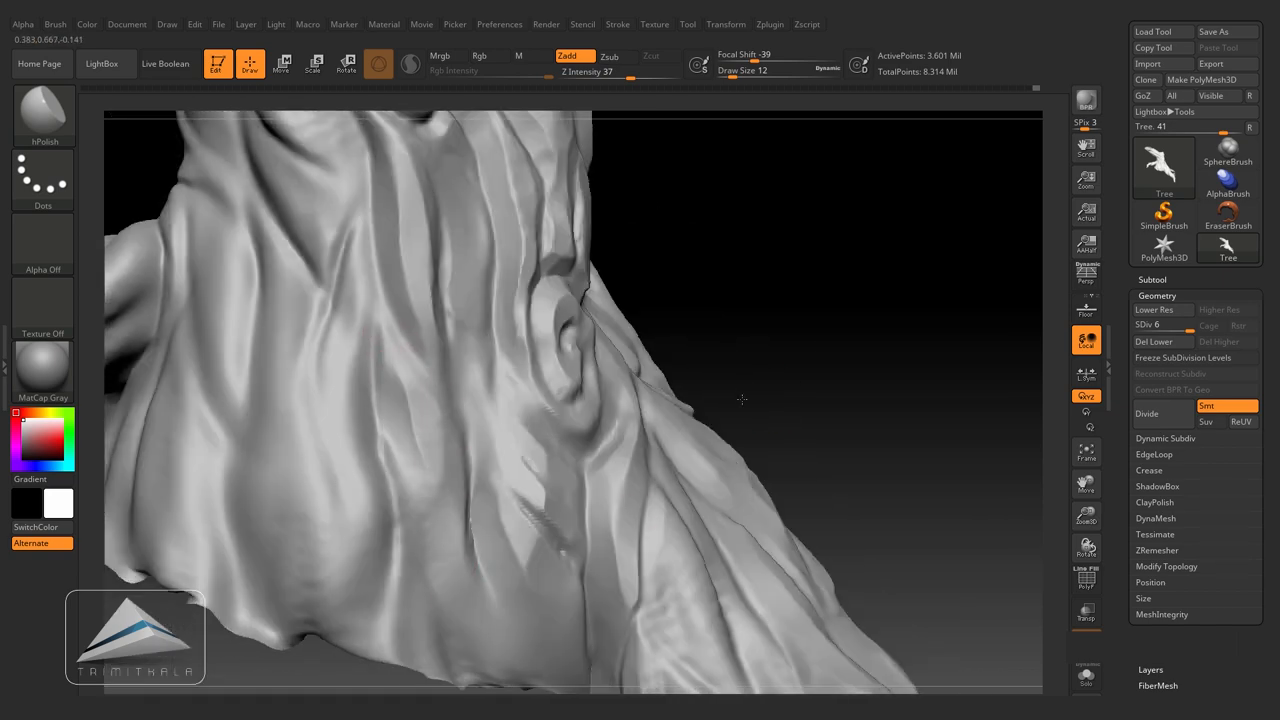
drag(740, 400, 377, 397)
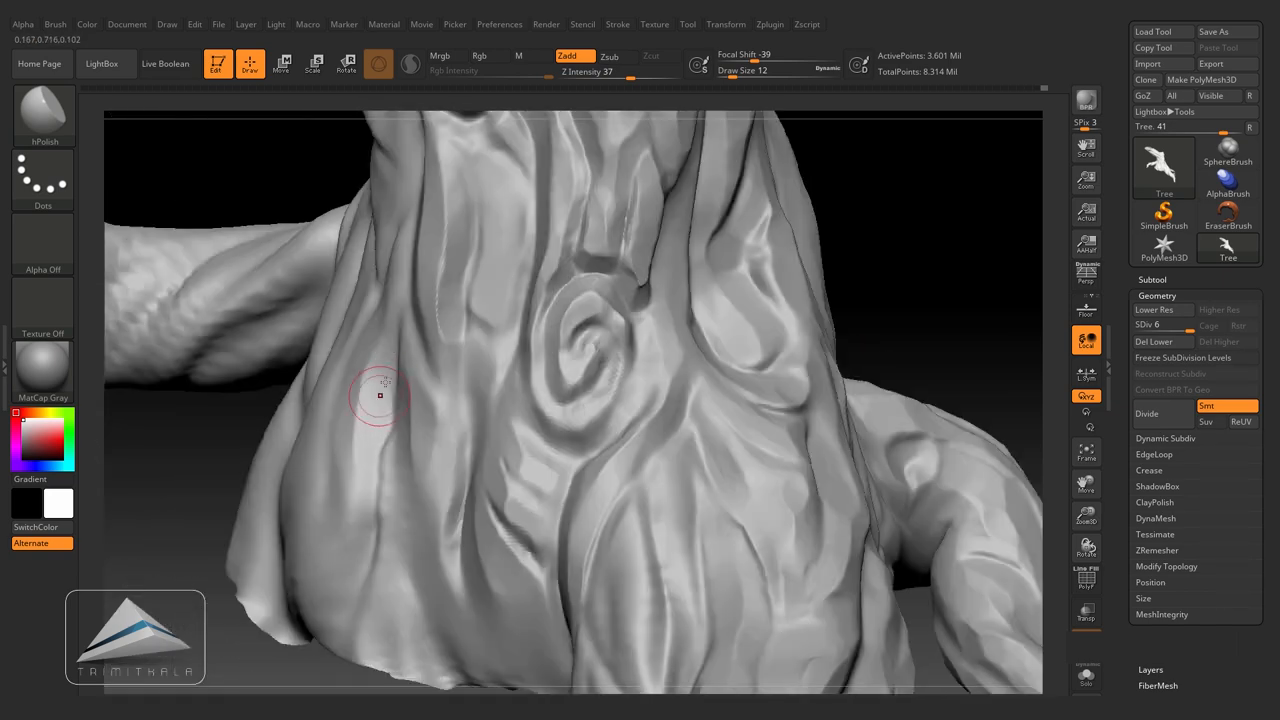
drag(380, 395, 290, 310)
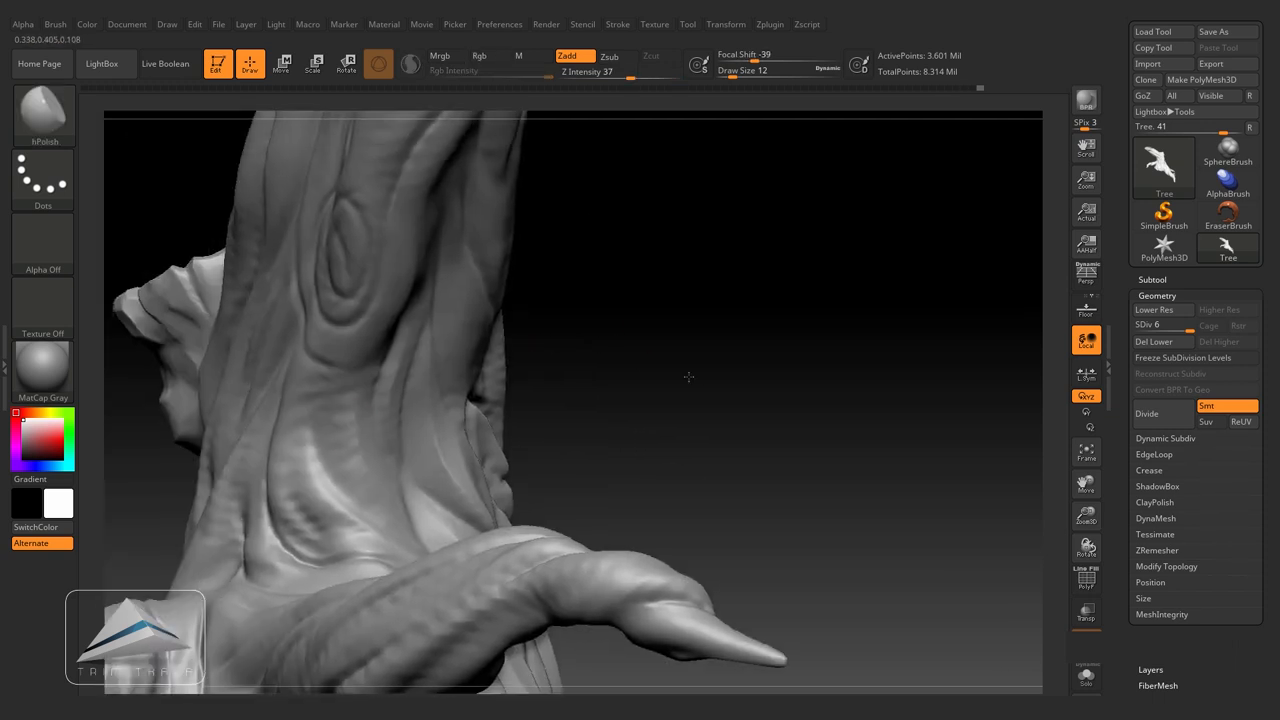
drag(688, 377, 420, 493)
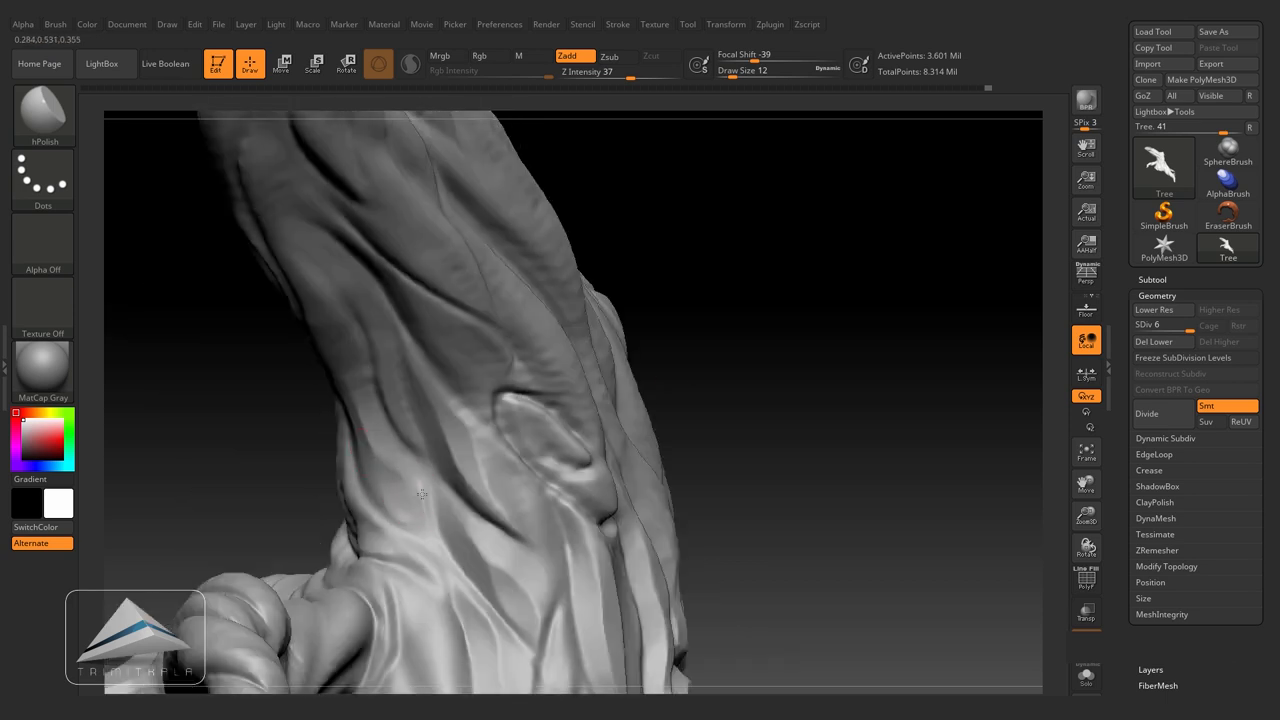
drag(420, 495, 683, 430)
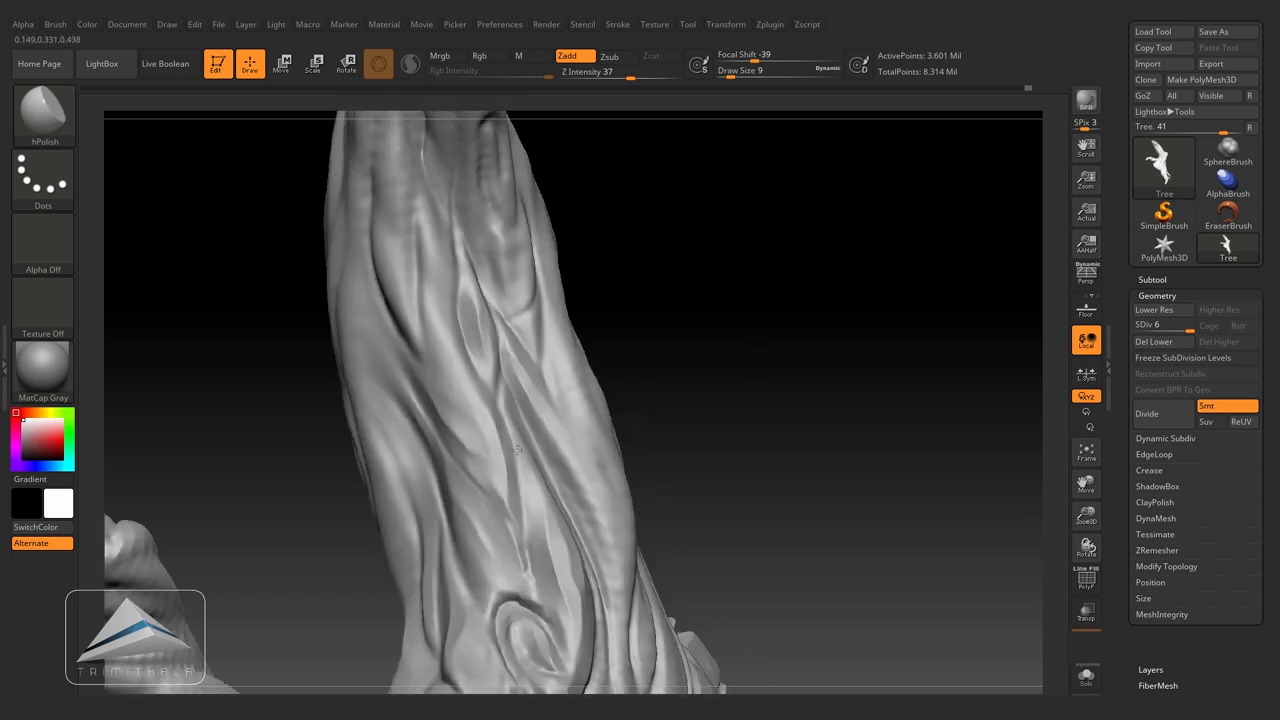
Step: hPolish the trunk bark, curved branch and spiral knot into flat planes
drag(520, 450, 418, 358)
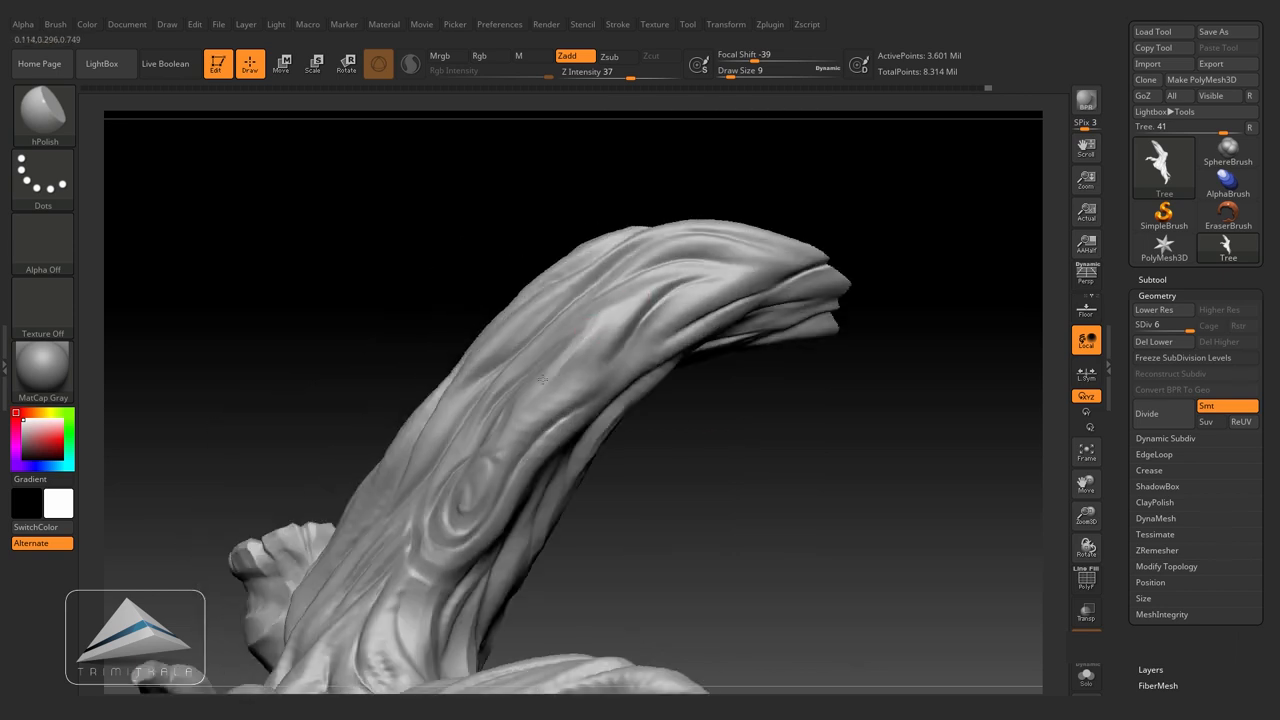
drag(540, 380, 660, 345)
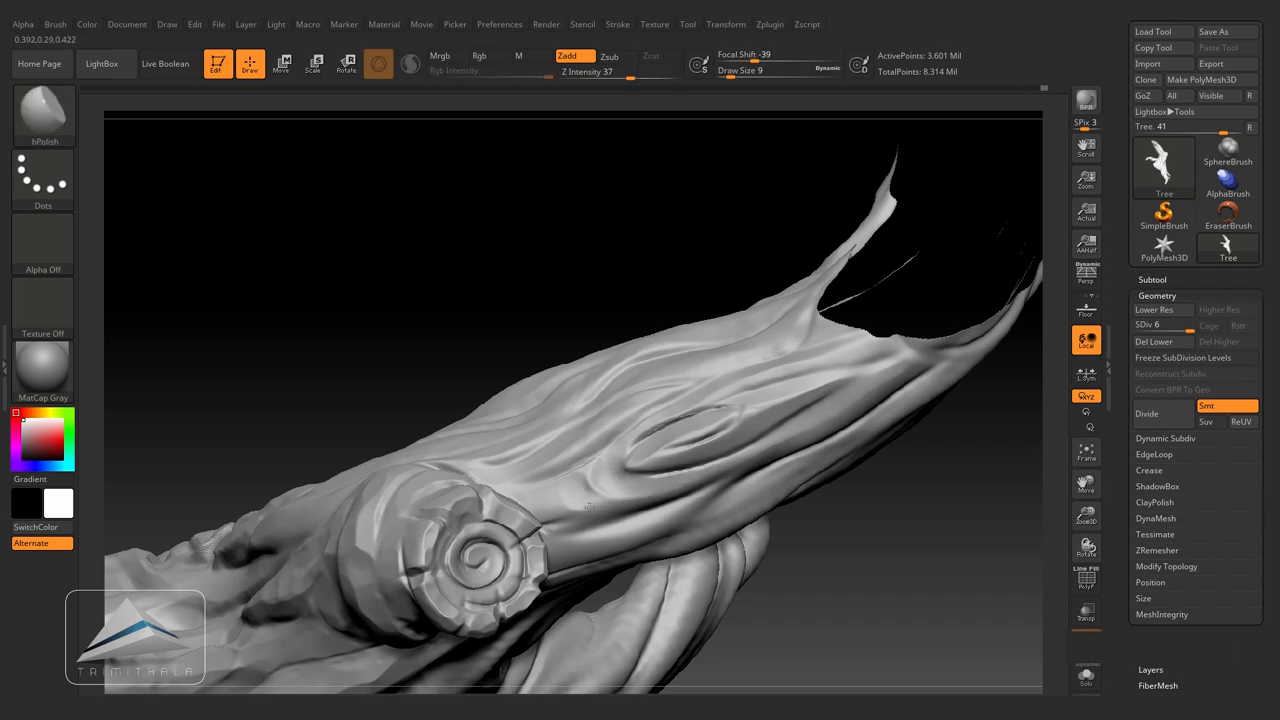
drag(600, 400, 700, 470)
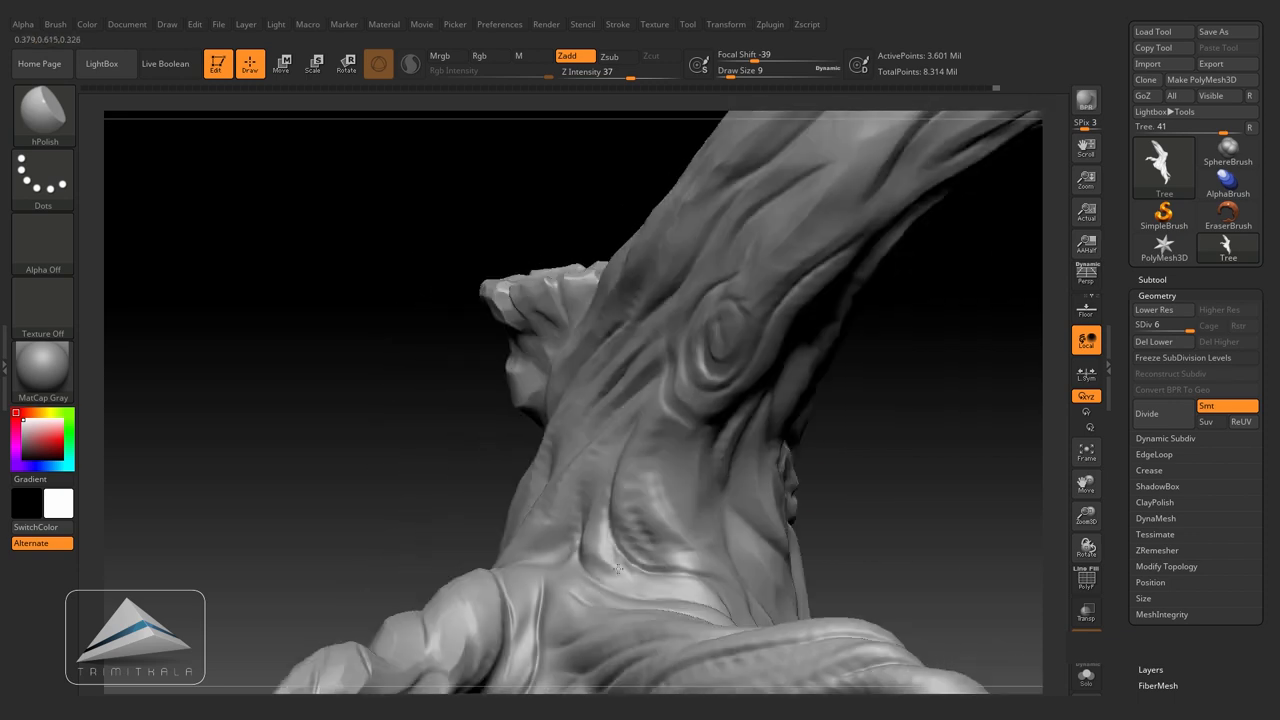
drag(620, 400, 860, 475)
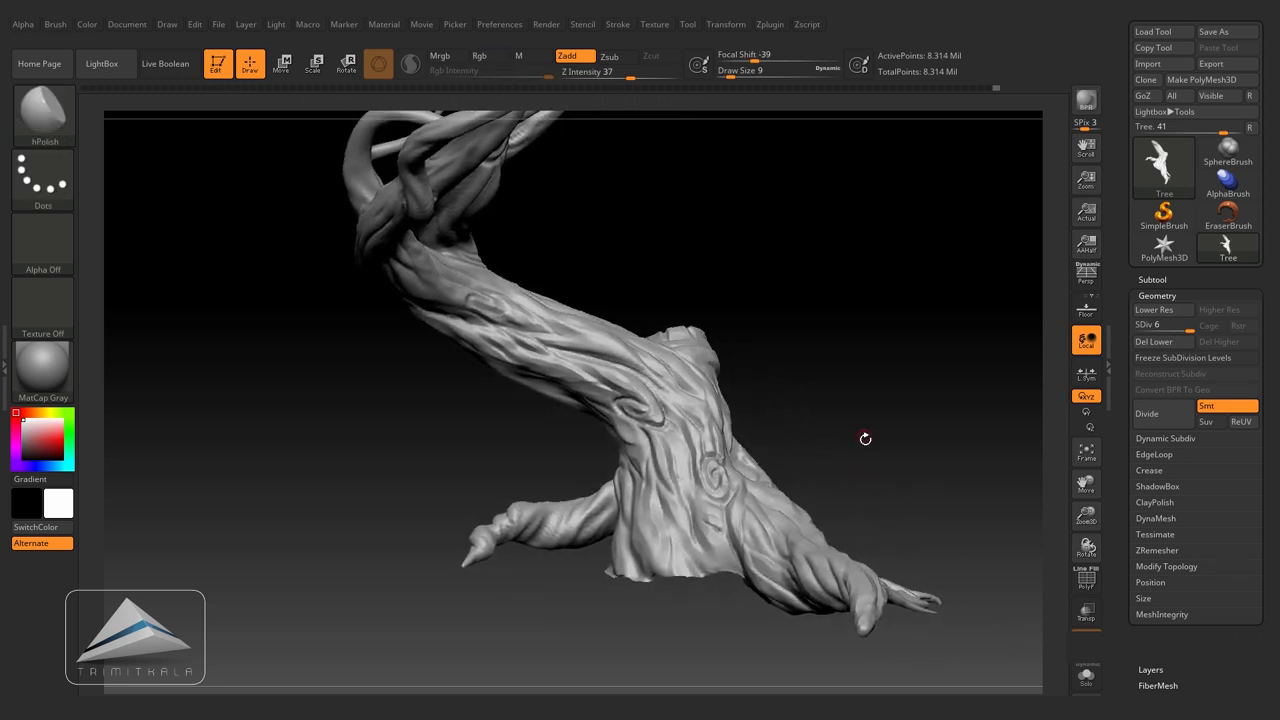
Step: Rotate the tree and make the thin upper branches subtool active
drag(865, 438, 890, 473)
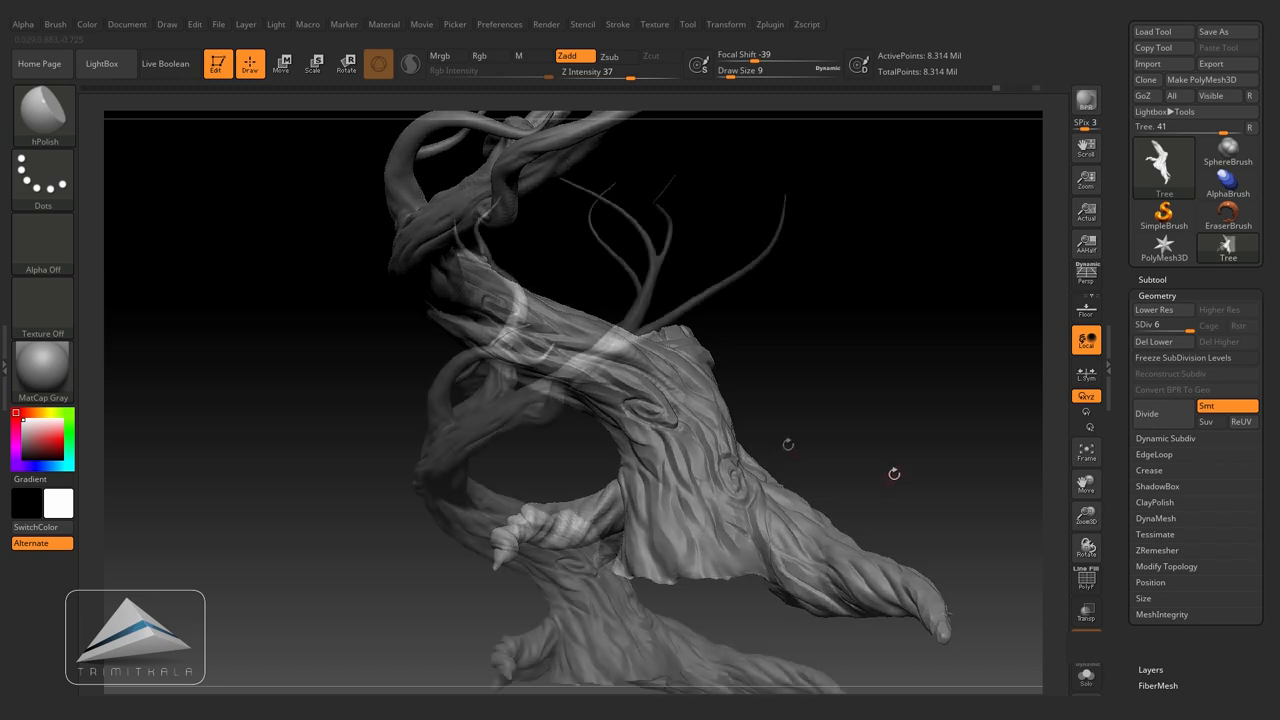
drag(272, 130, 878, 527)
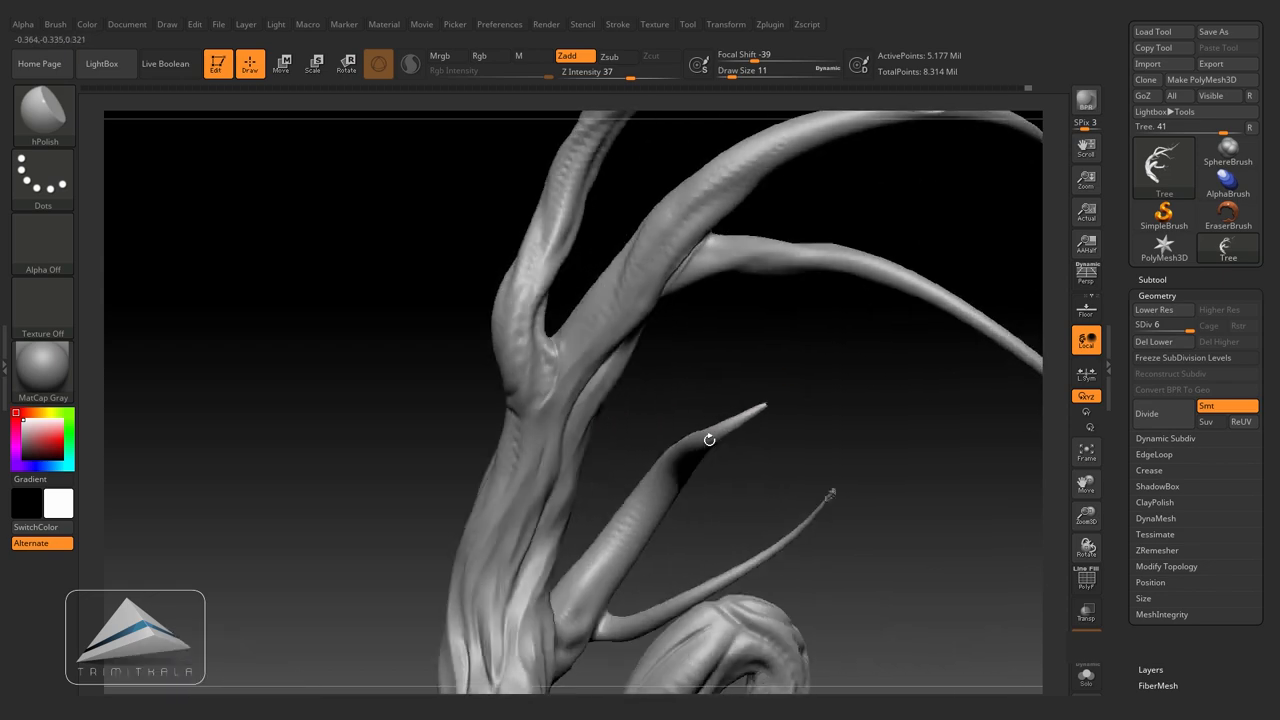
Step: hPolish planes along the slender branch stems, forks and branch-trunk junction
drag(708, 438, 677, 327)
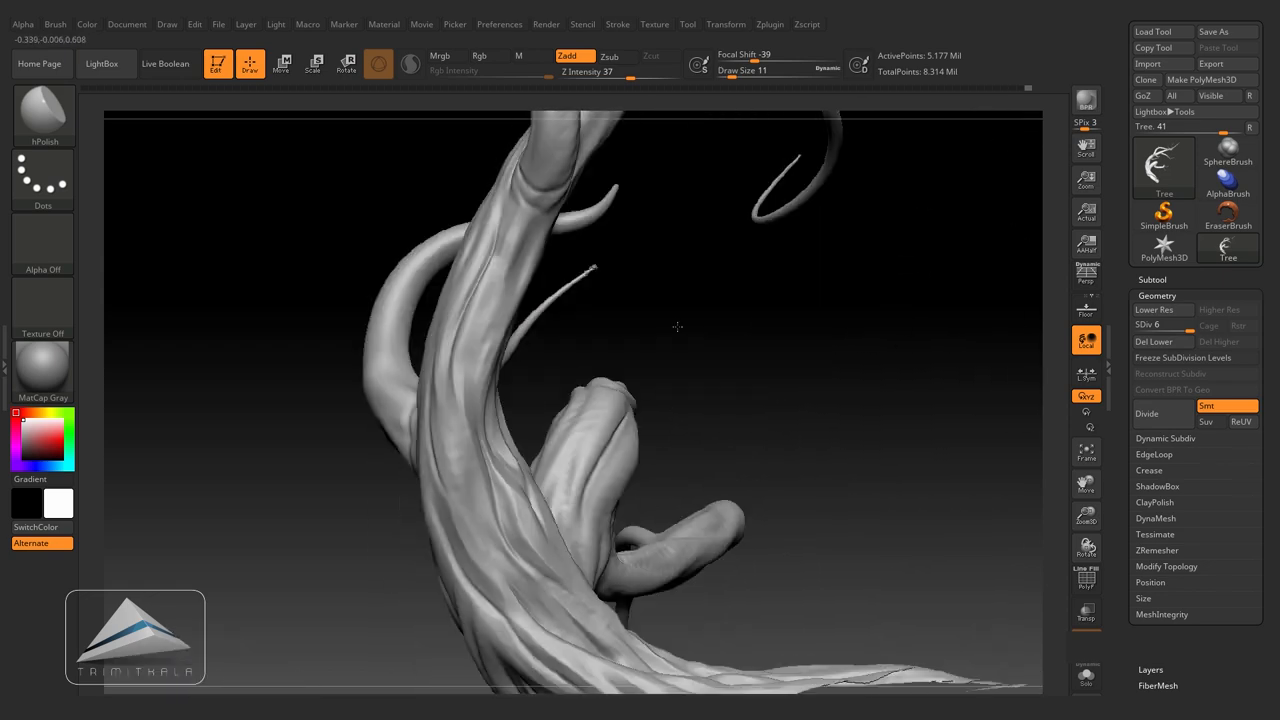
drag(677, 327, 423, 196)
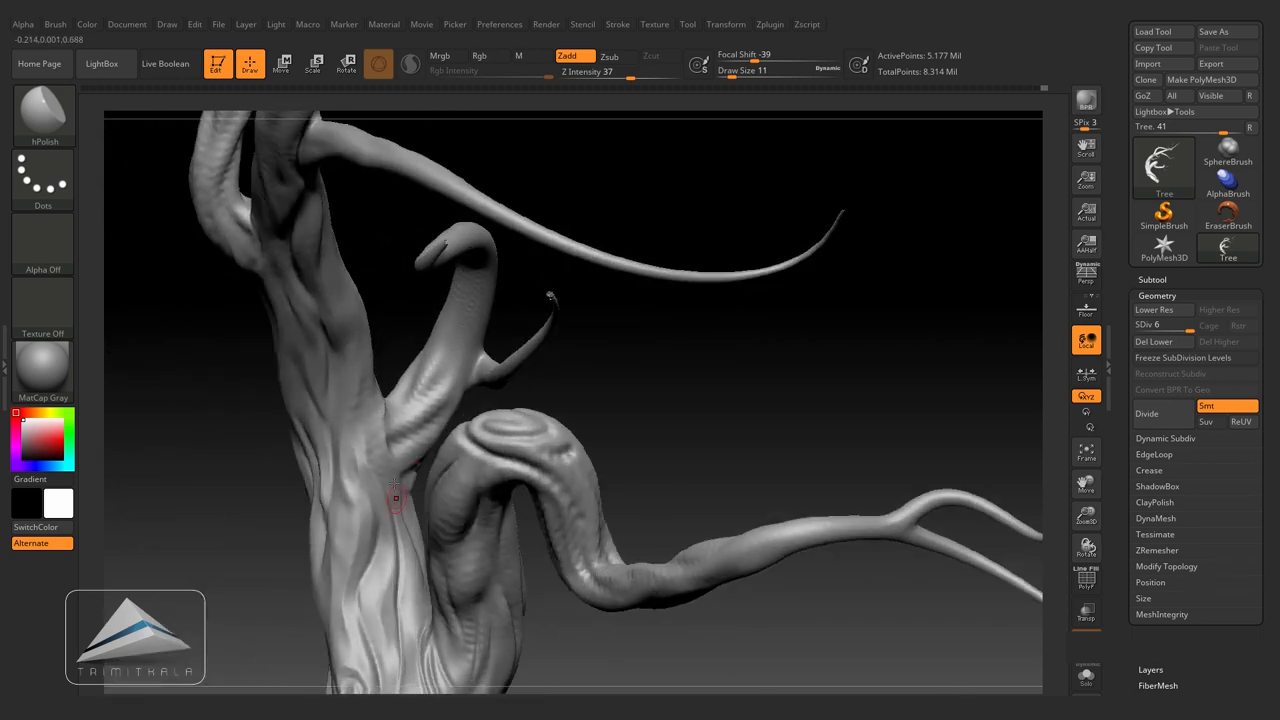
drag(395, 500, 765, 340)
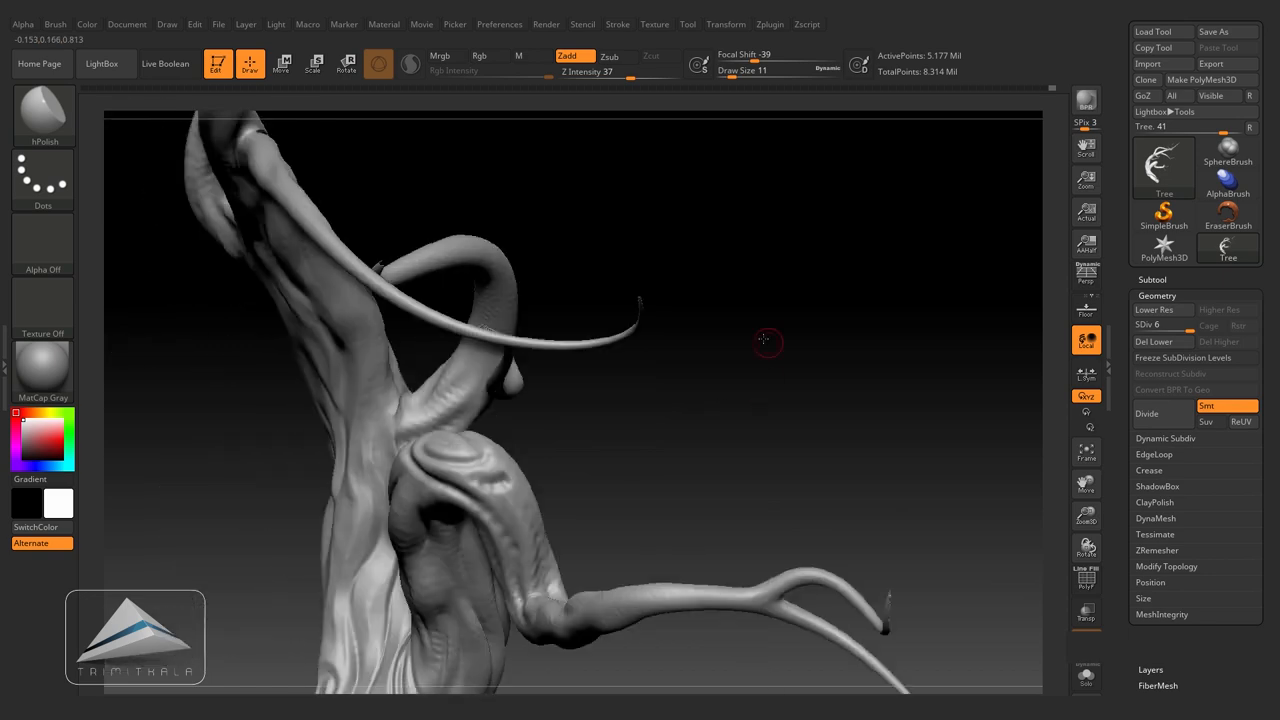
drag(765, 340, 460, 488)
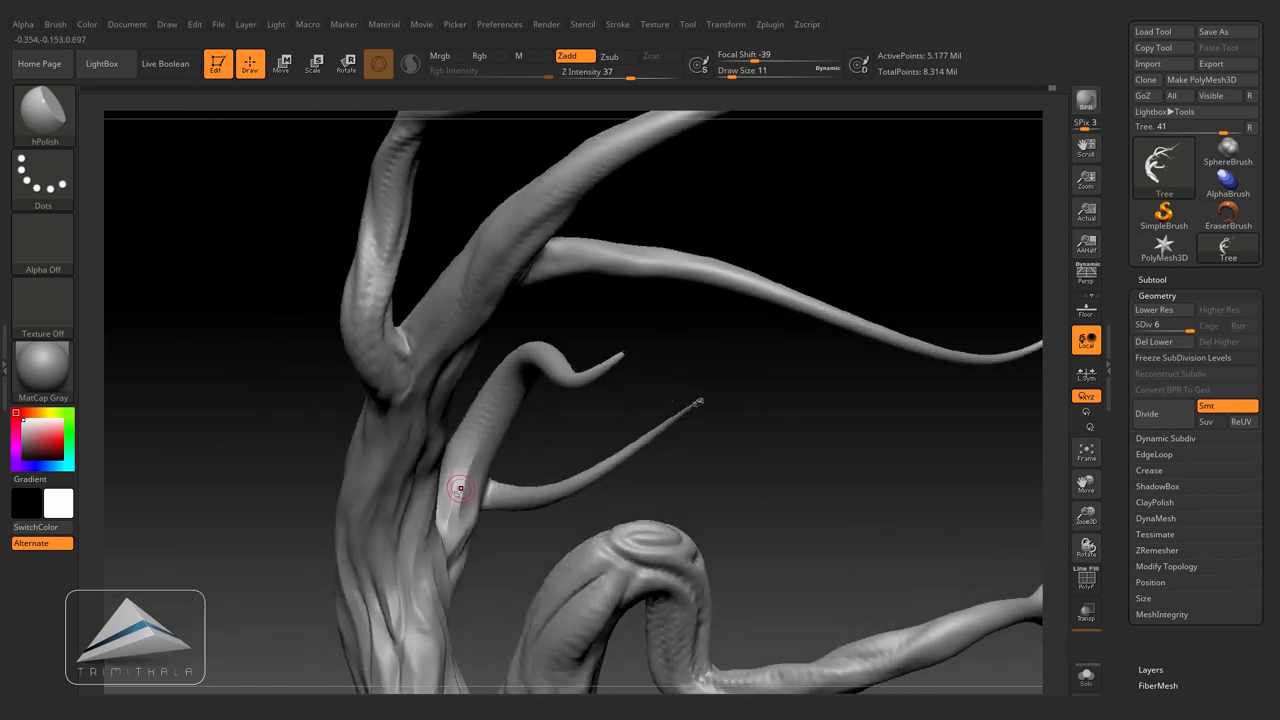
drag(460, 488, 575, 385)
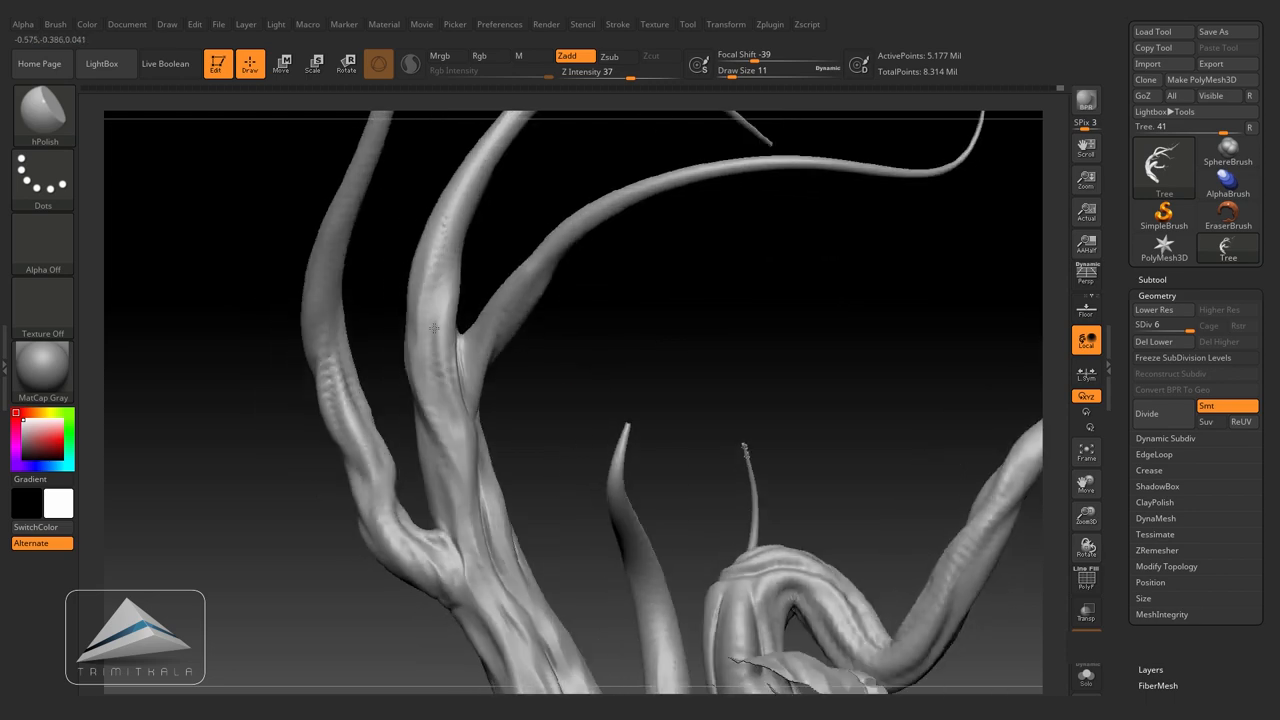
drag(600, 400, 480, 523)
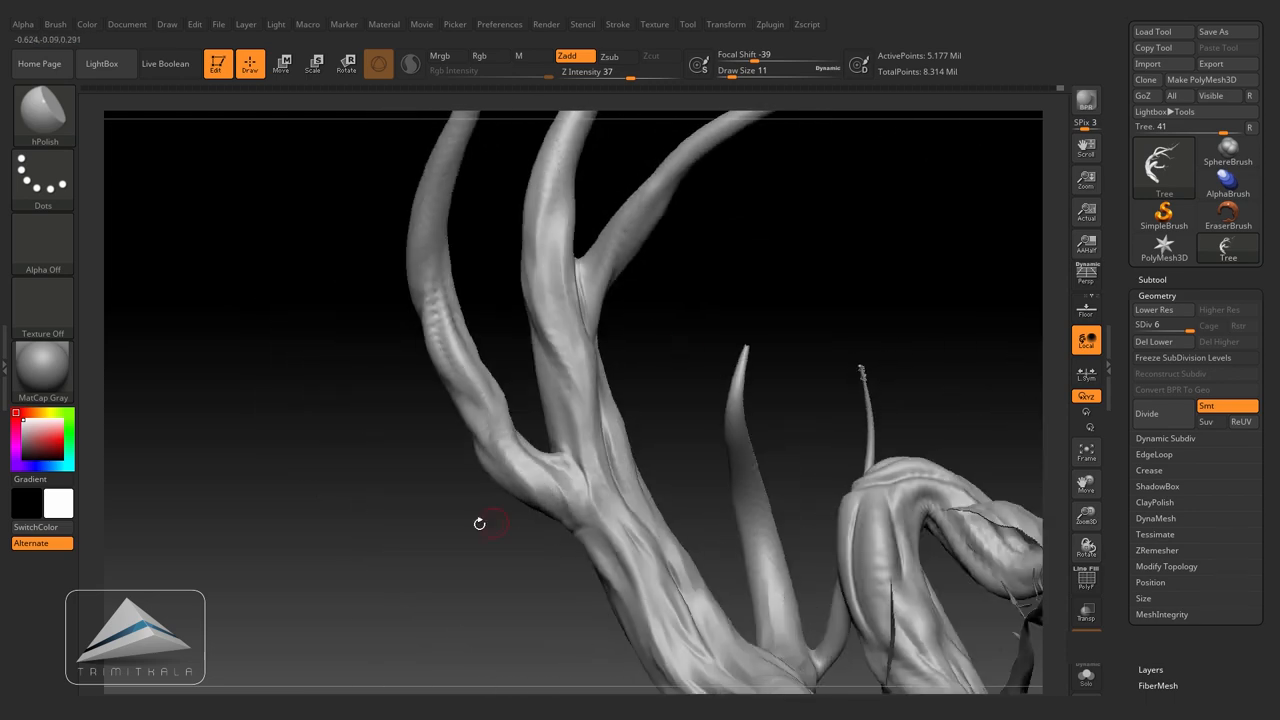
drag(479, 523, 449, 435)
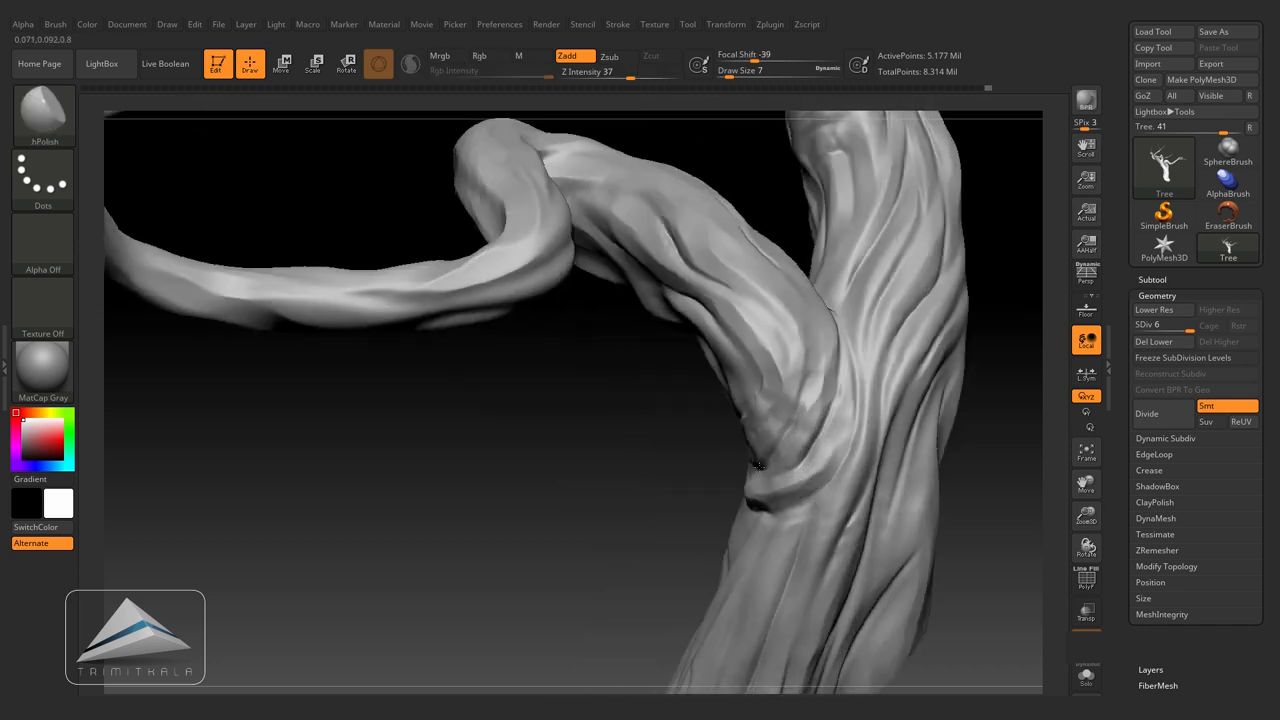
drag(760, 465, 940, 427)
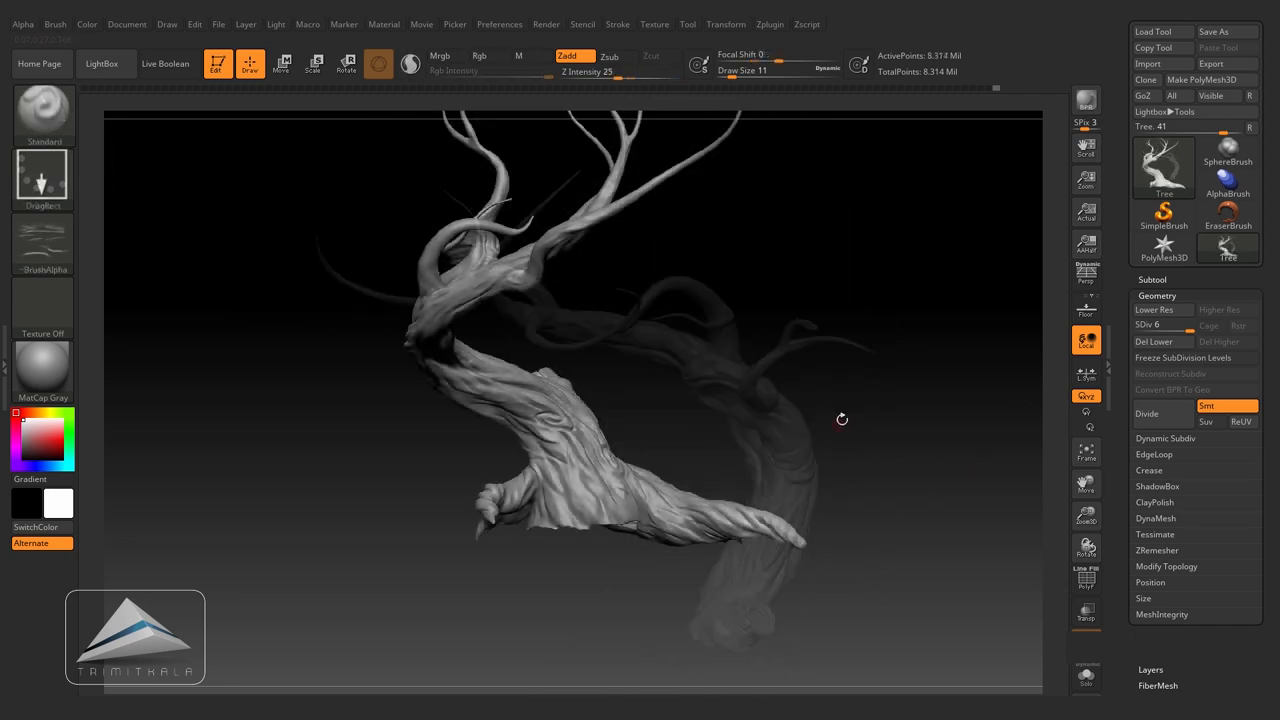
Step: Import the crack images from the Bark folder through the Alpha palette
click(42, 245)
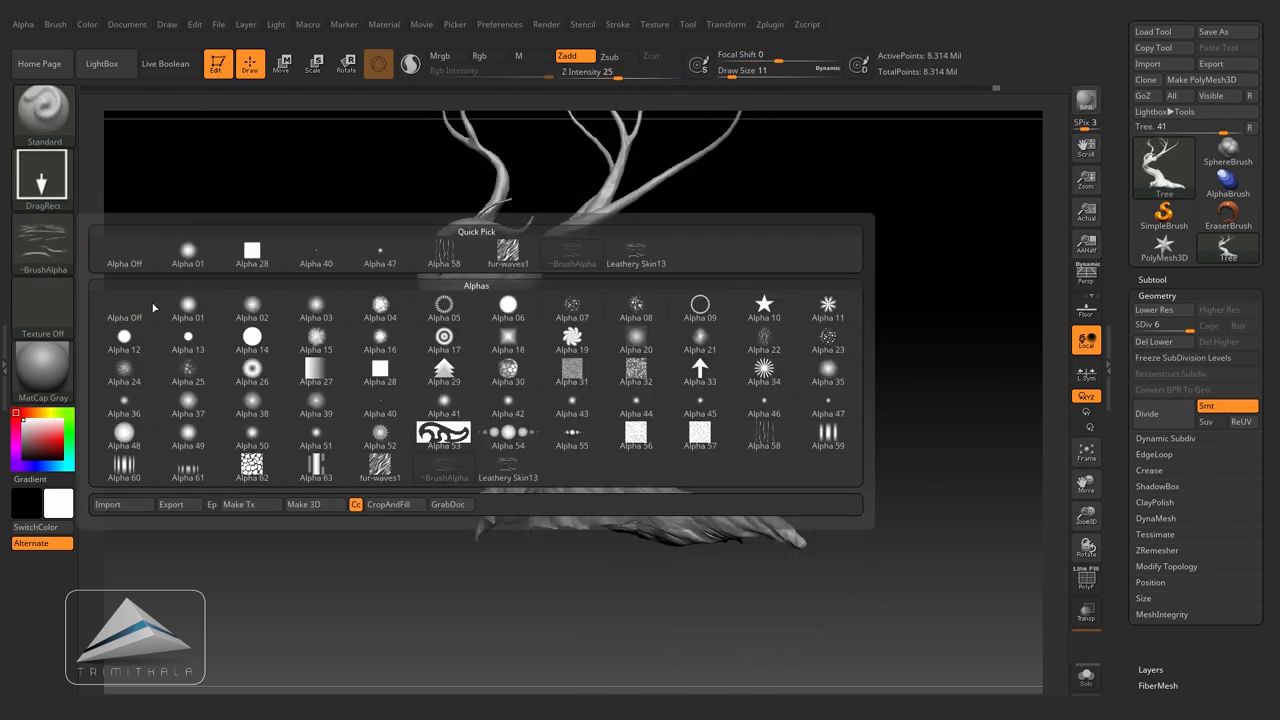
click(107, 504)
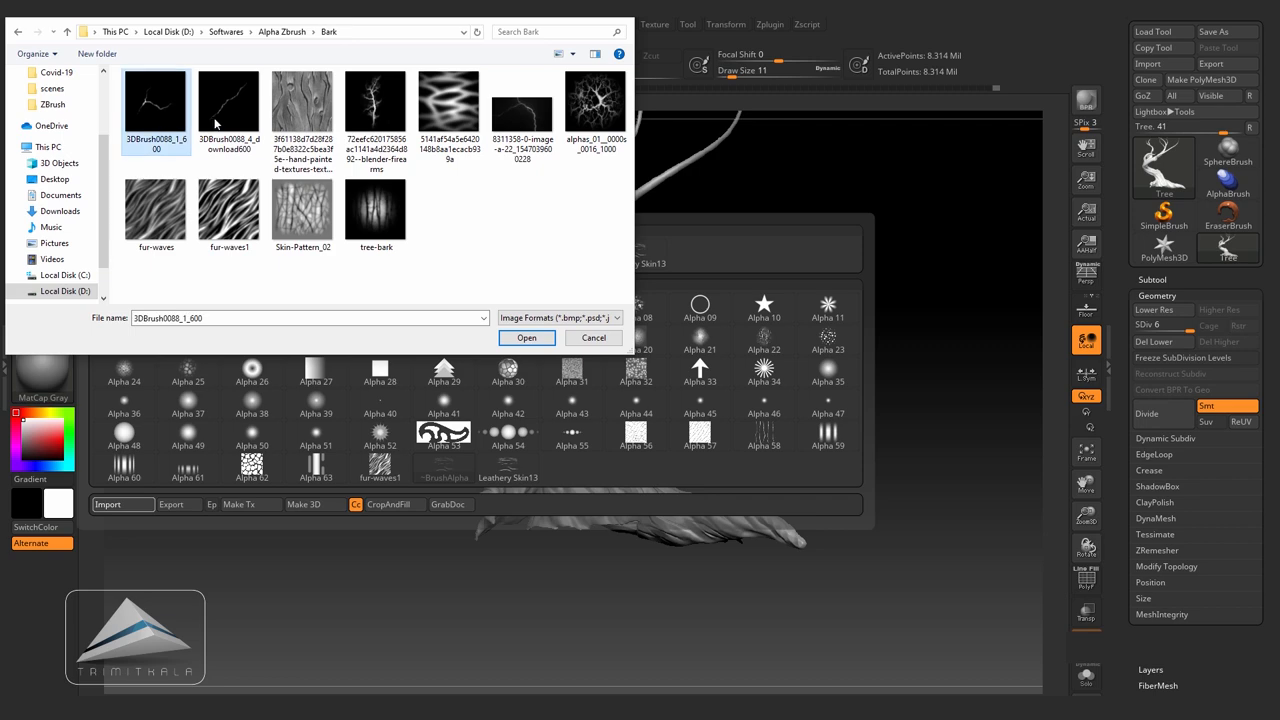
click(522, 100)
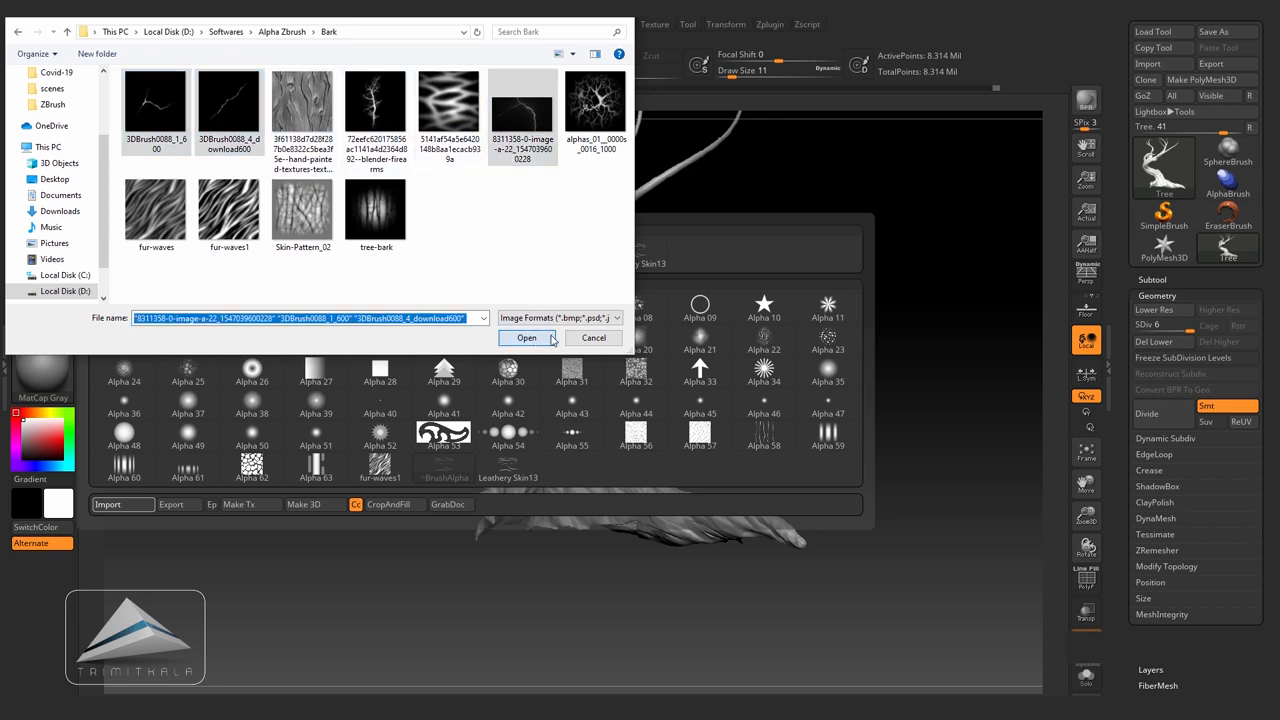
click(527, 337)
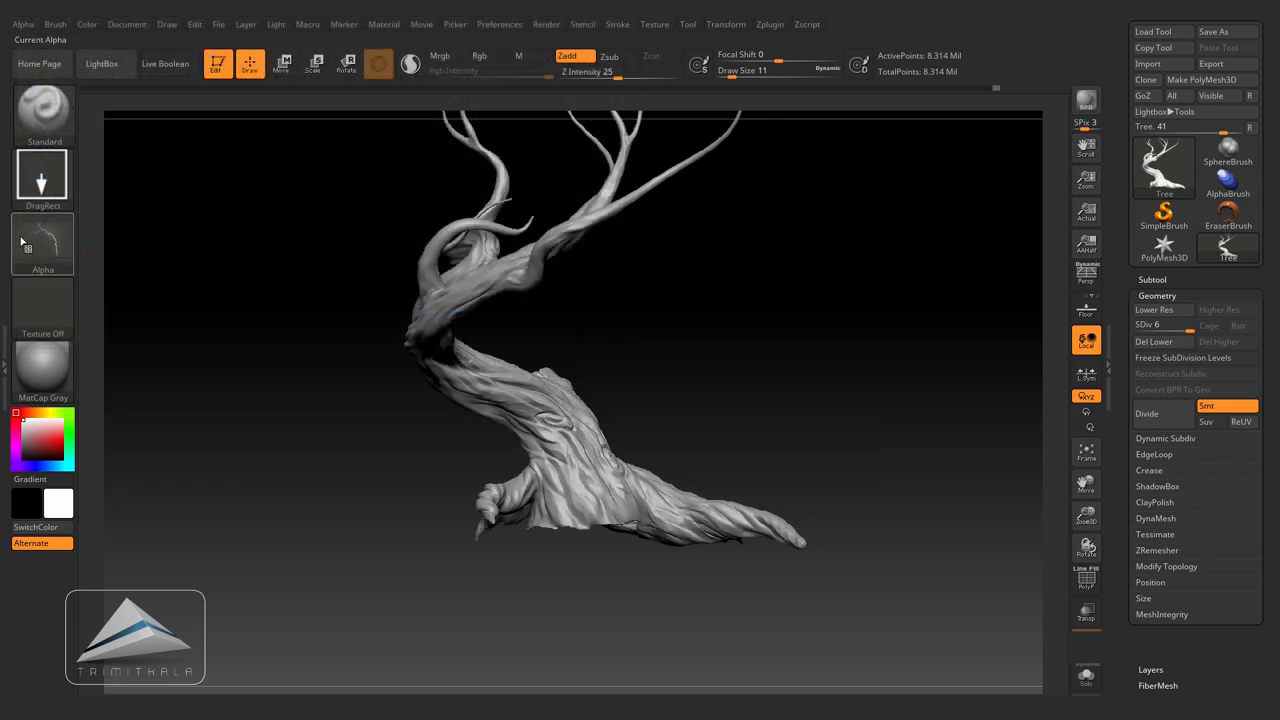
Step: Pick an imported crack alpha and stamp cracks onto the broken stump and trunk base
click(42, 230)
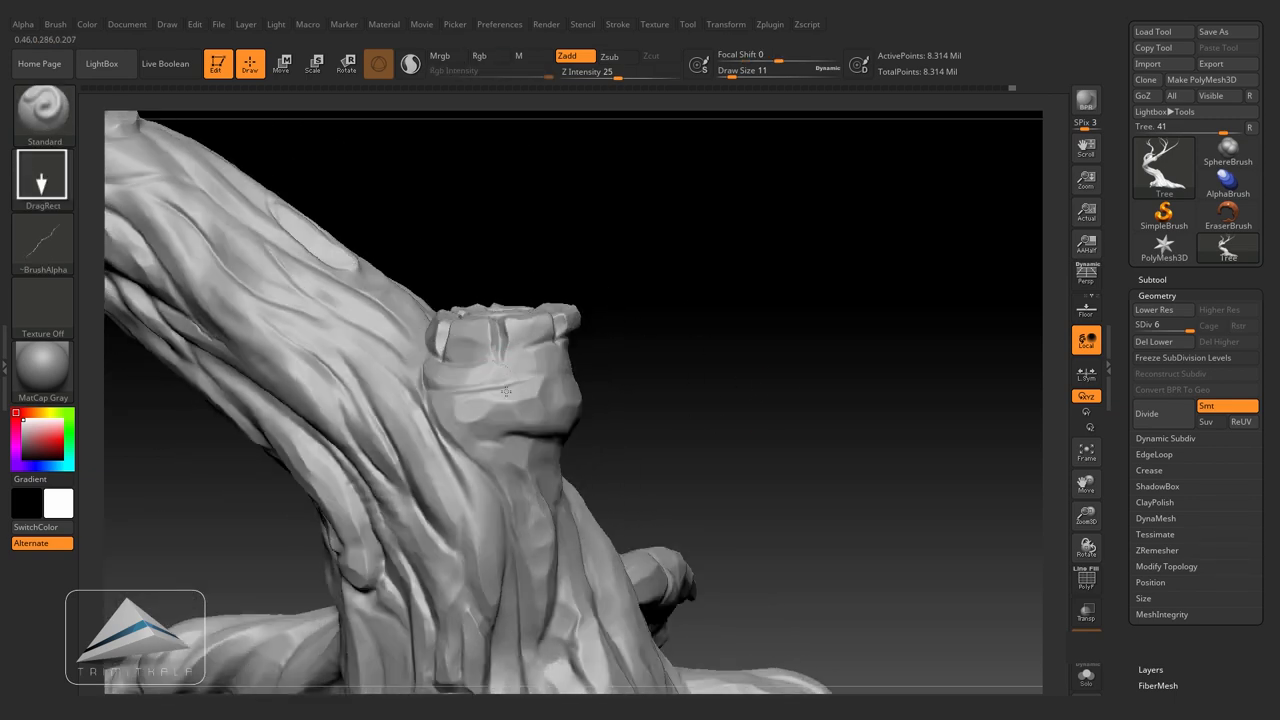
drag(505, 393, 731, 371)
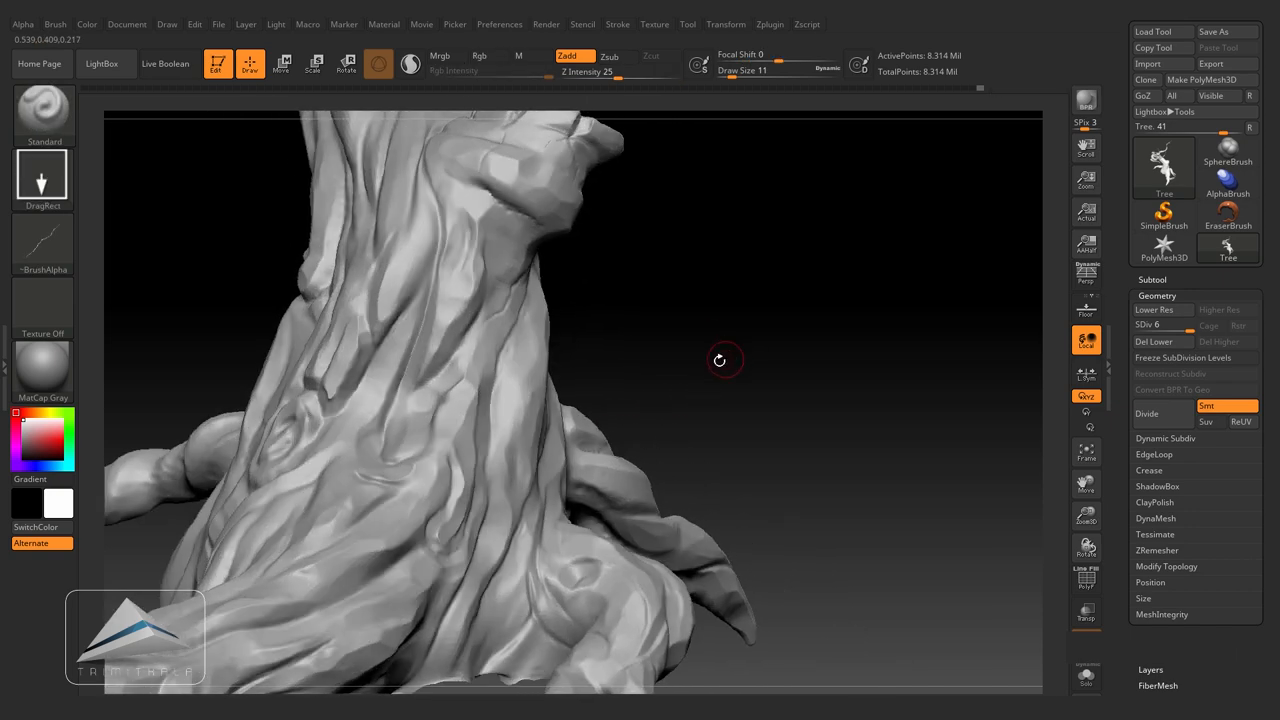
drag(720, 360, 802, 382)
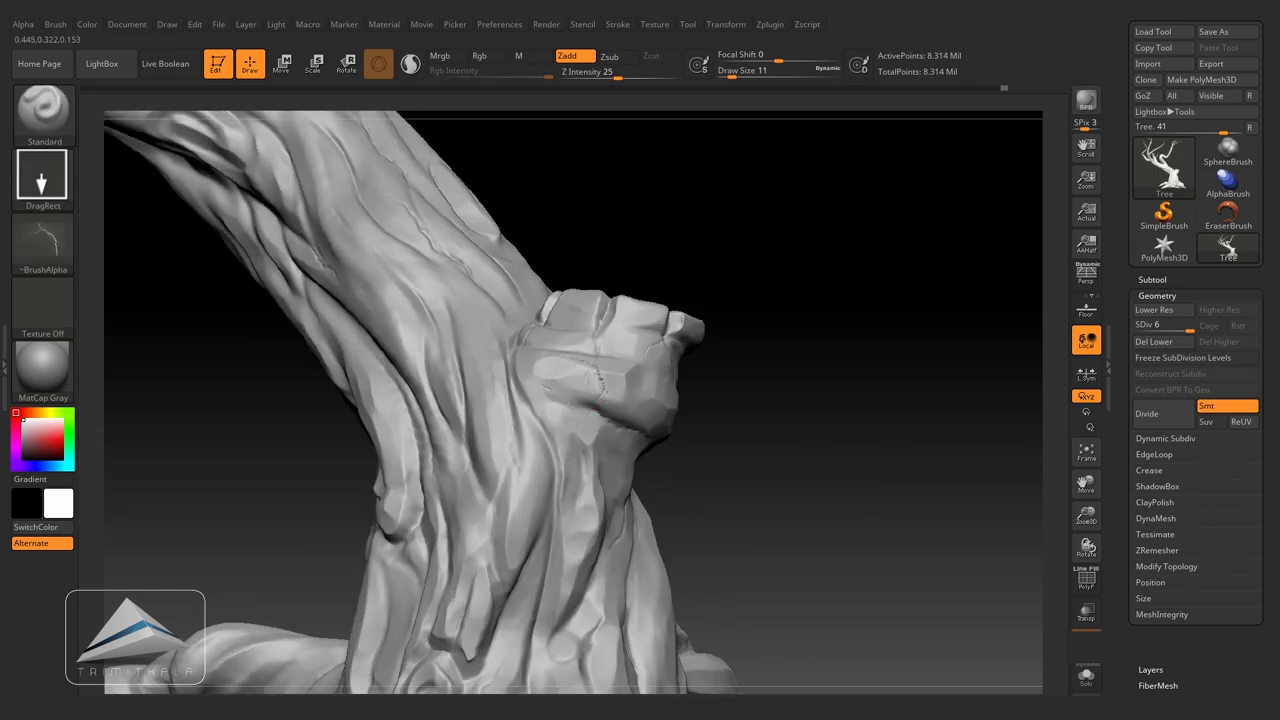
drag(600, 400, 580, 360)
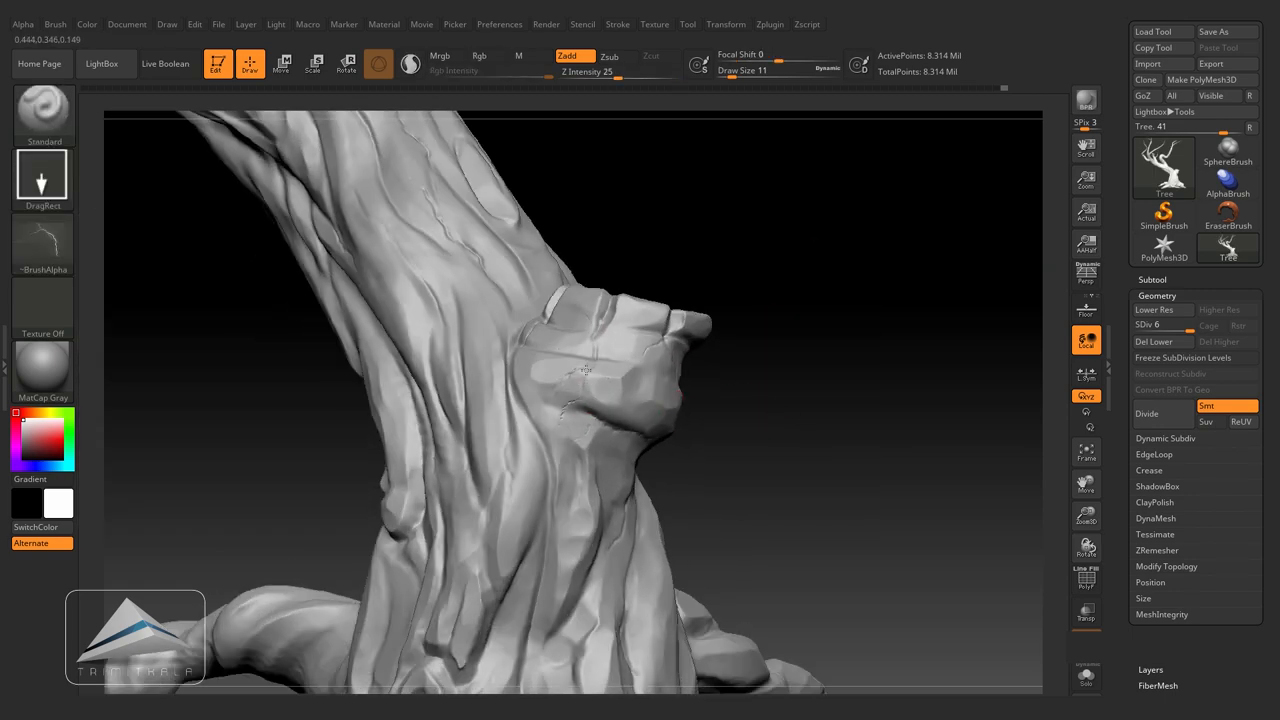